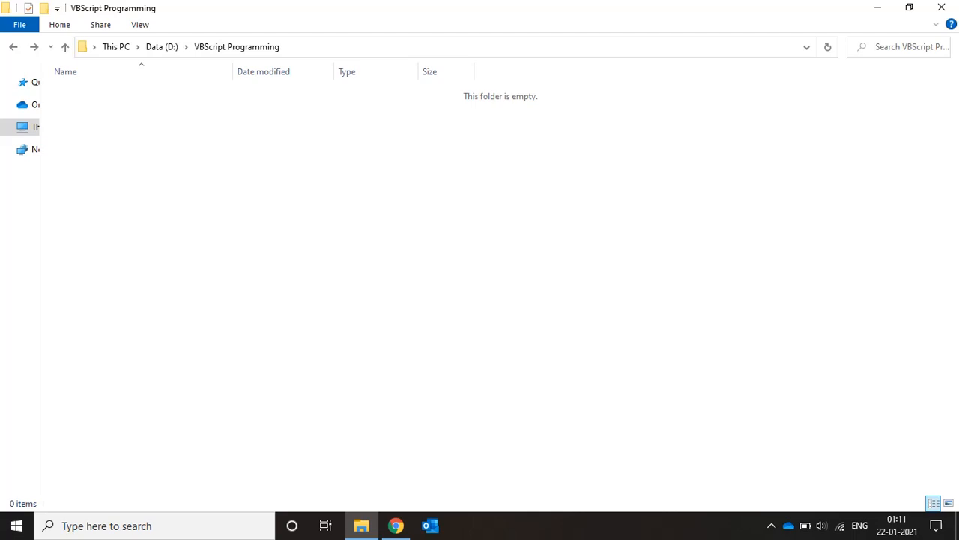
pyautogui.moveTo(199, 153)
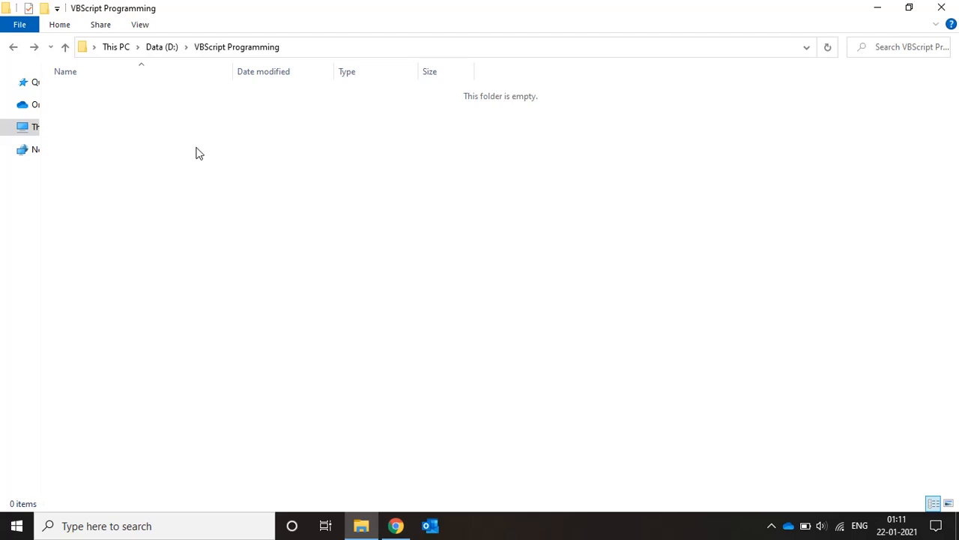
# Create a new text document in the folder, rename it Operators.vbs and open it for editing.
pyautogui.rightClick(199, 153)
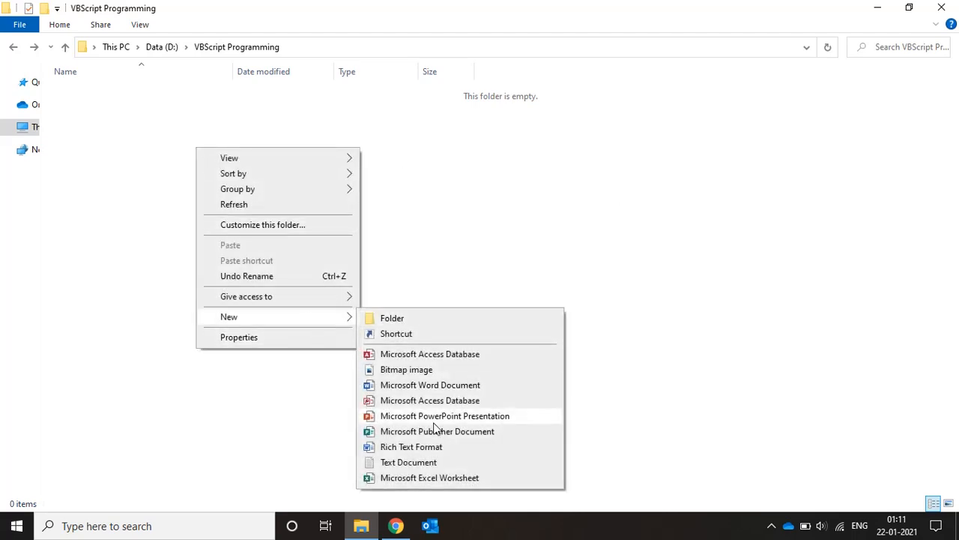
pyautogui.click(407, 462)
pyautogui.write('Operators')
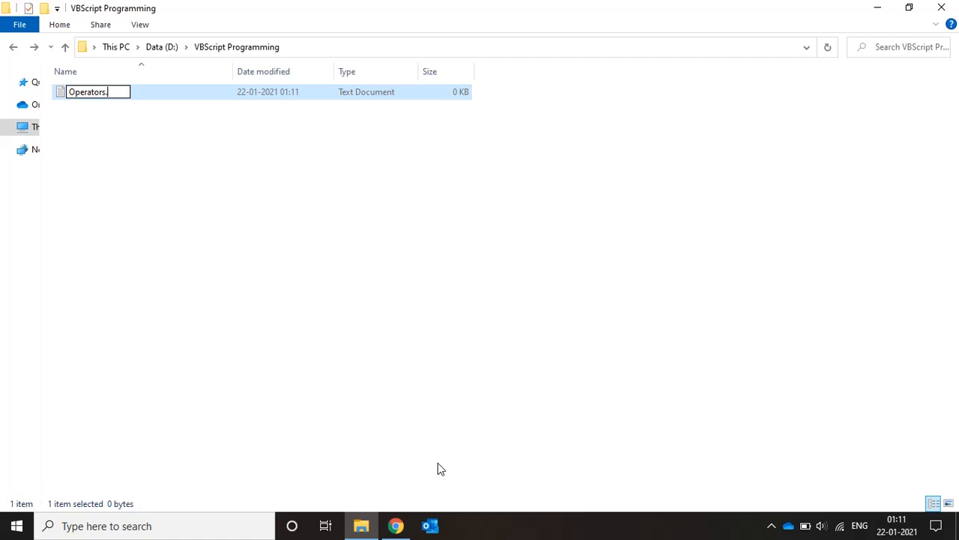
pyautogui.write('.vbs')
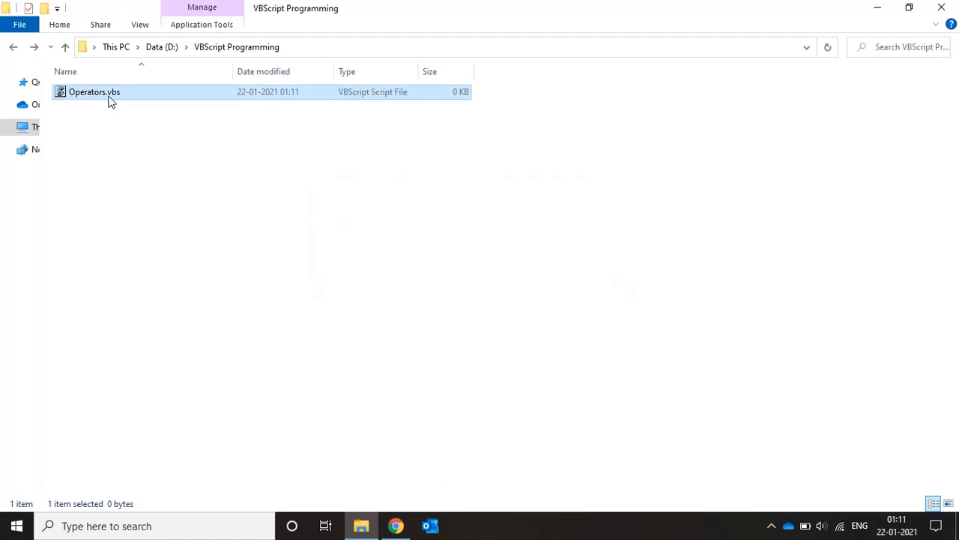
pyautogui.doubleClick(93, 91)
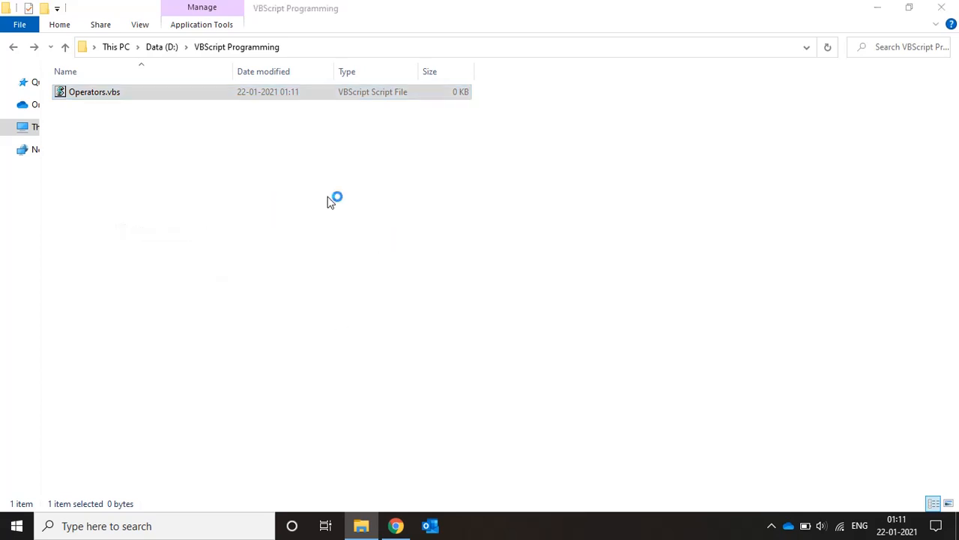
# Write the 'Arithmetic Operators comment and declare dim a,b,c.
pyautogui.doubleClick(95, 92)
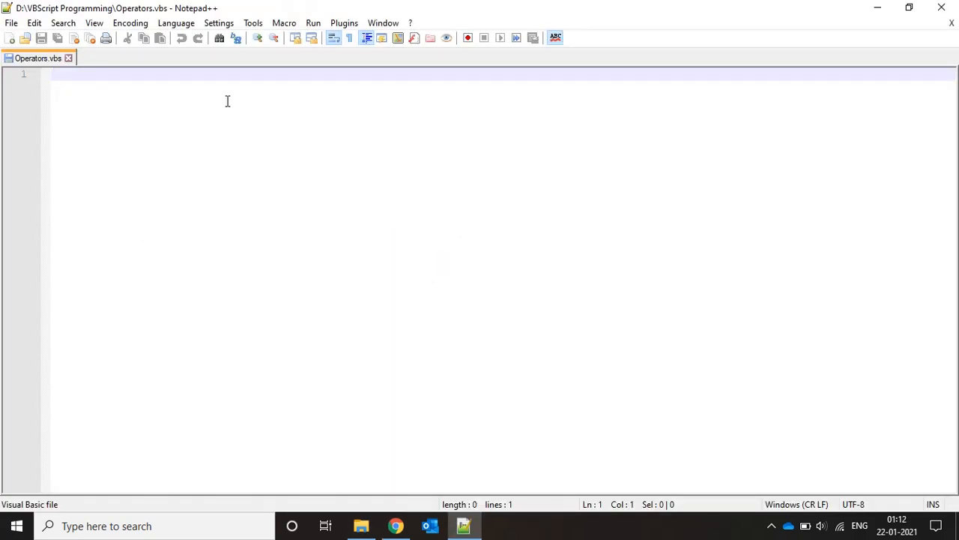
pyautogui.moveTo(132, 129)
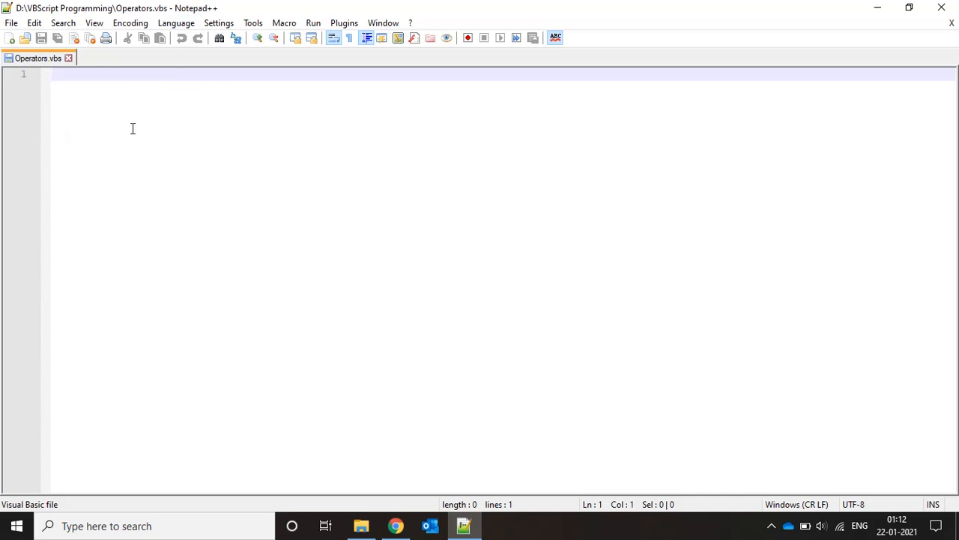
pyautogui.moveTo(140, 138)
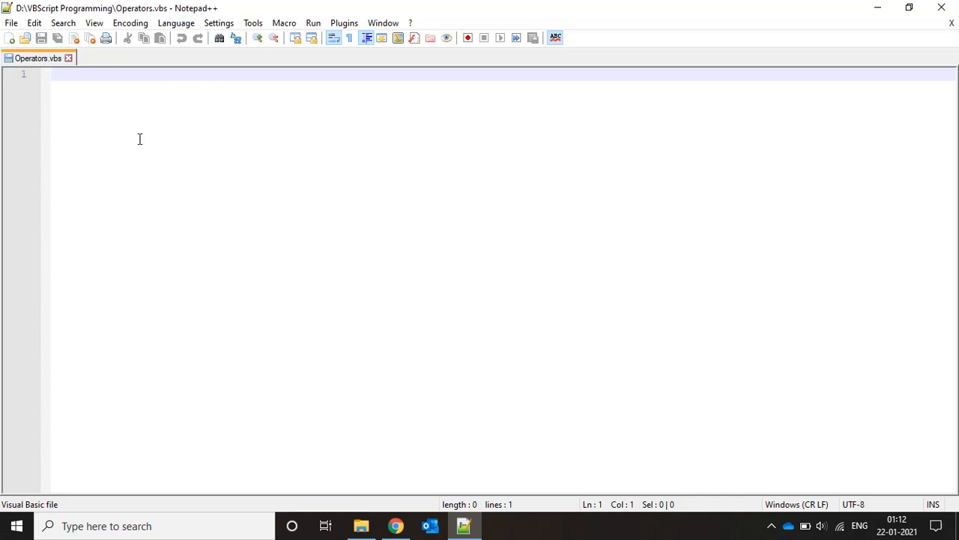
pyautogui.write("'A")
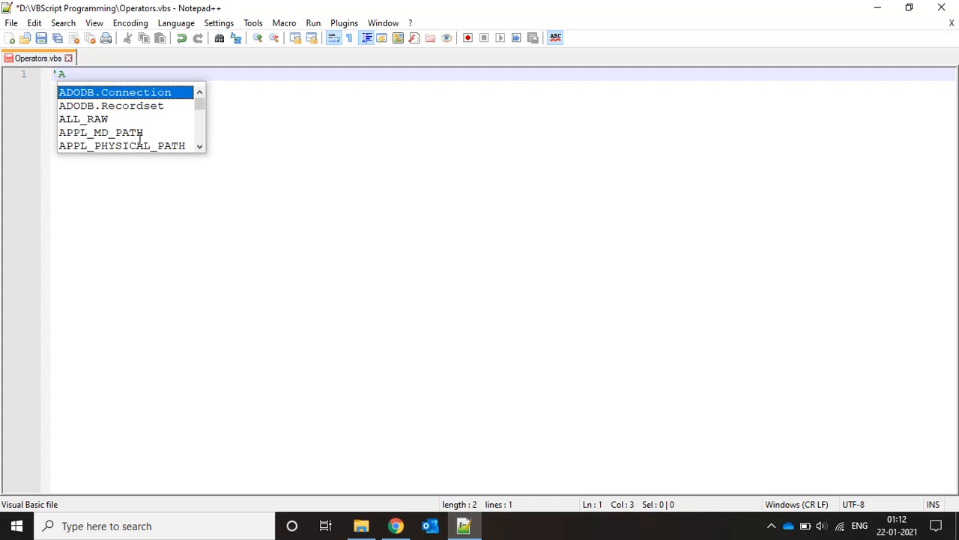
pyautogui.write('rithmetic Opera')
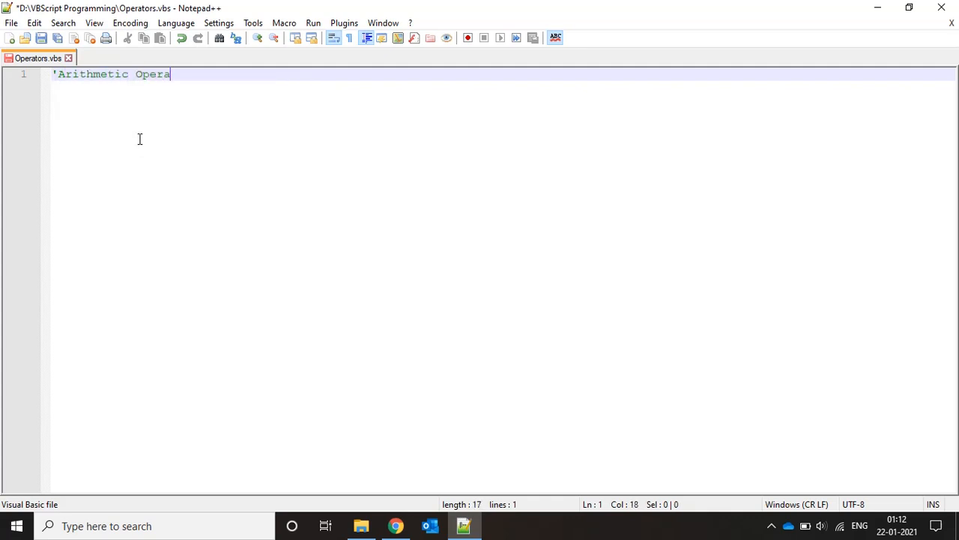
pyautogui.write('tors')
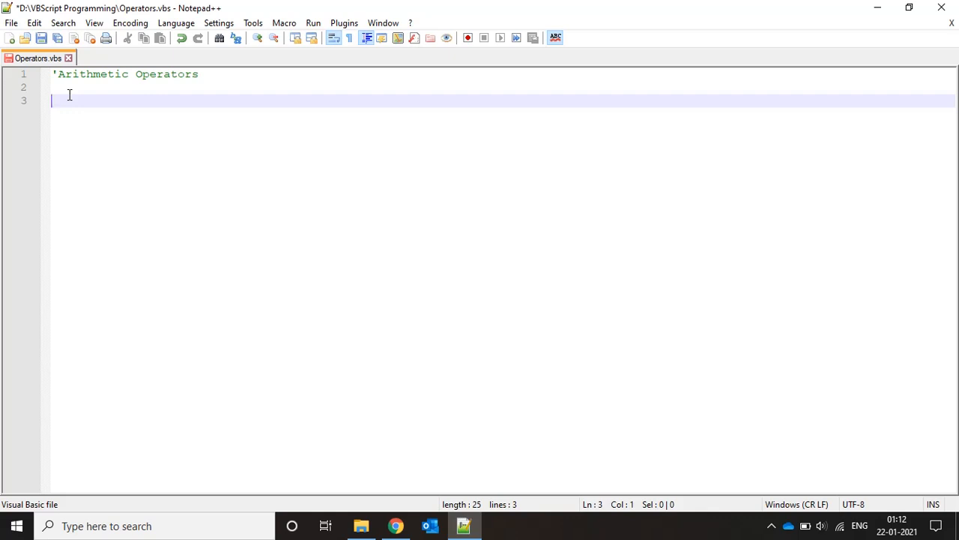
pyautogui.write('dim')
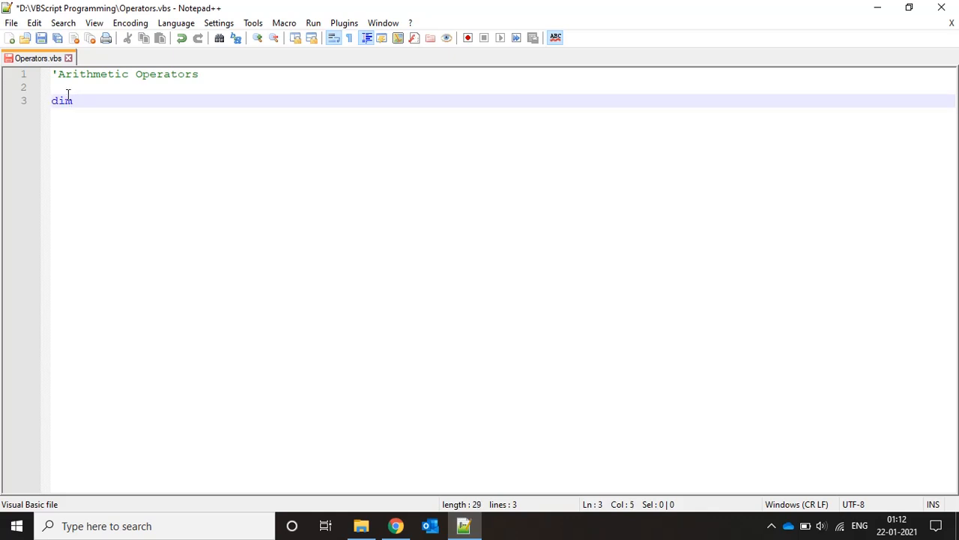
pyautogui.moveTo(204, 144)
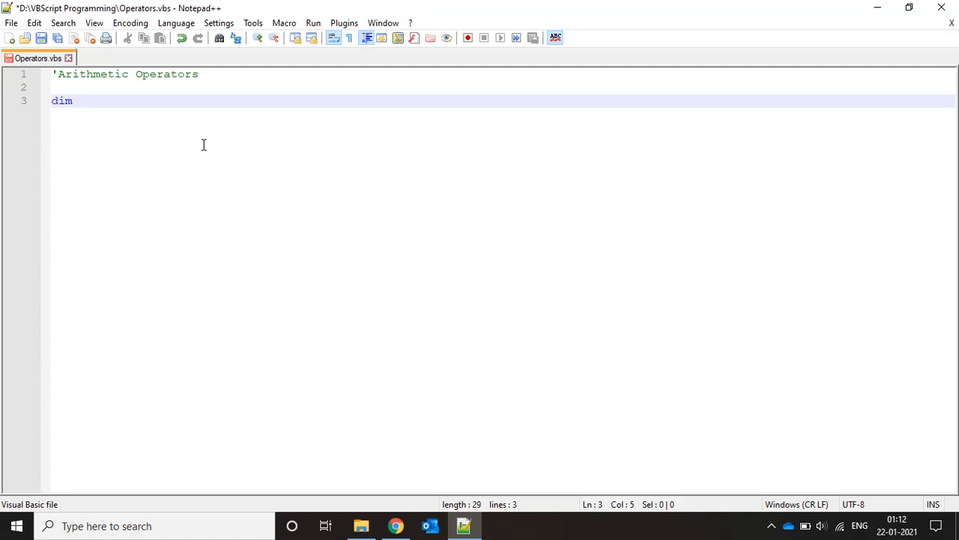
pyautogui.write('a,b,c')
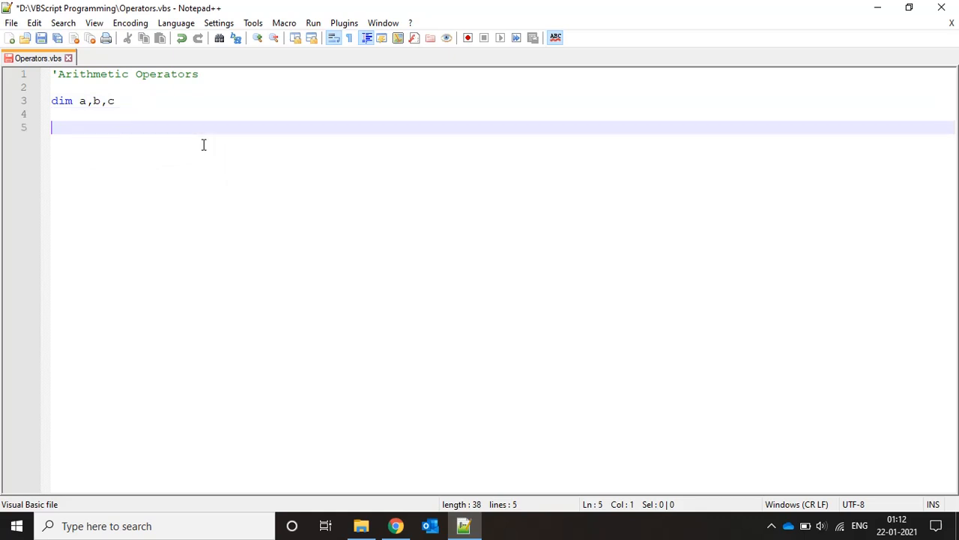
# Assign a=10, b=20, c=a + b, add msgbox c and save the script.
pyautogui.write('a=10')
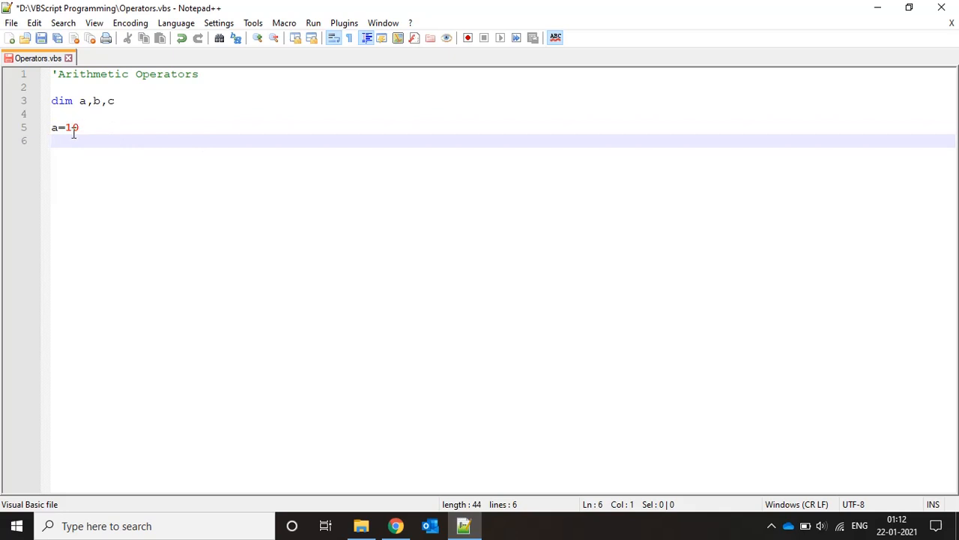
pyautogui.write('b')
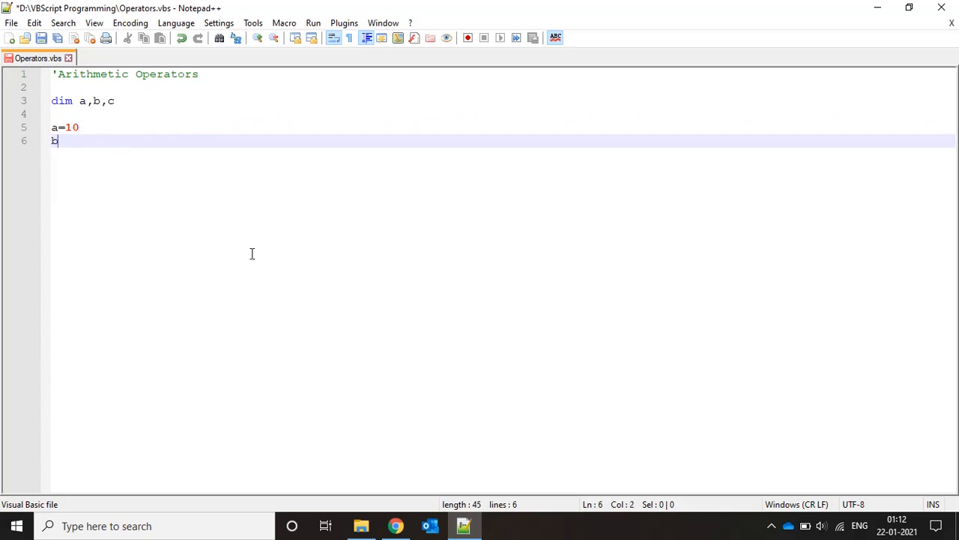
pyautogui.write('=20')
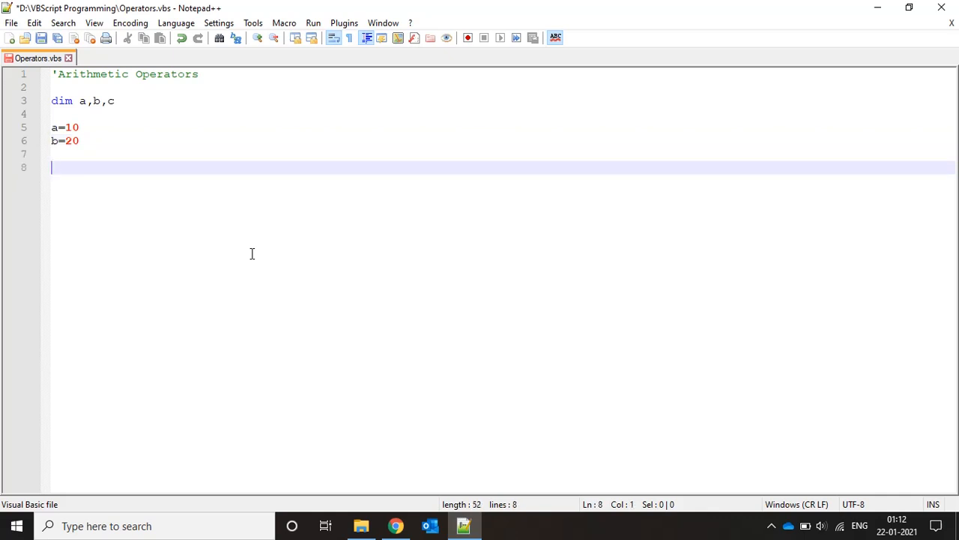
pyautogui.write('c=a + b')
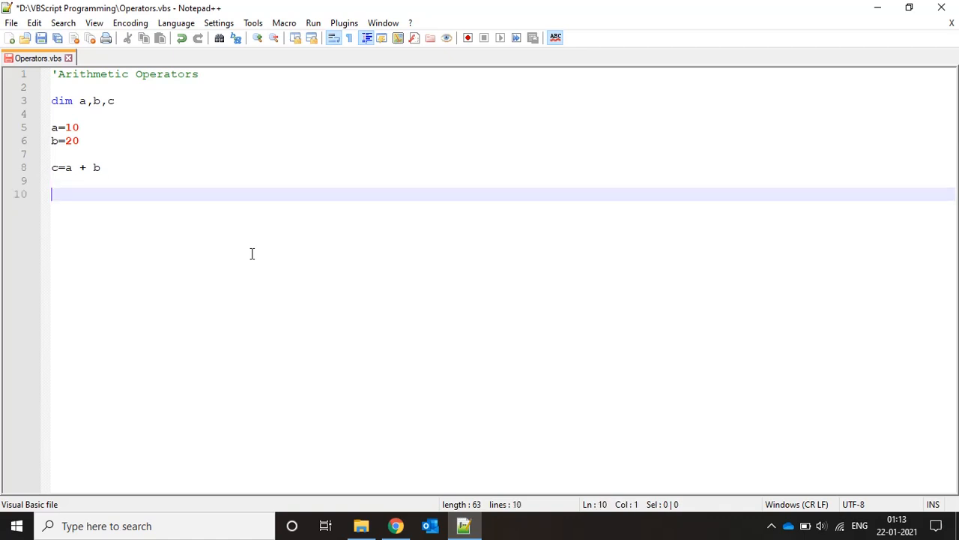
pyautogui.write('msgbox')
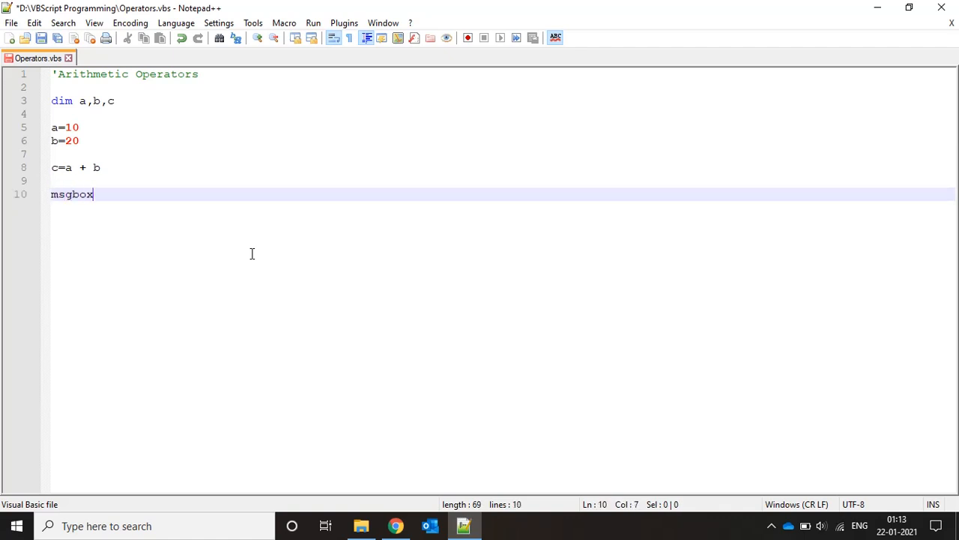
pyautogui.moveTo(72, 195)
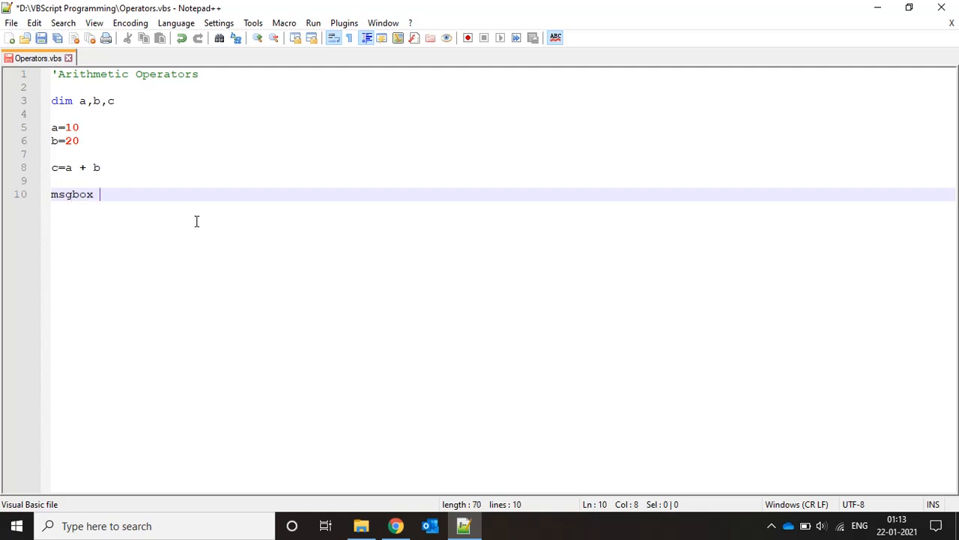
pyautogui.write('c')
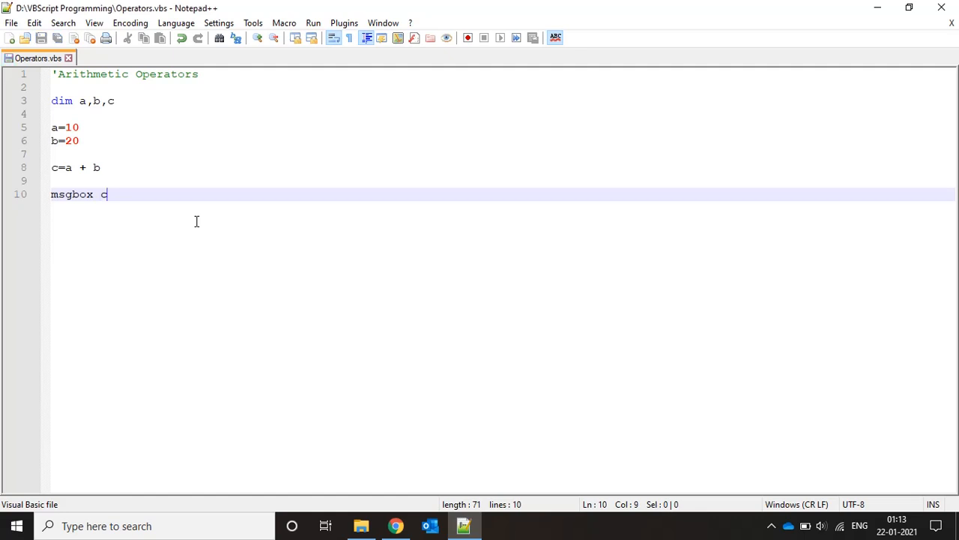
# Run Operators.vbs from its folder, dismiss the 30 message box and return to the editor.
pyautogui.click(361, 525)
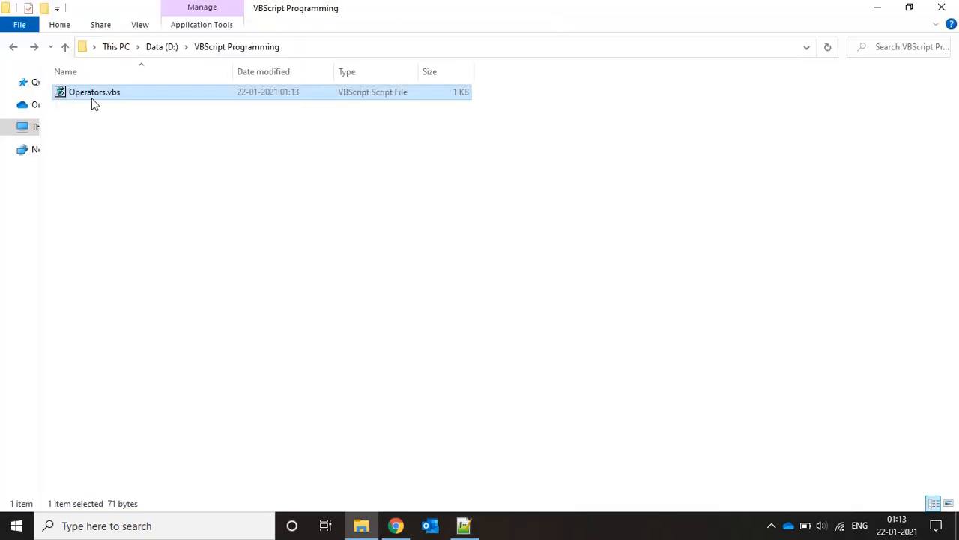
pyautogui.doubleClick(94, 91)
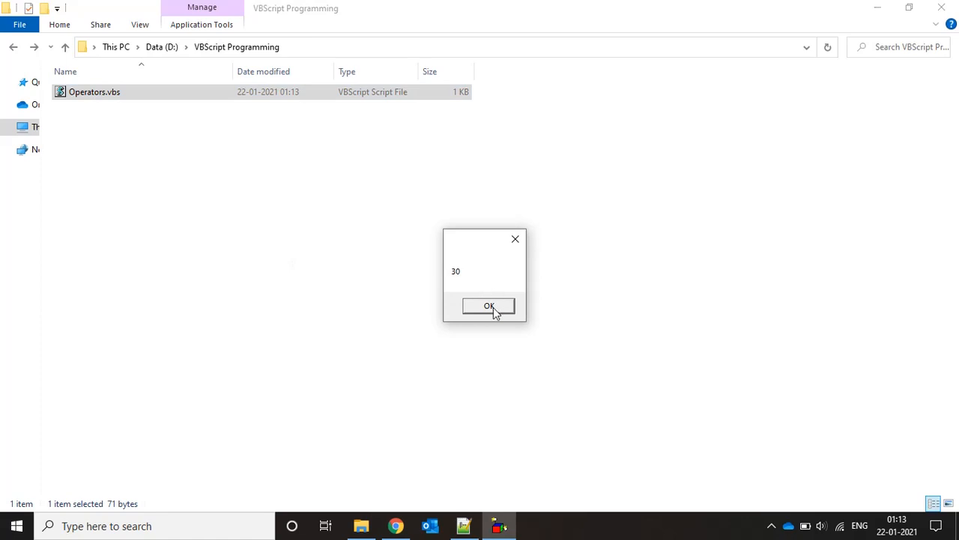
pyautogui.click(489, 306)
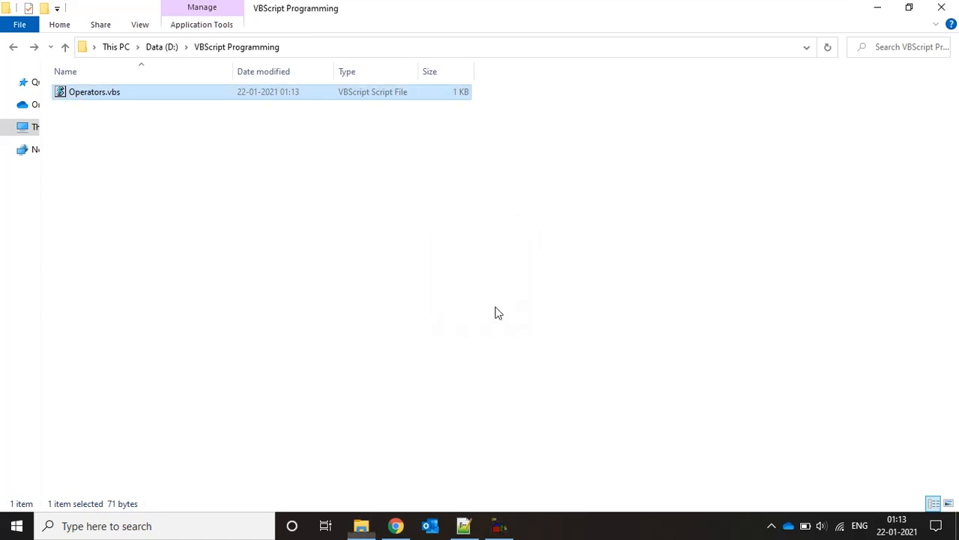
pyautogui.doubleClick(94, 91)
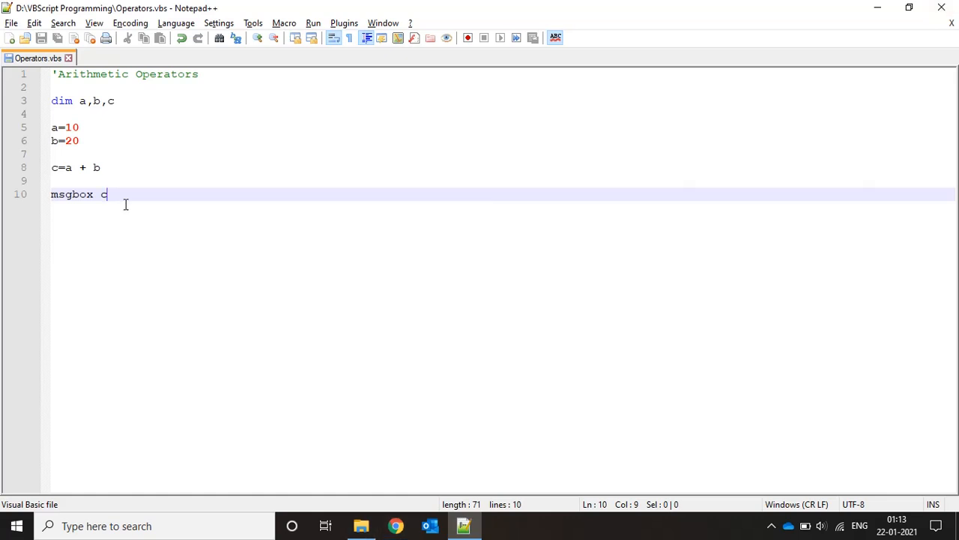
# Change line 8 to c=a - b giving -10, then to c=a * b.
pyautogui.click(100, 168)
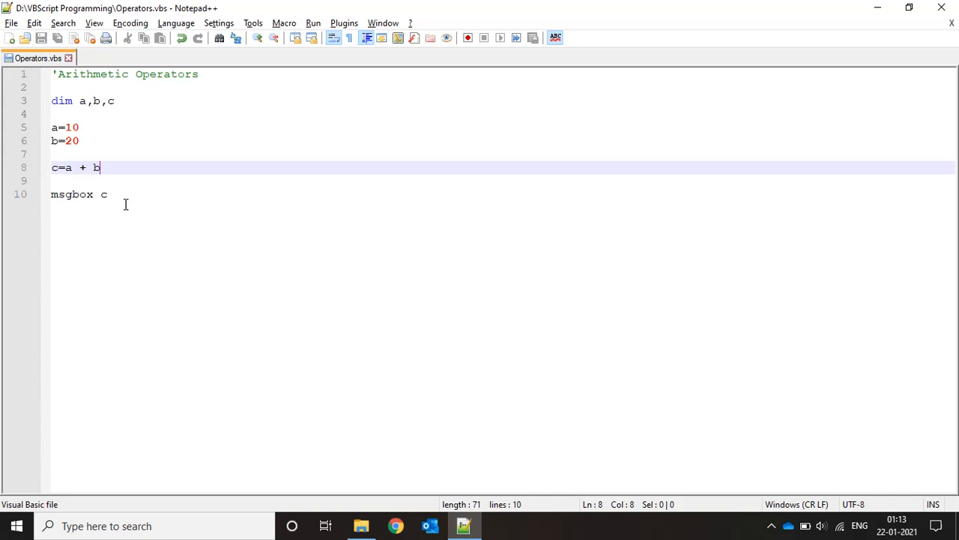
pyautogui.write('-')
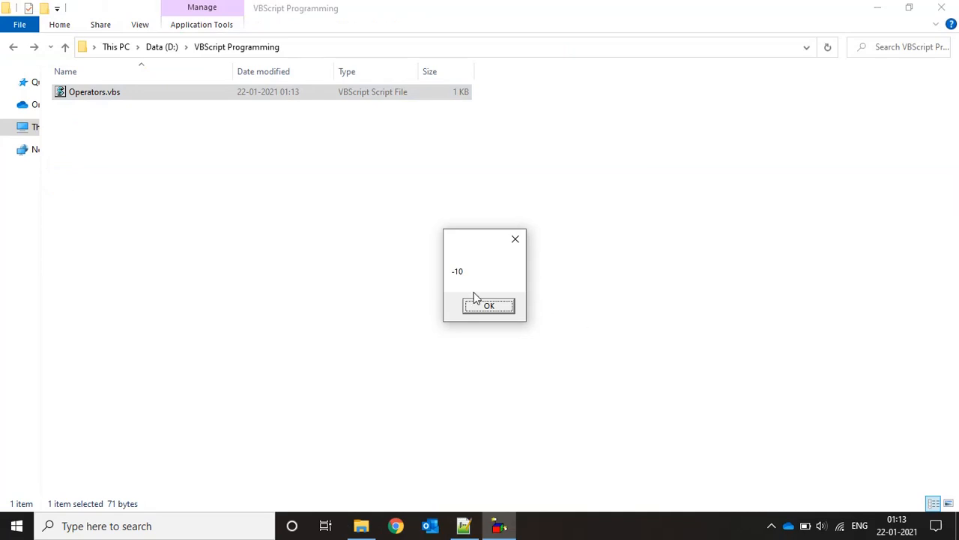
pyautogui.click(489, 306)
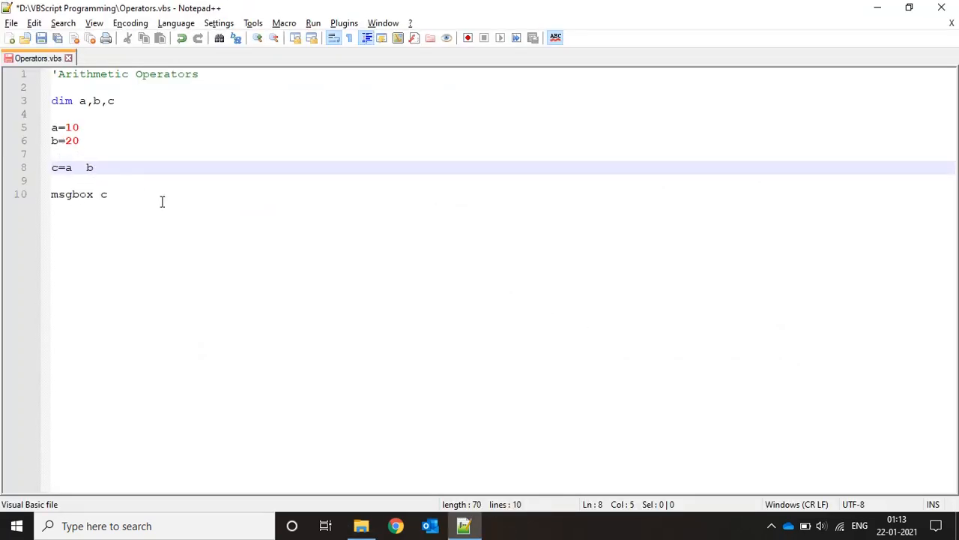
pyautogui.write('*')
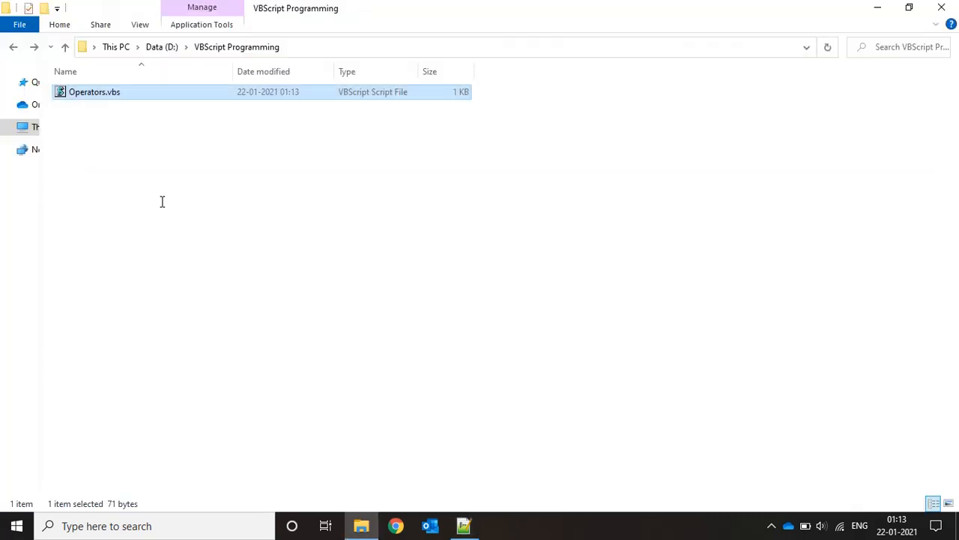
# Run the multiplication to get 200, then switch the operator to / for division.
pyautogui.doubleClick(94, 91)
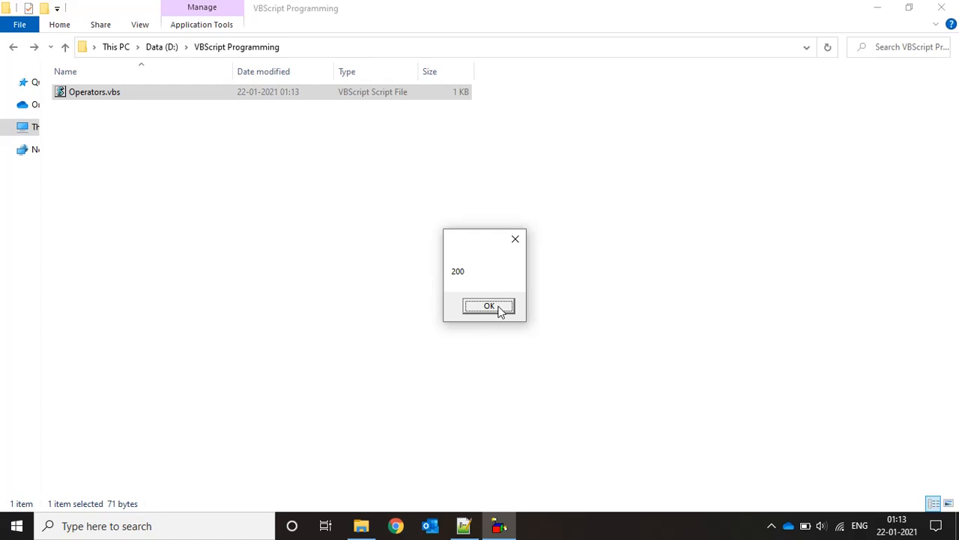
pyautogui.click(489, 306)
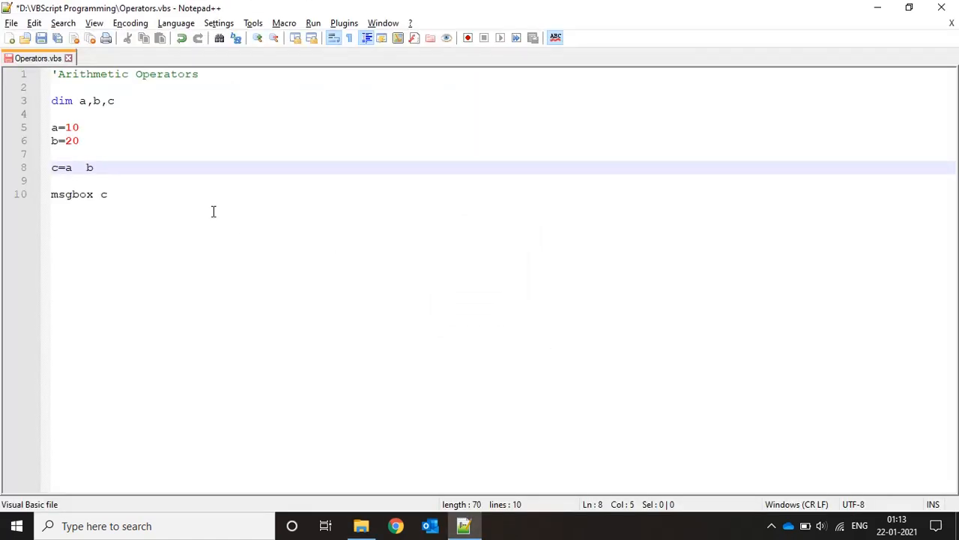
pyautogui.write('/')
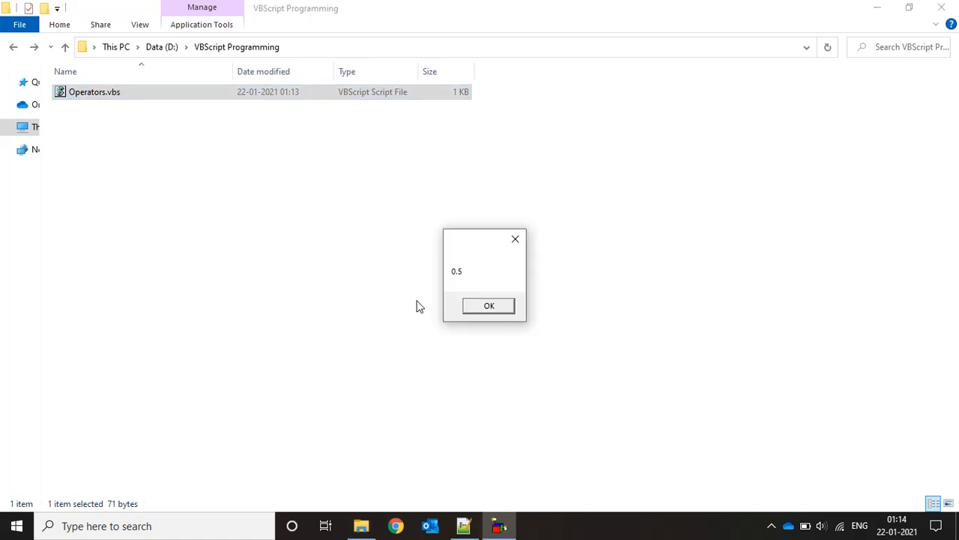
# After the 0.5 result, use mod on line 8 with a=13, b=2 and run it to get 1.
pyautogui.click(488, 306)
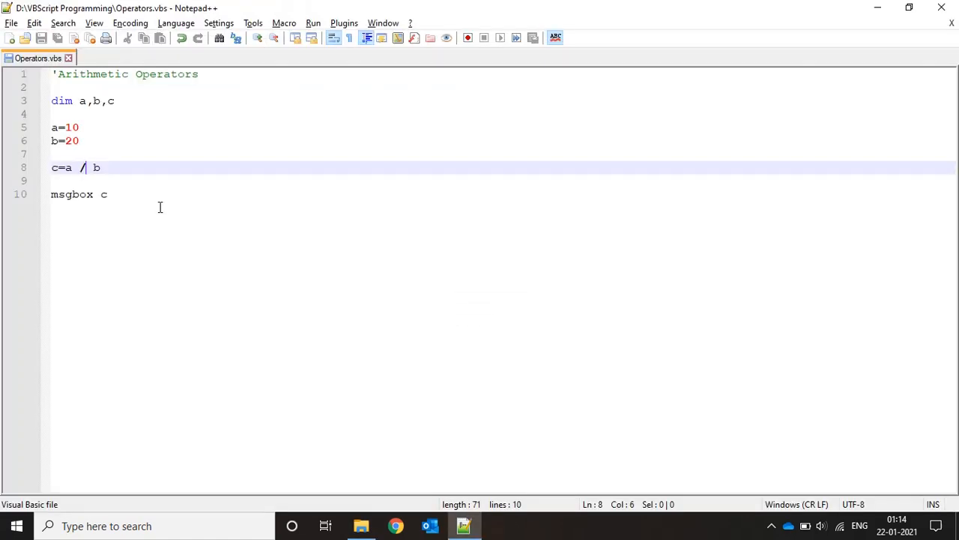
pyautogui.write('mod')
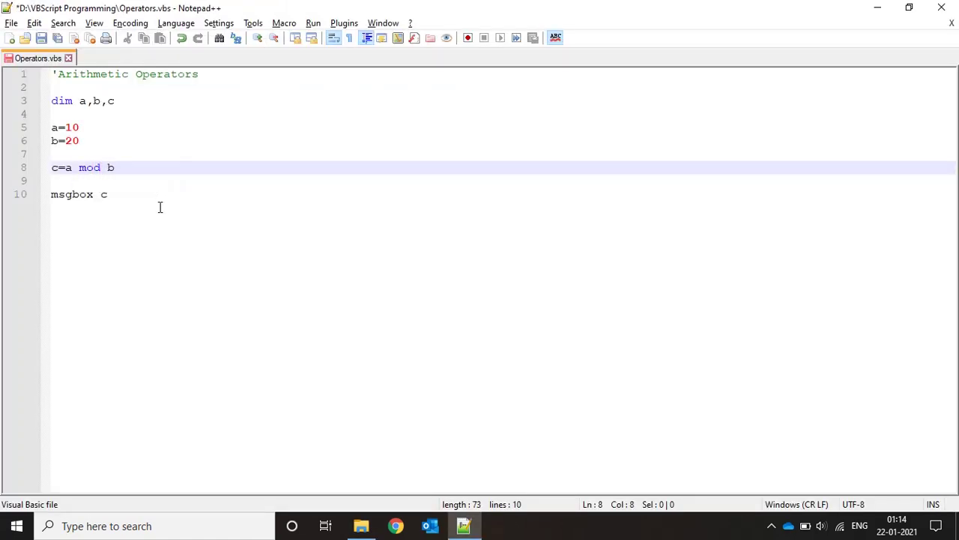
pyautogui.click(79, 141)
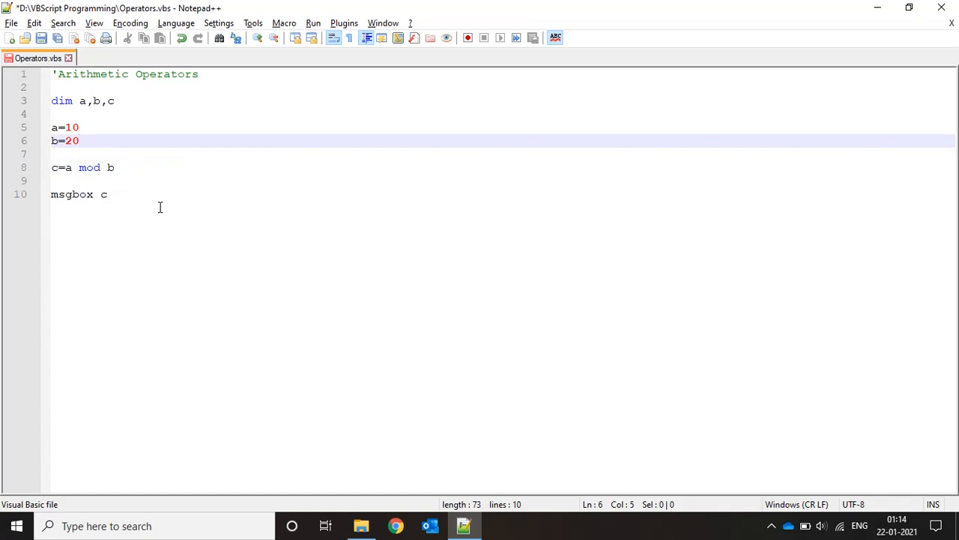
pyautogui.write('3')
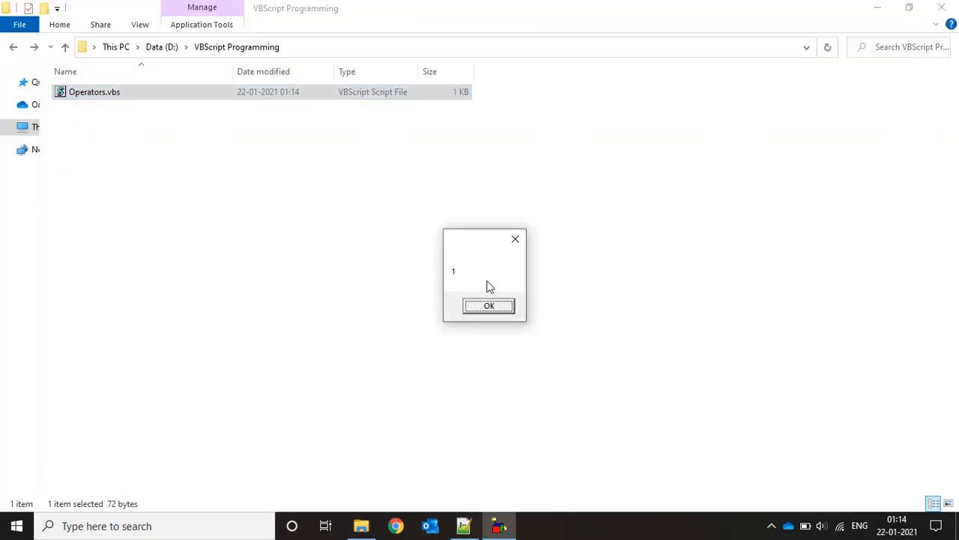
pyautogui.click(489, 306)
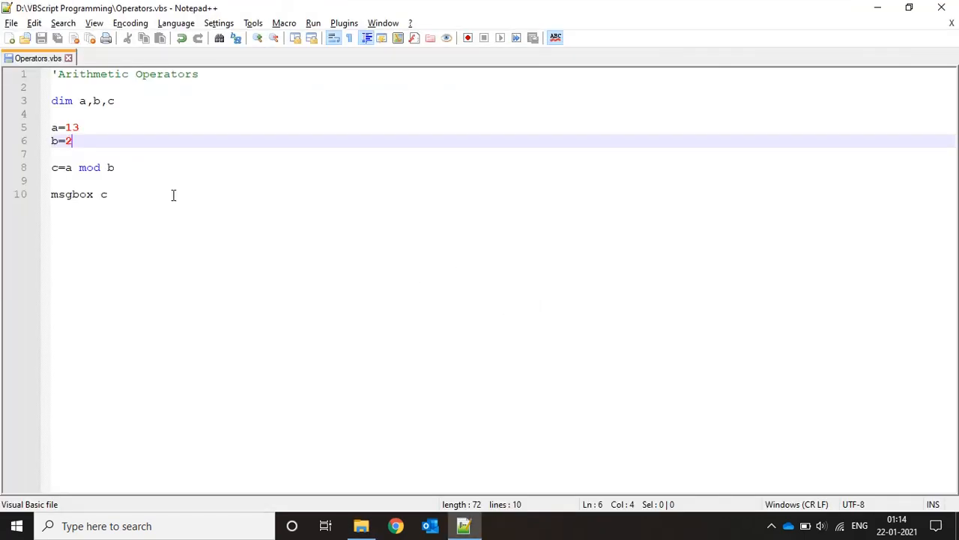
# Replace mod with ^, set a=2 and b=10, run to get 1024, then trim line 8 to c=a.
pyautogui.doubleClick(89, 168)
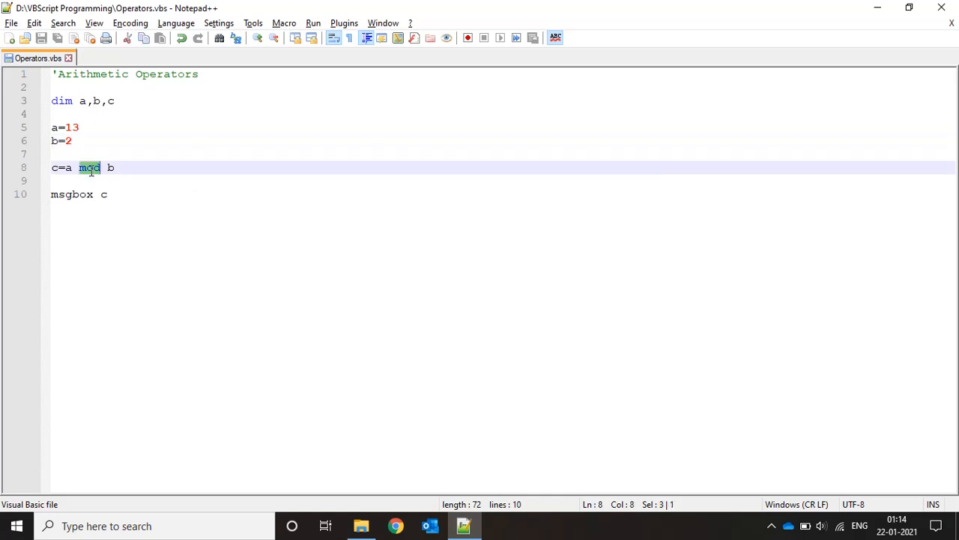
pyautogui.write('^')
pyautogui.click(66, 128)
pyautogui.write('2')
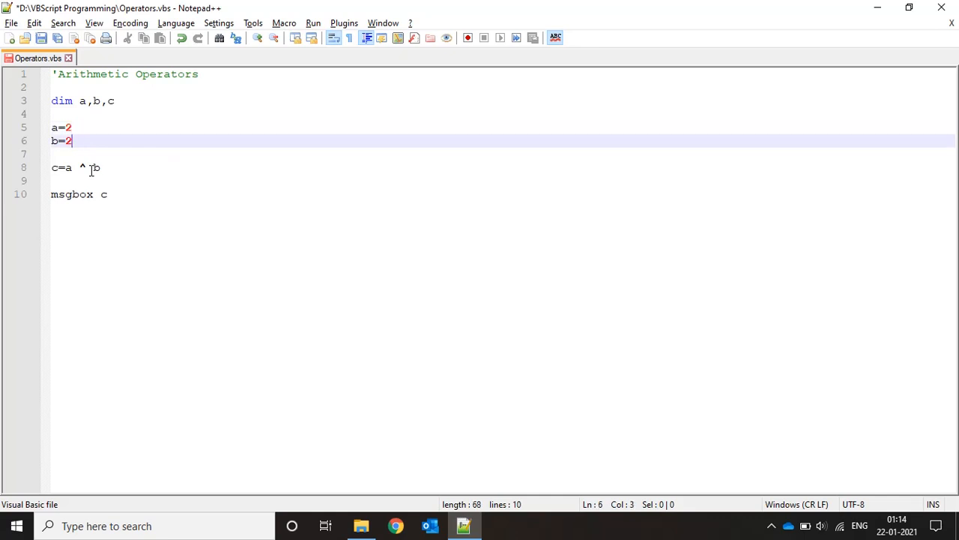
pyautogui.write('10')
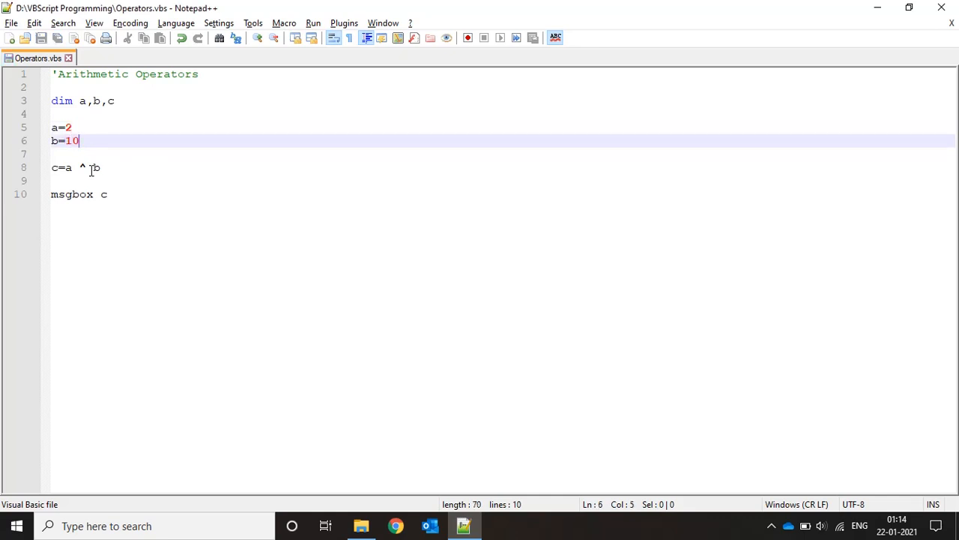
pyautogui.click(96, 168)
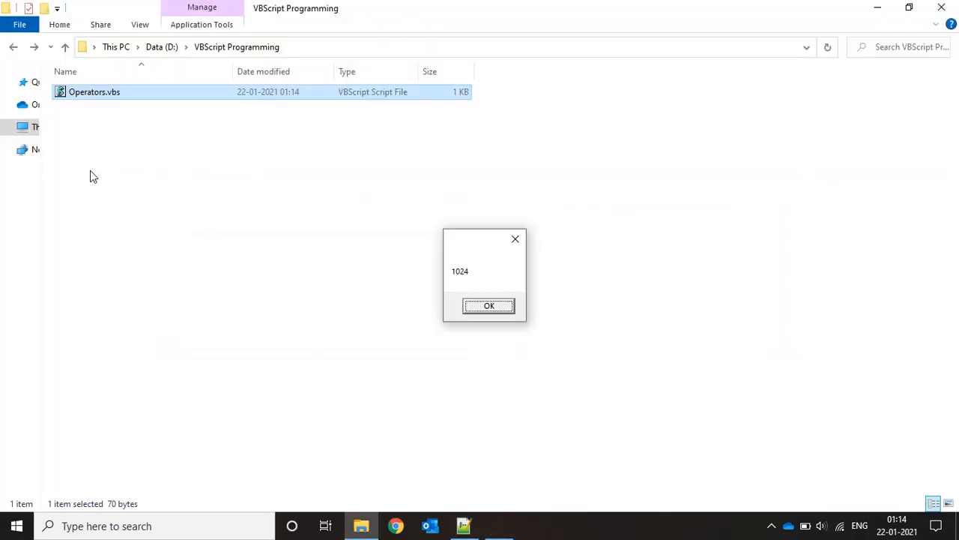
pyautogui.click(489, 306)
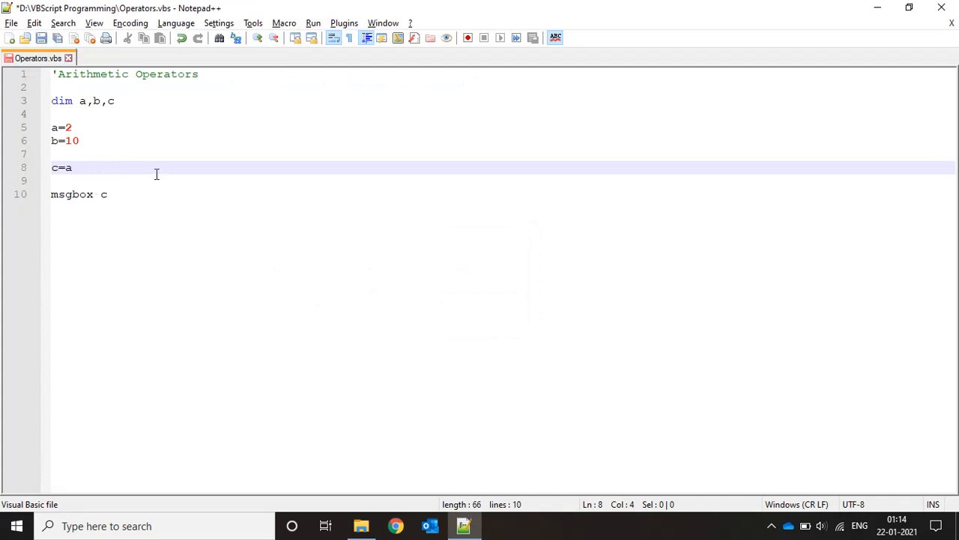
# Remove the calculation lines and write if a<b then msgbox "true".
pyautogui.press('Backspace')
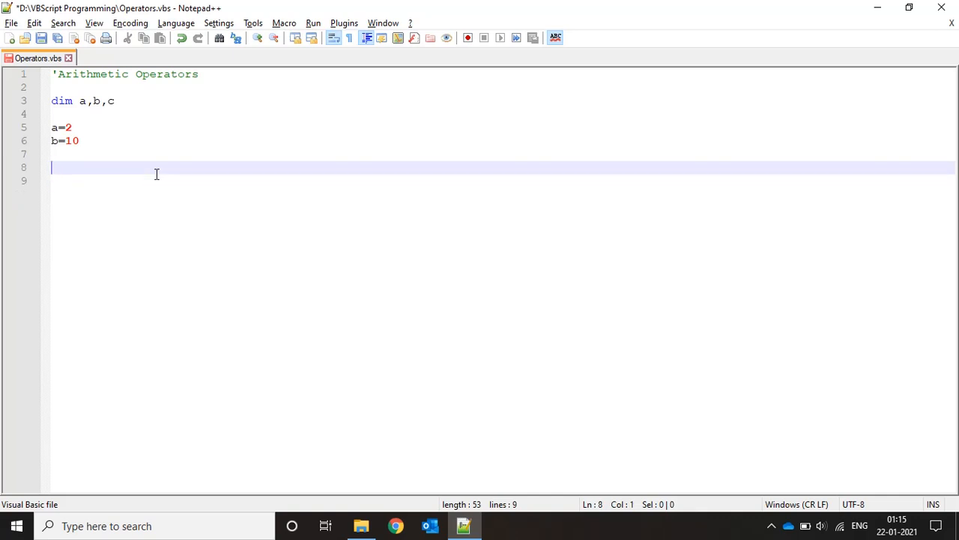
pyautogui.write('if')
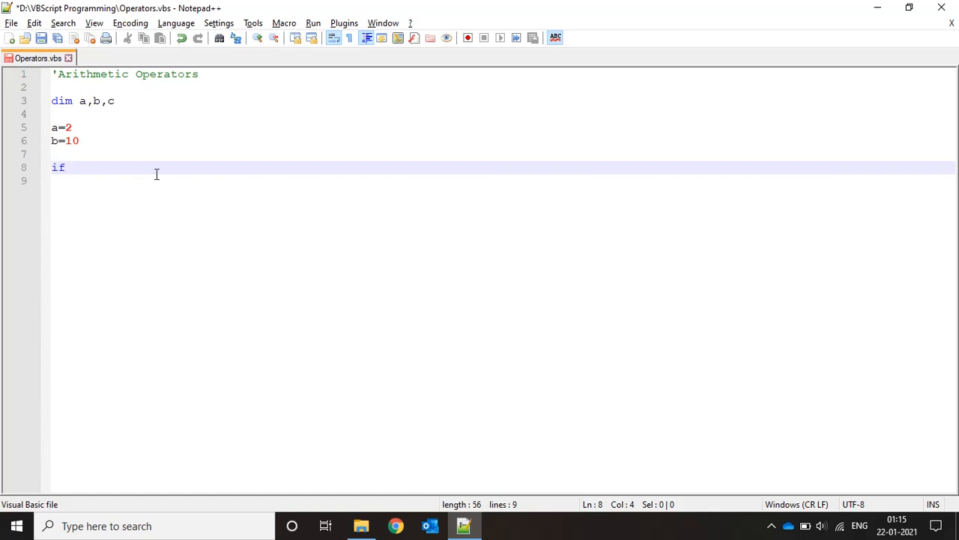
pyautogui.write('a,')
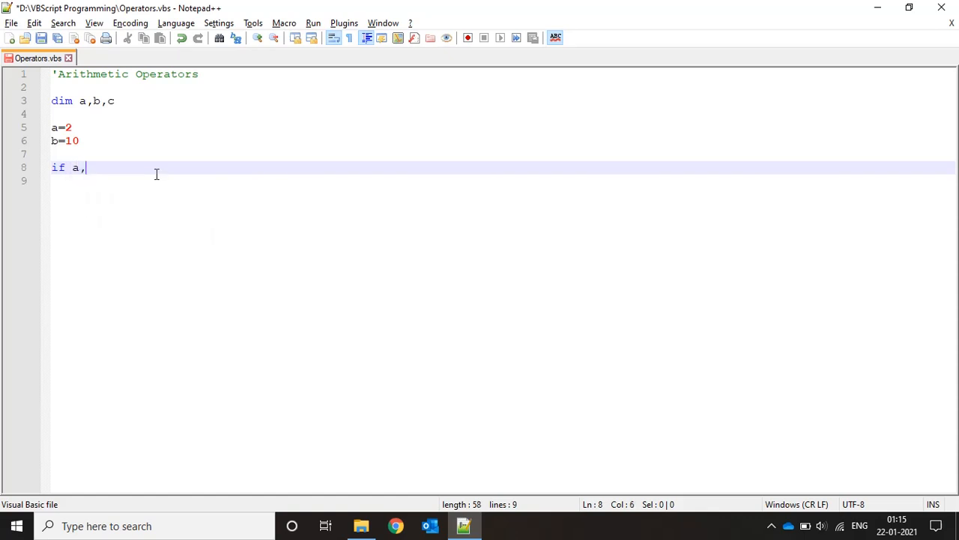
pyautogui.write('<b then')
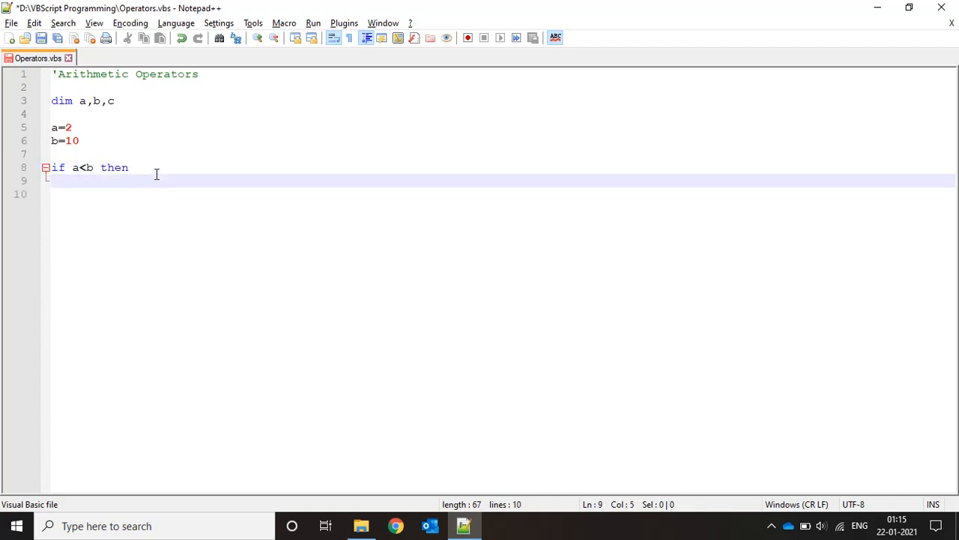
pyautogui.write('msgbox "true')
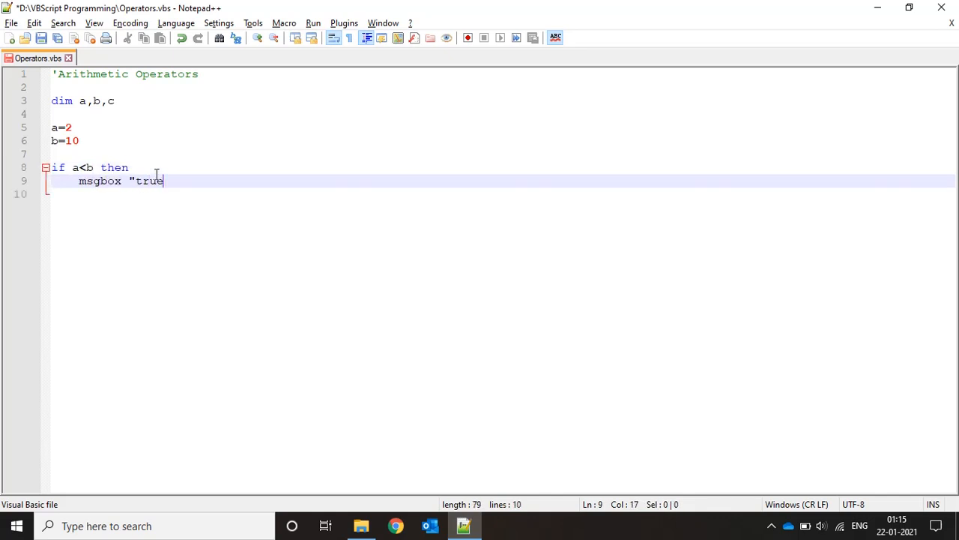
pyautogui.write('"')
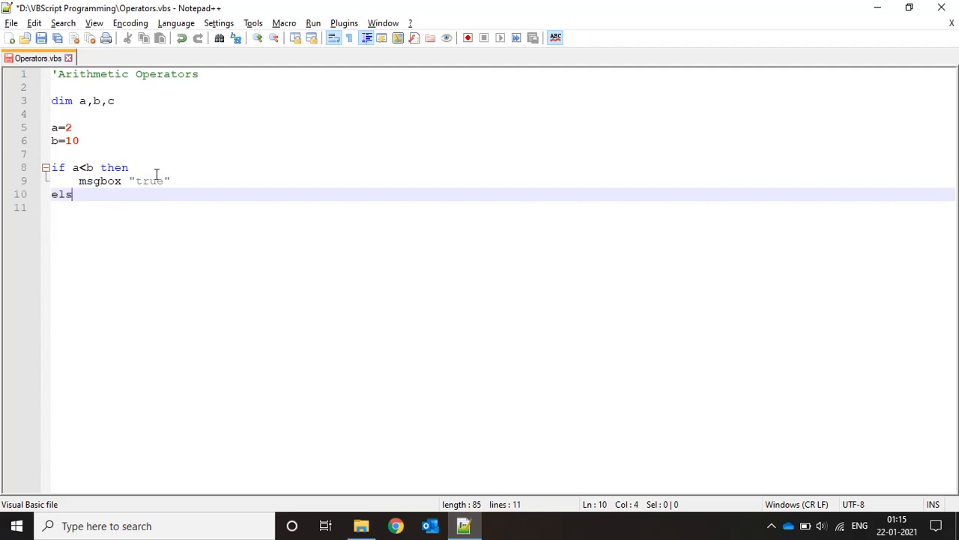
# Add else msgbox "false" and end if, save and run the script to see true.
pyautogui.write('e')
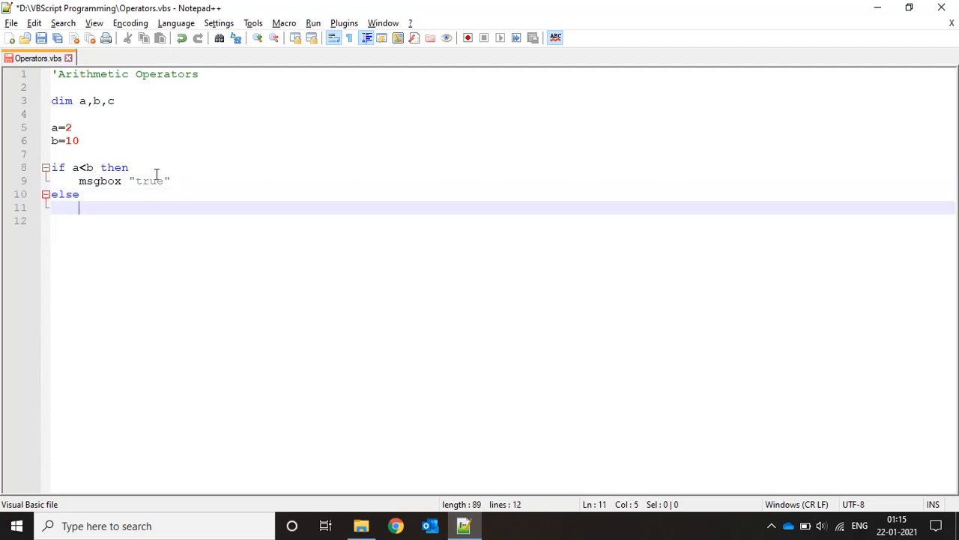
pyautogui.write('msgbox "false')
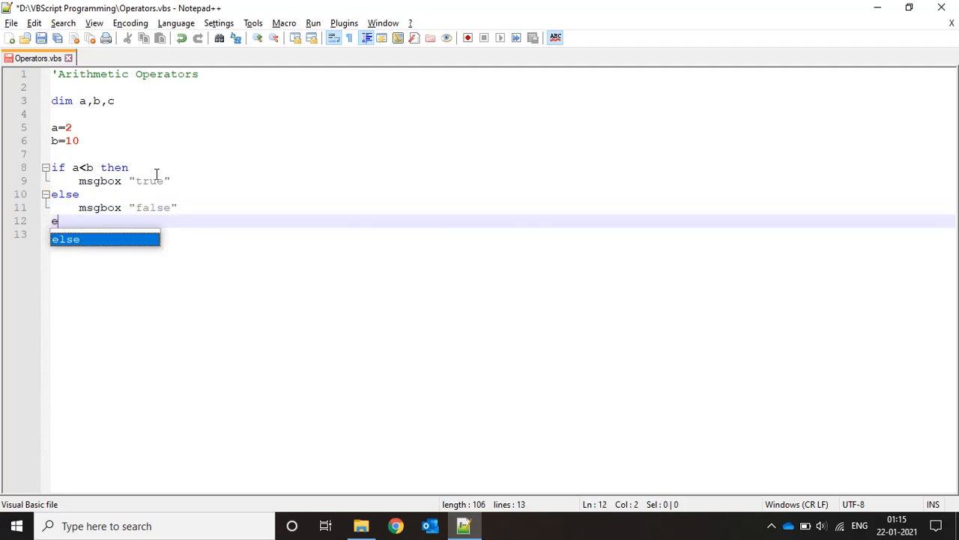
pyautogui.write('nd if')
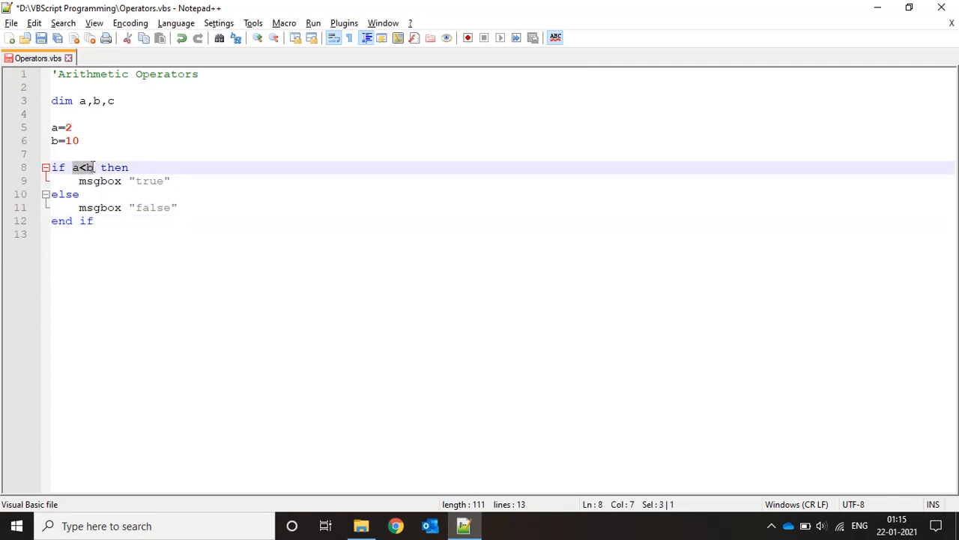
pyautogui.click(123, 180)
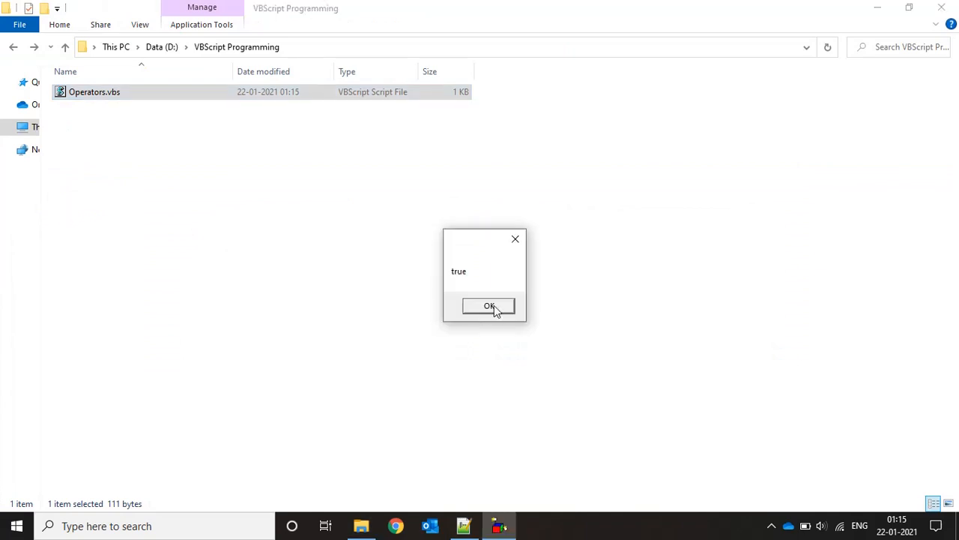
# Change the condition to a<=b and set a=9, b=10.
pyautogui.click(489, 305)
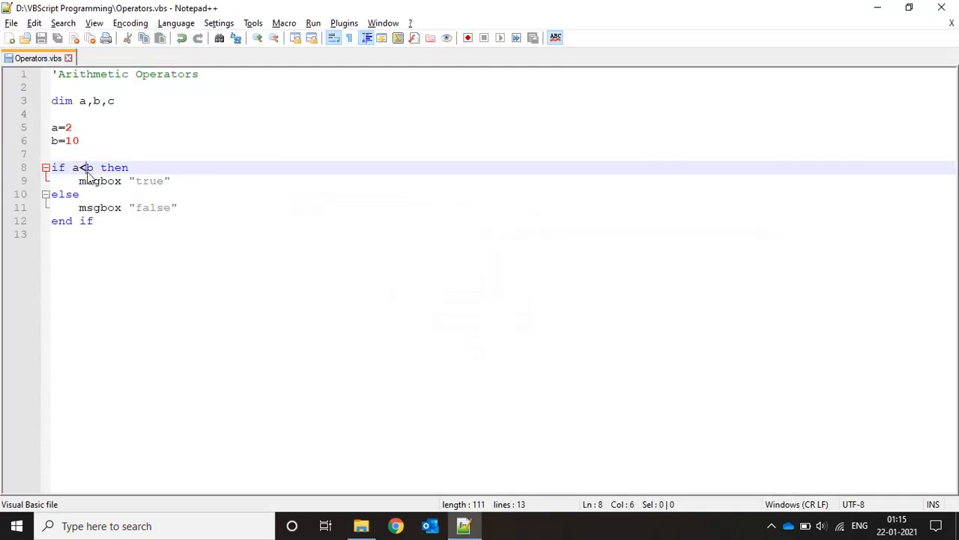
pyautogui.write('<')
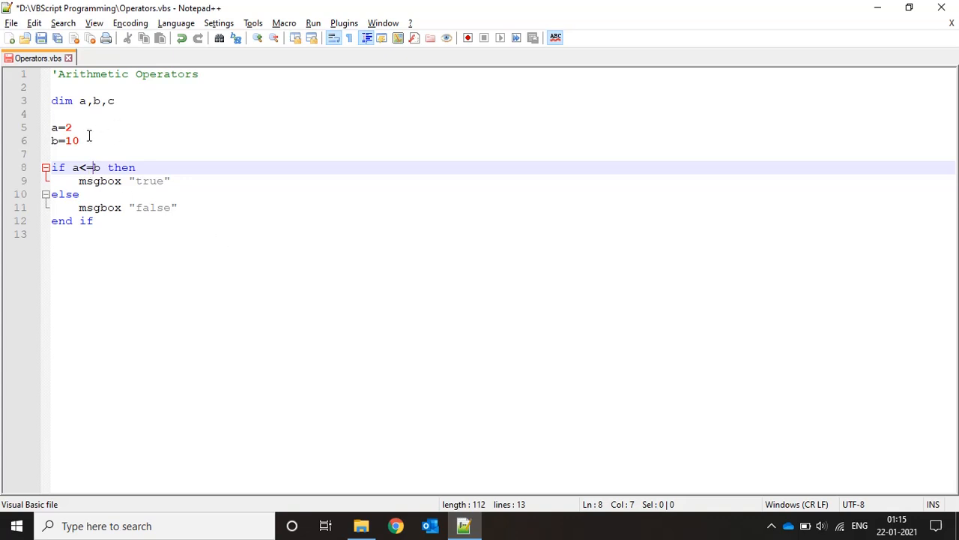
pyautogui.click(75, 127)
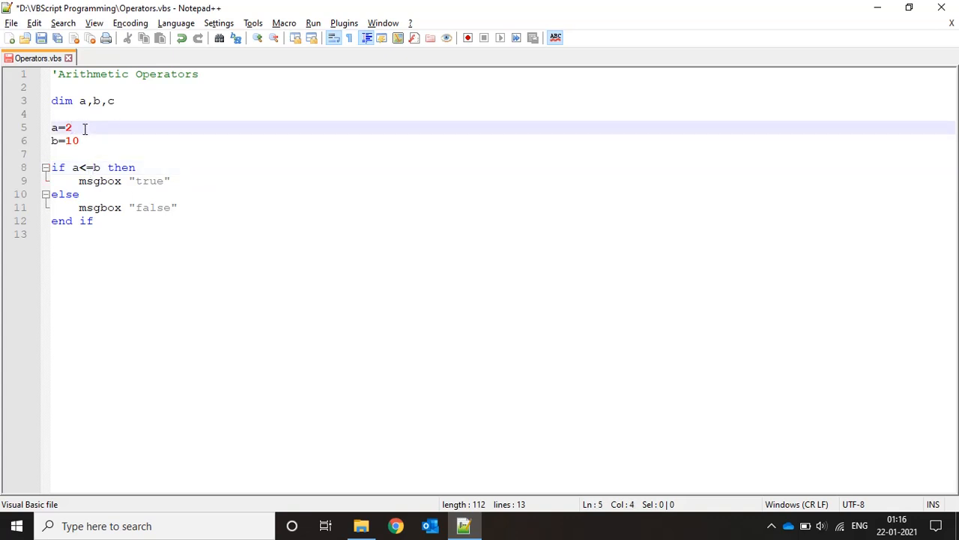
pyautogui.write('0')
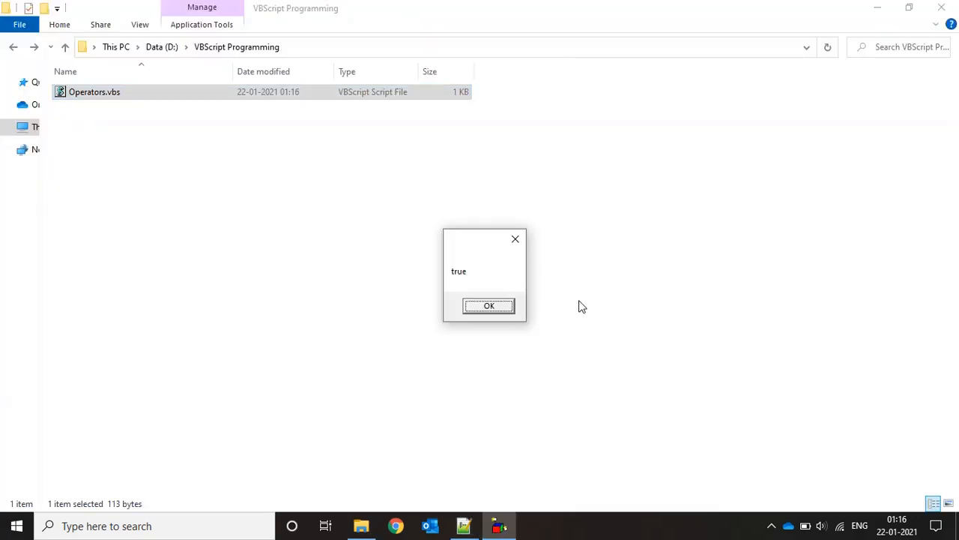
# Dismiss the true result and rerun Operators.vbs from its folder.
pyautogui.click(489, 305)
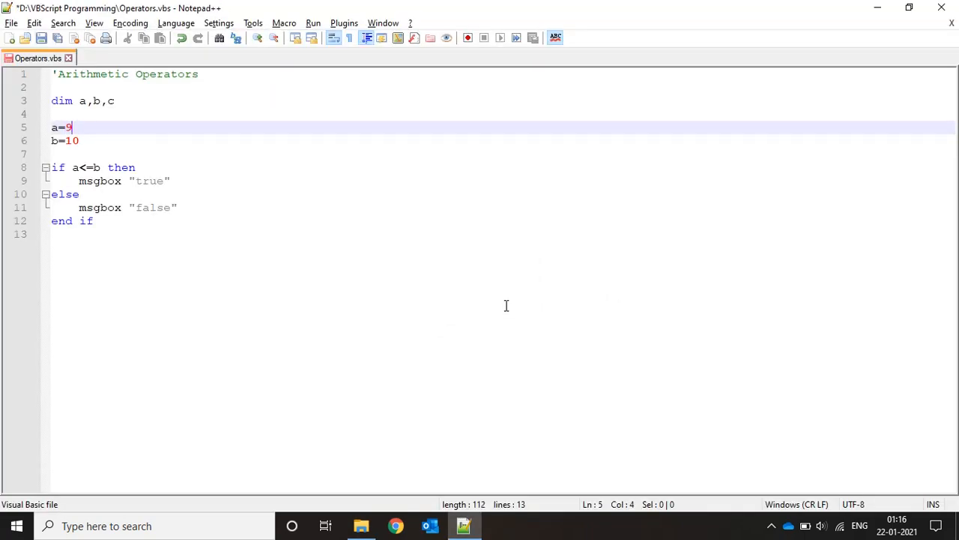
pyautogui.click(362, 525)
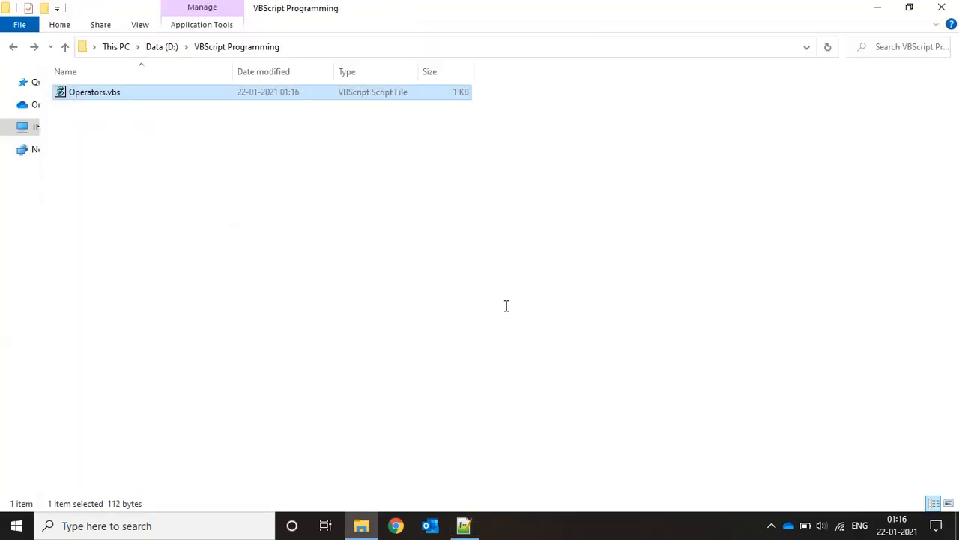
pyautogui.doubleClick(94, 92)
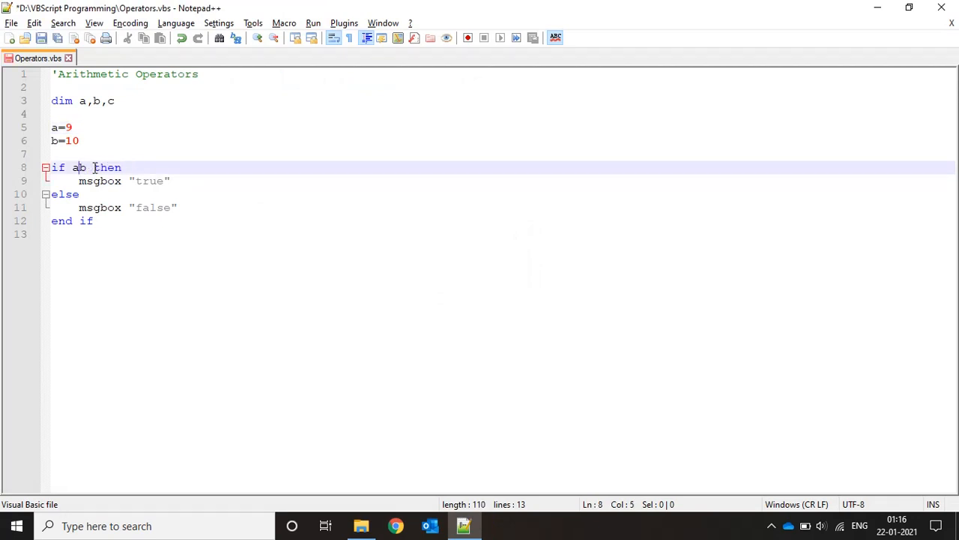
# Test a>b then a>=b with a=9, b=10, both showing false.
pyautogui.write('>')
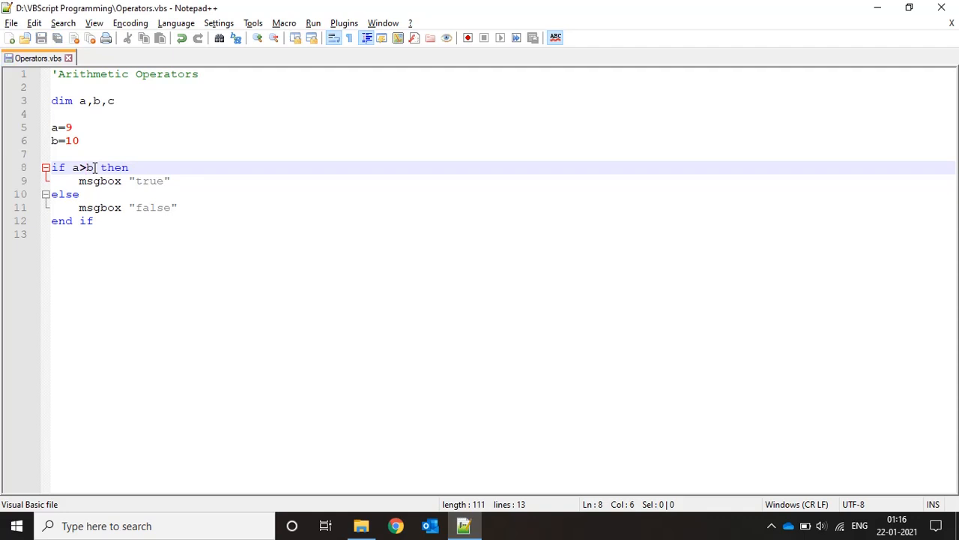
pyautogui.click(360, 525)
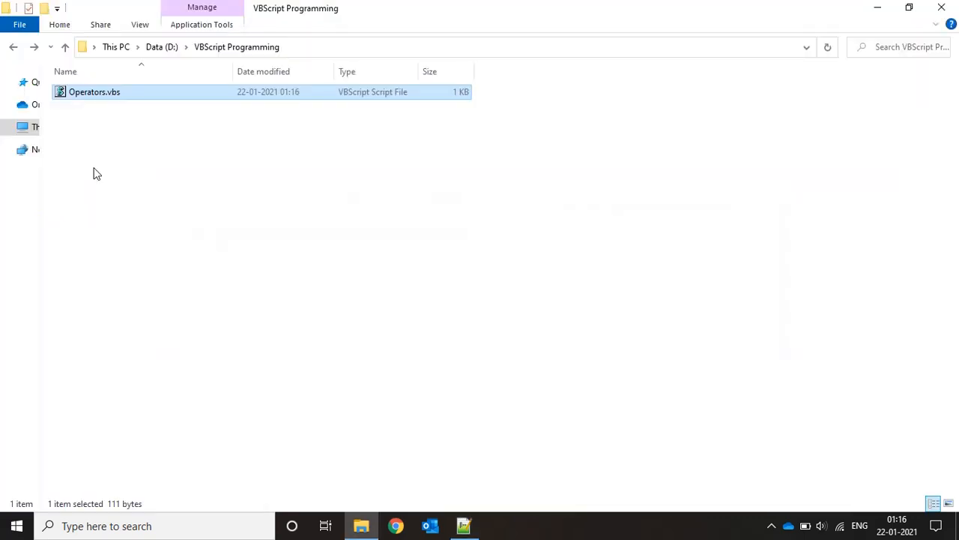
pyautogui.doubleClick(93, 91)
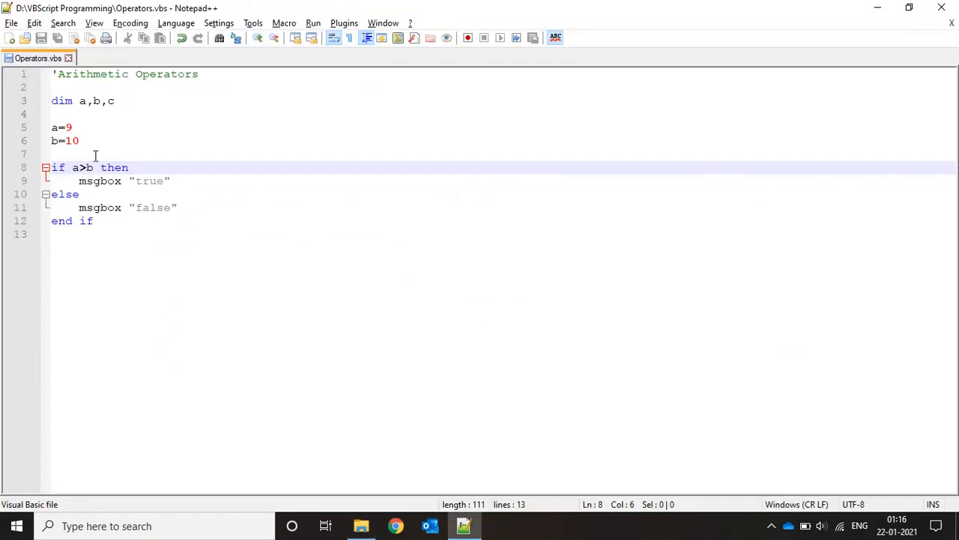
pyautogui.write('=')
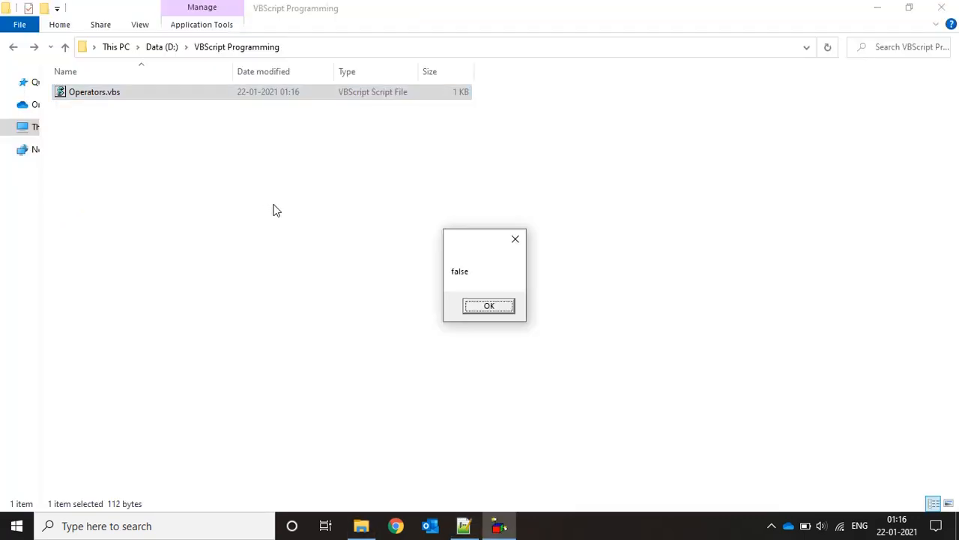
pyautogui.click(489, 306)
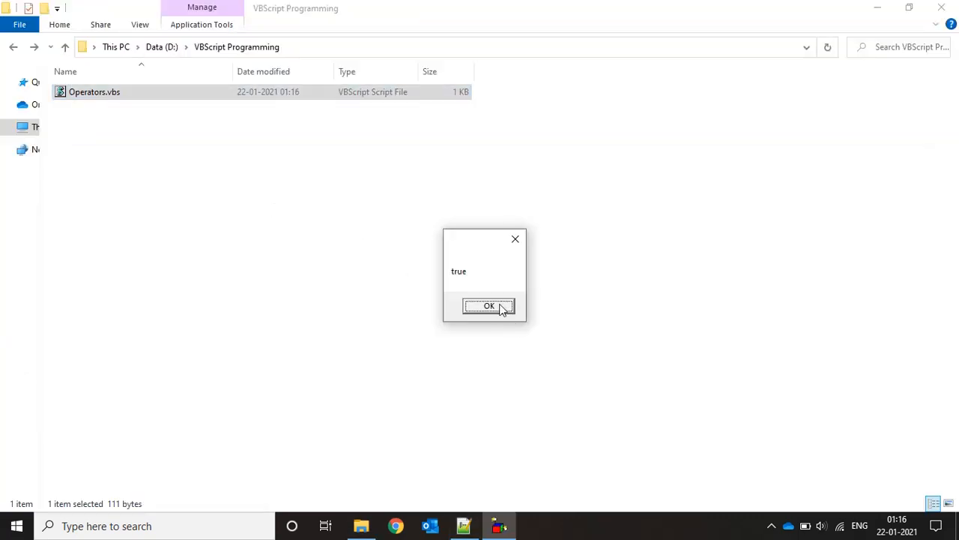
# With b=9 the a>=b test shows true; rewrite the condition as a<>b.
pyautogui.click(489, 306)
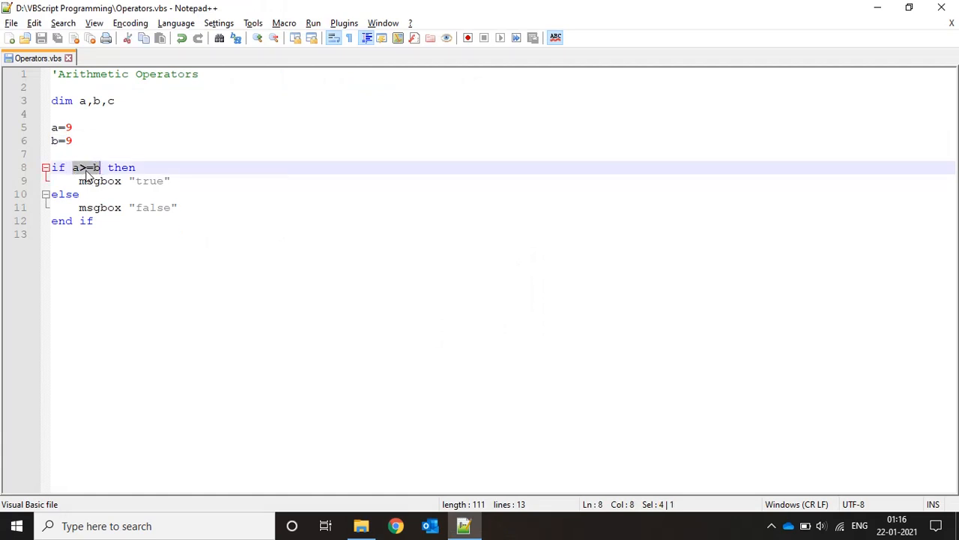
pyautogui.press('Delete')
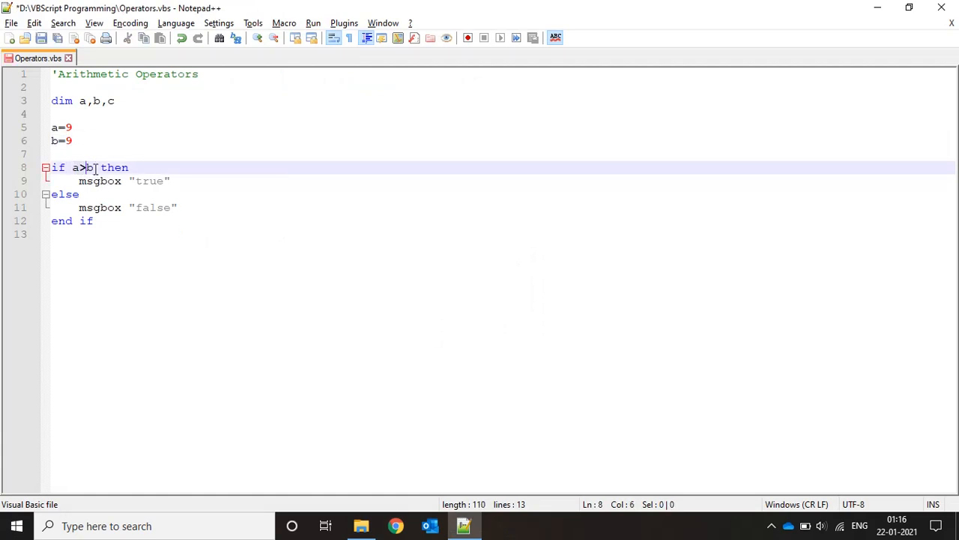
pyautogui.write('<')
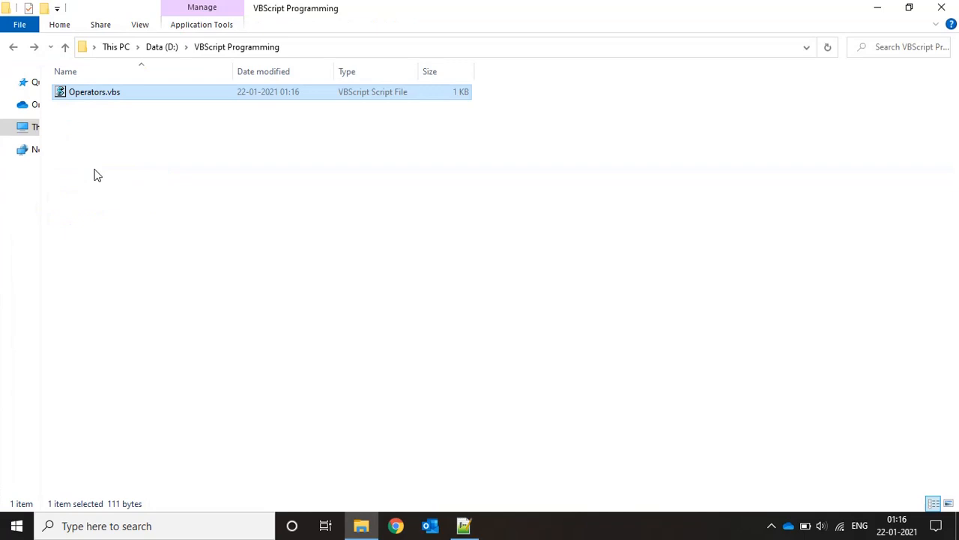
# Run the a<>b test, change b to 9.1, rerun and return to the If line.
pyautogui.doubleClick(93, 91)
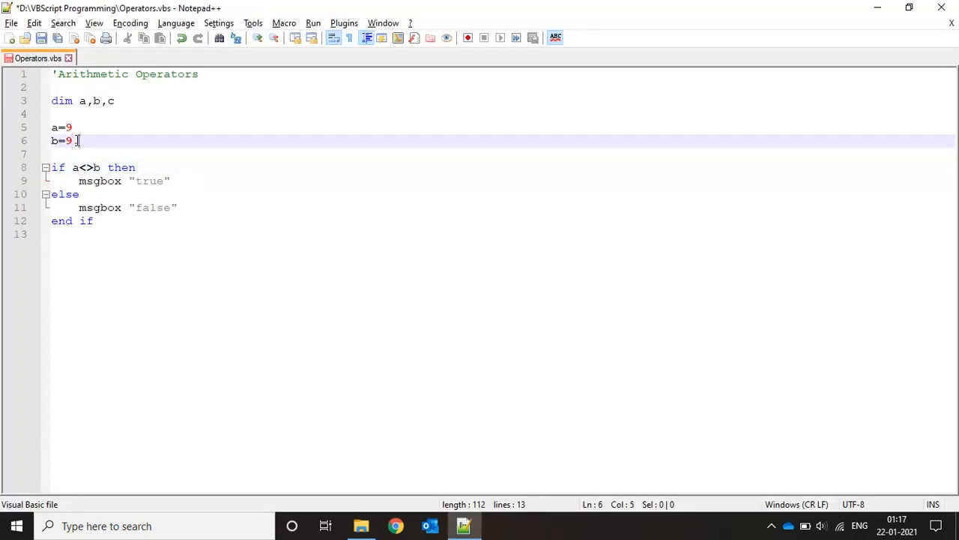
pyautogui.click(362, 525)
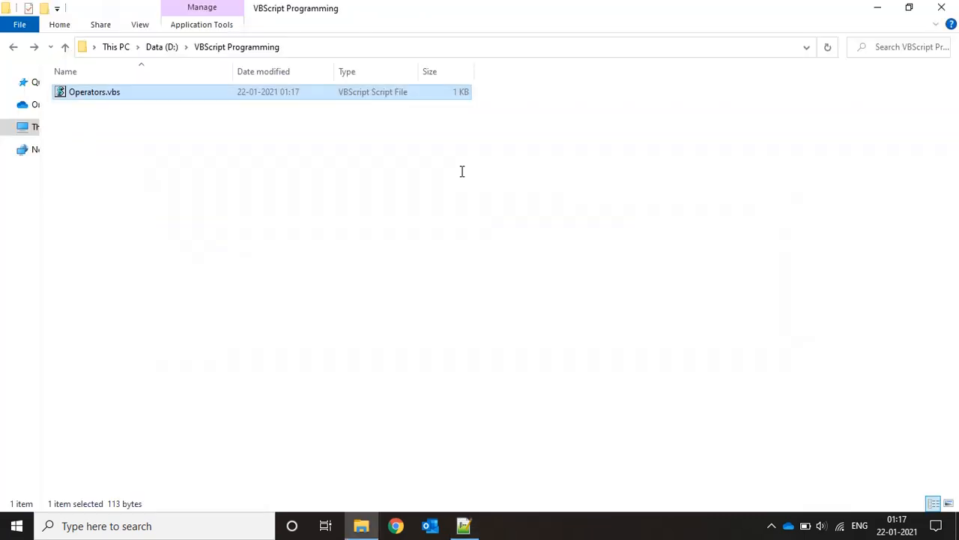
pyautogui.moveTo(268, 281)
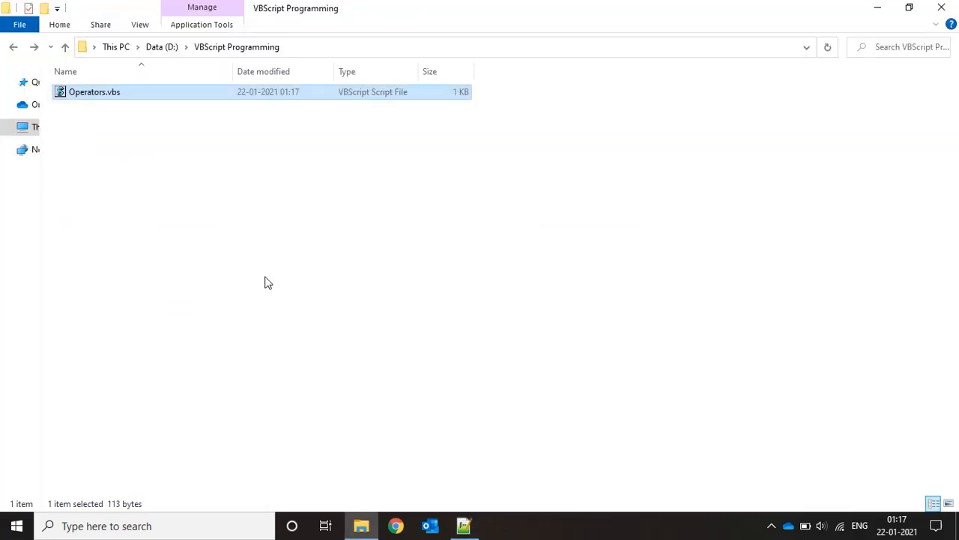
pyautogui.doubleClick(94, 92)
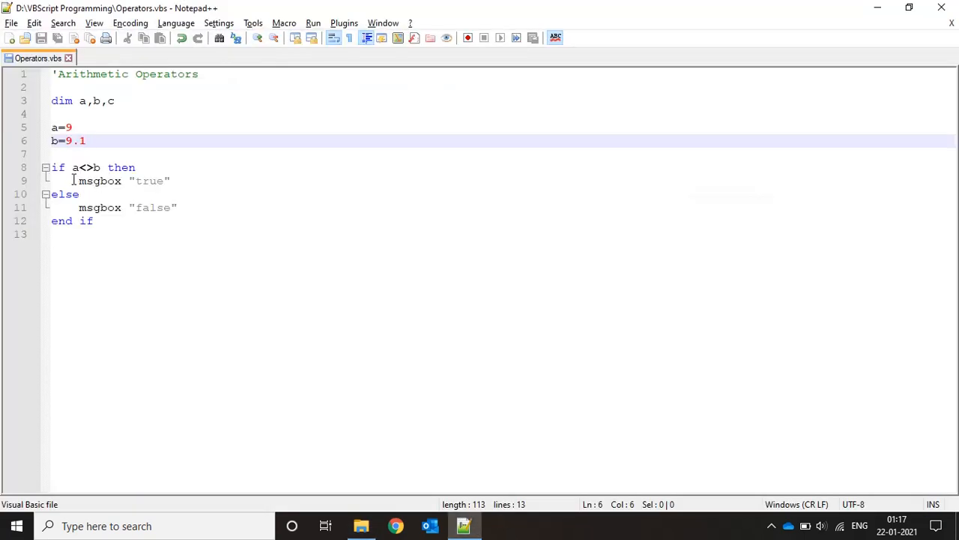
pyautogui.click(171, 180)
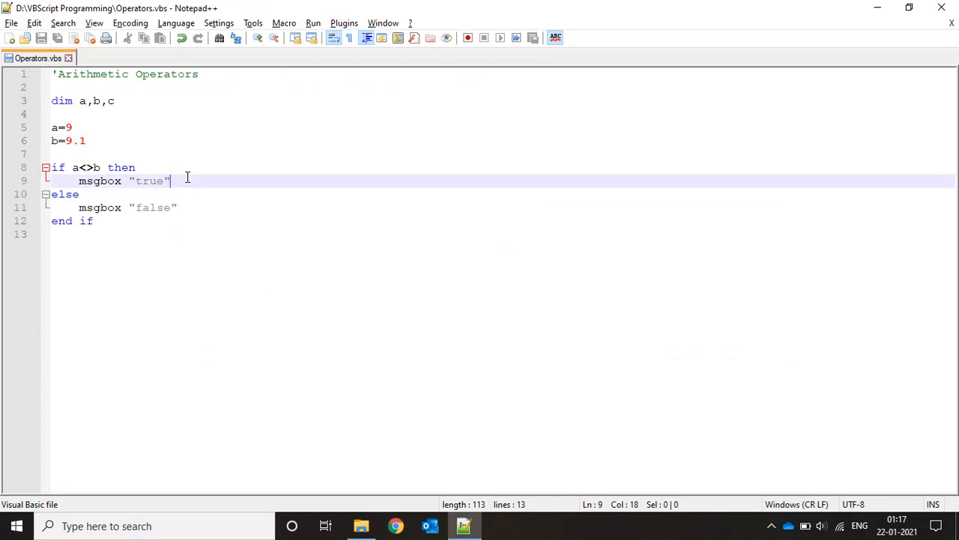
pyautogui.click(107, 168)
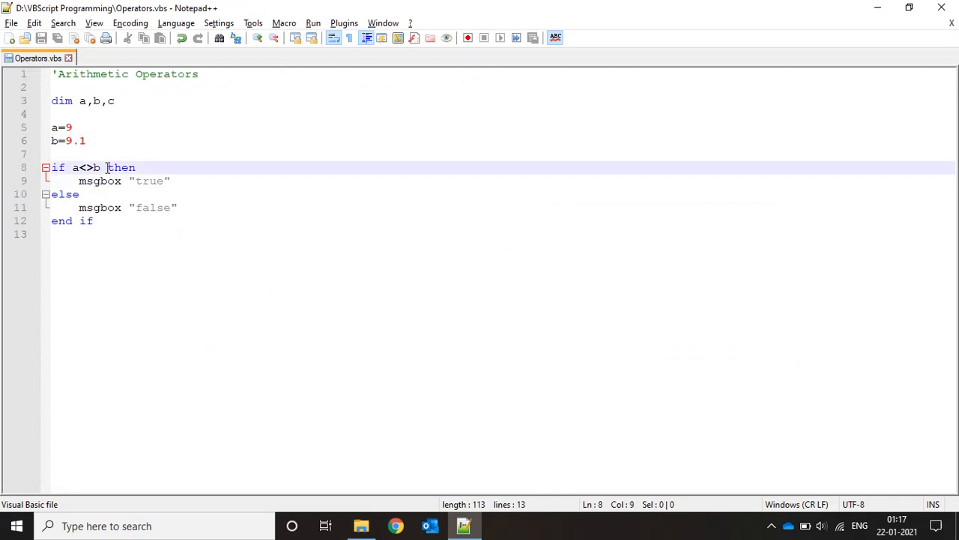
# Change the If condition to a<b Or c="test".
pyautogui.click(96, 168)
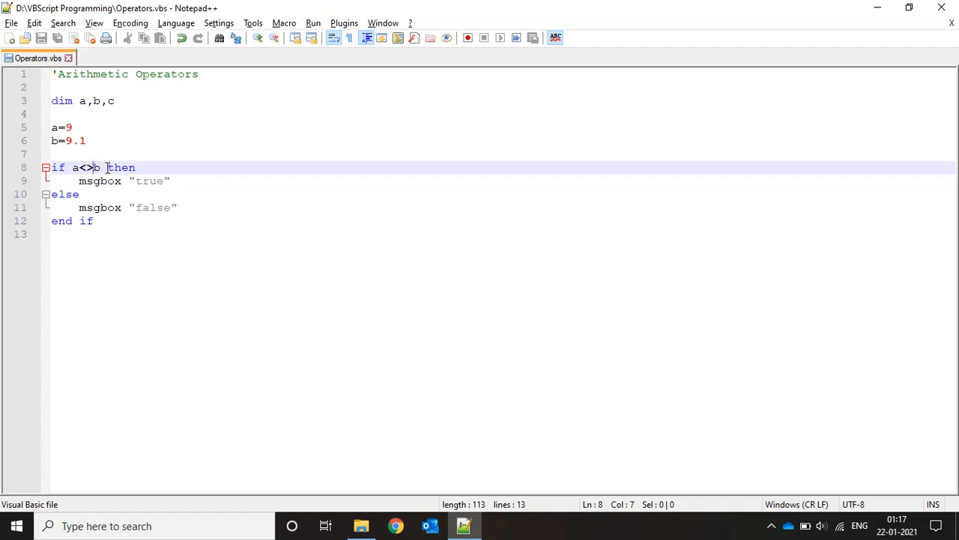
pyautogui.write('Or')
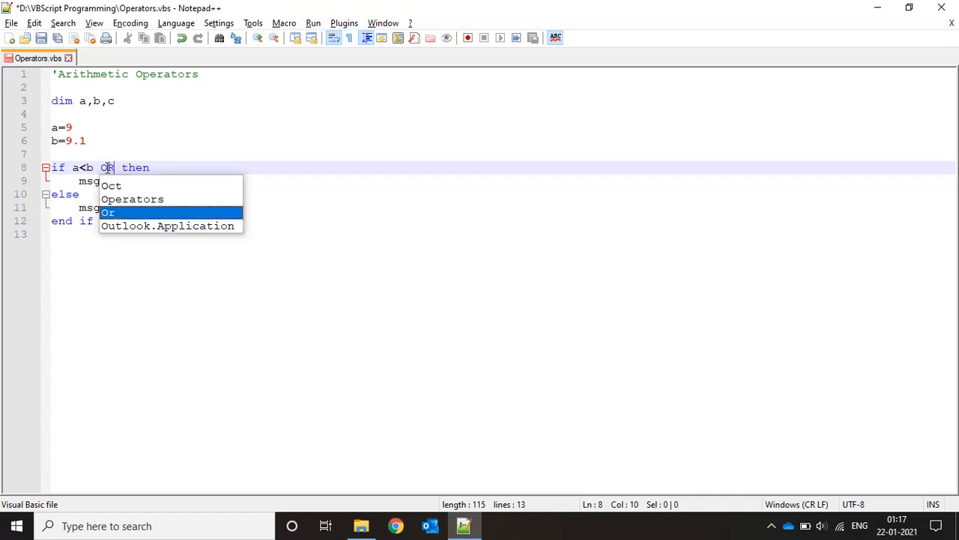
pyautogui.press('space')
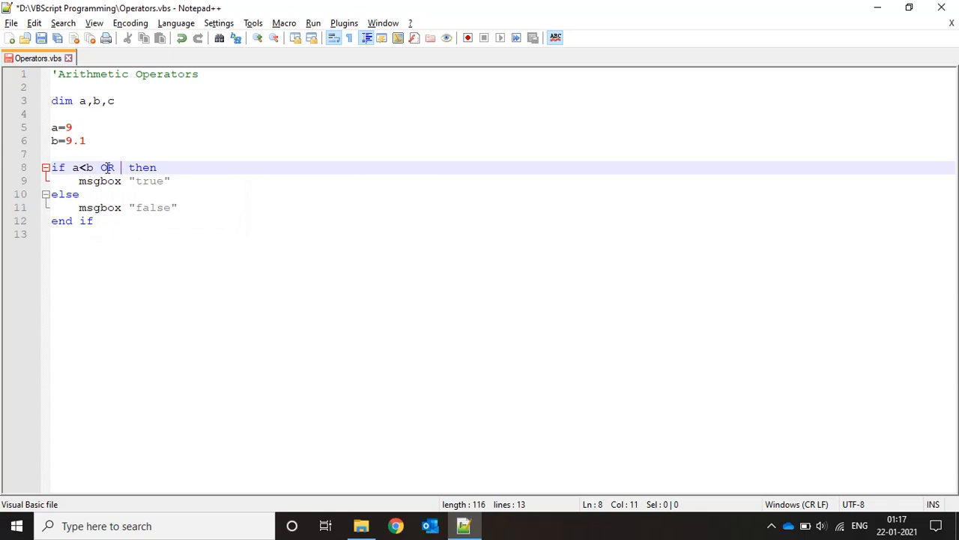
pyautogui.write('c')
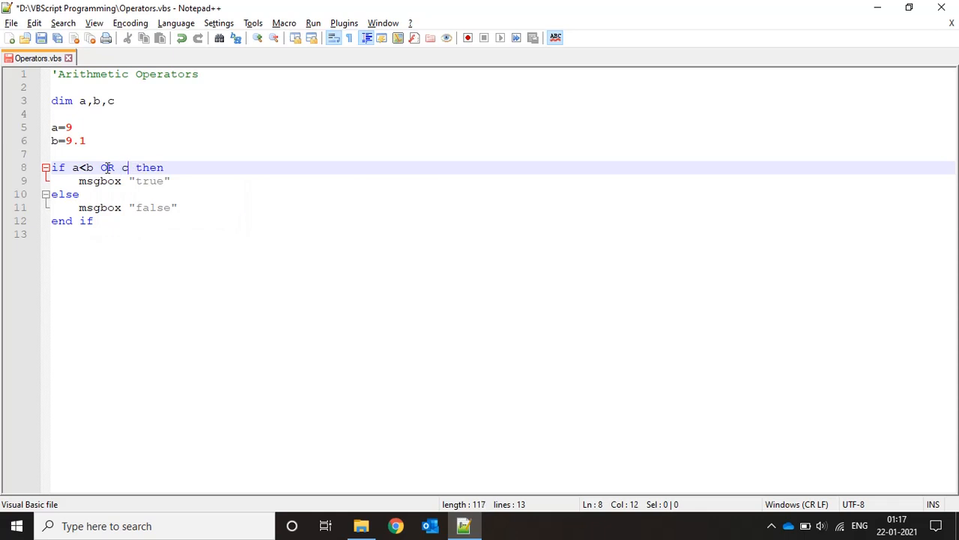
pyautogui.write('="test')
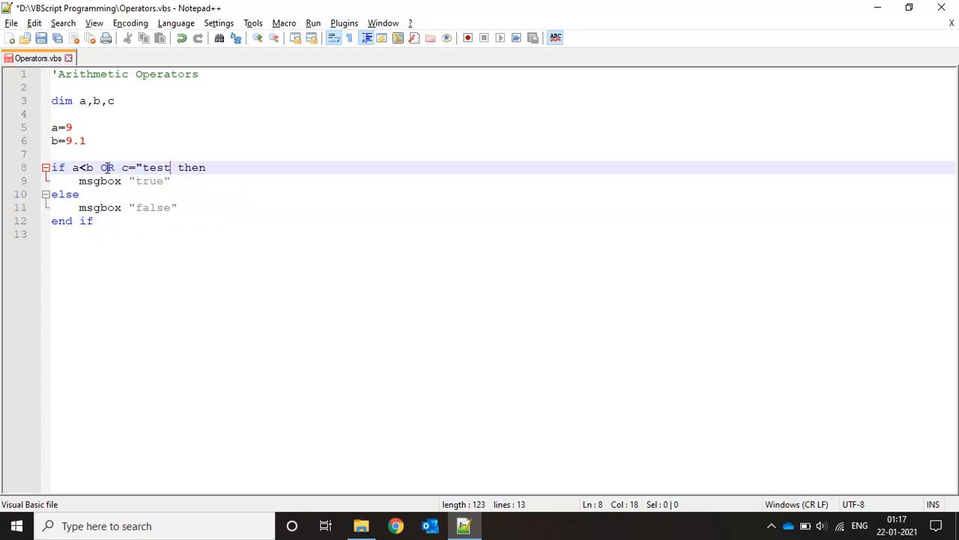
# Add a line assigning c="test" above the If and select the condition parts.
pyautogui.press('Enter')
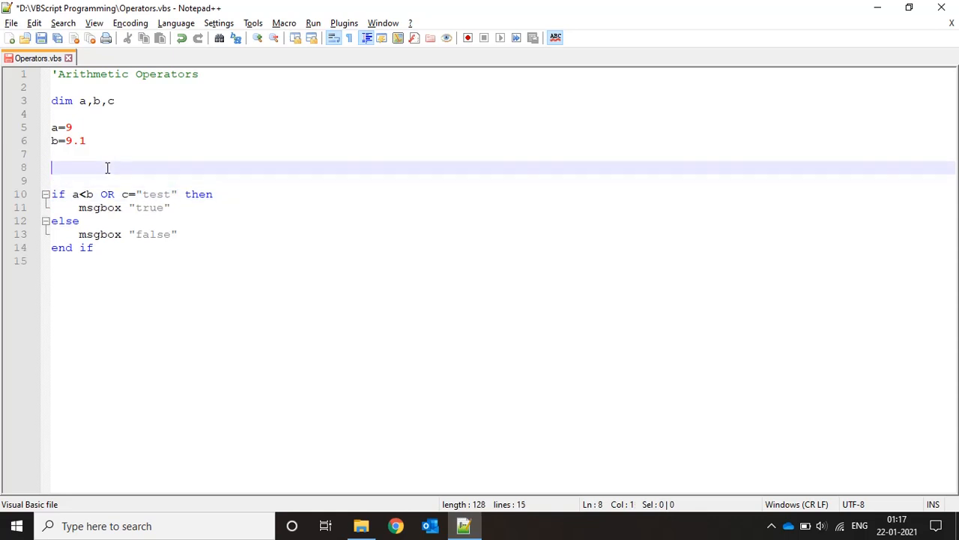
pyautogui.write('c=')
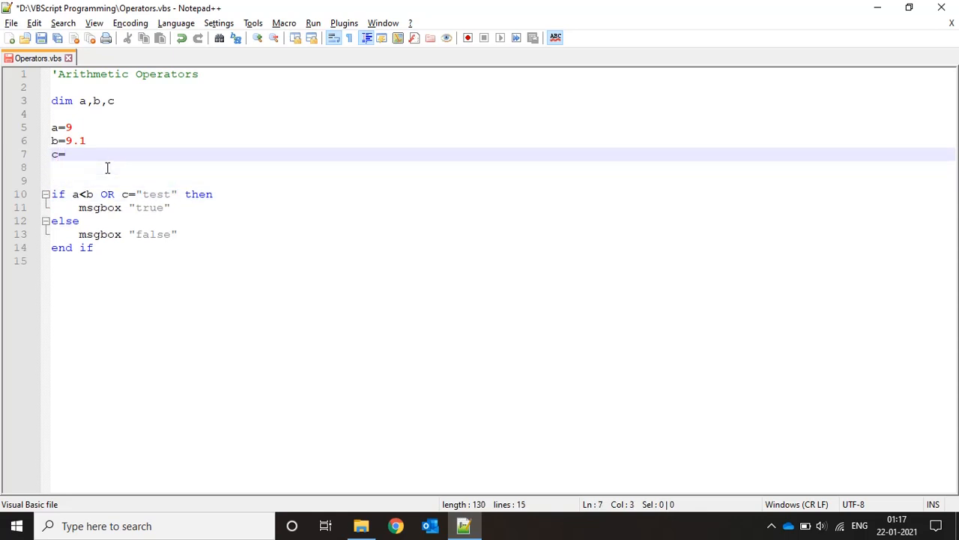
pyautogui.write('"test"')
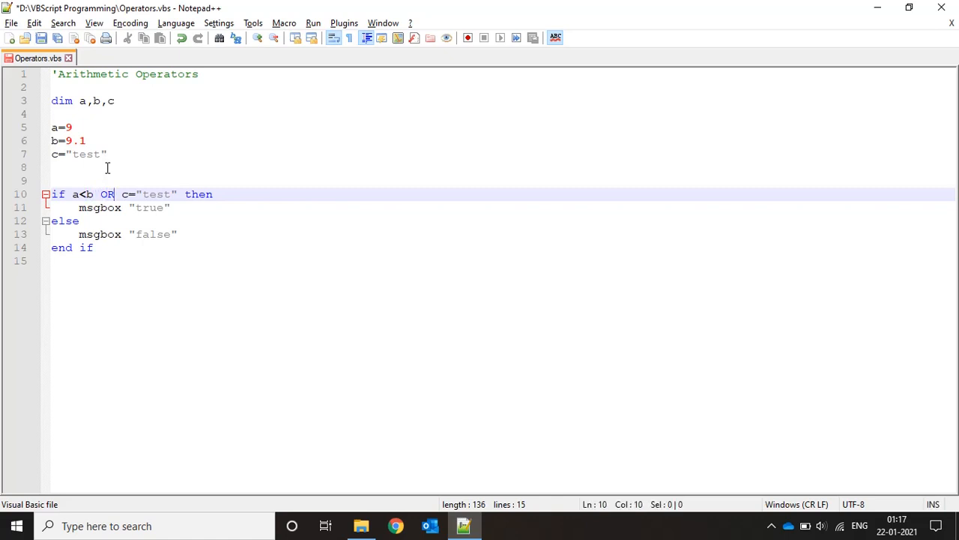
pyautogui.click(99, 193)
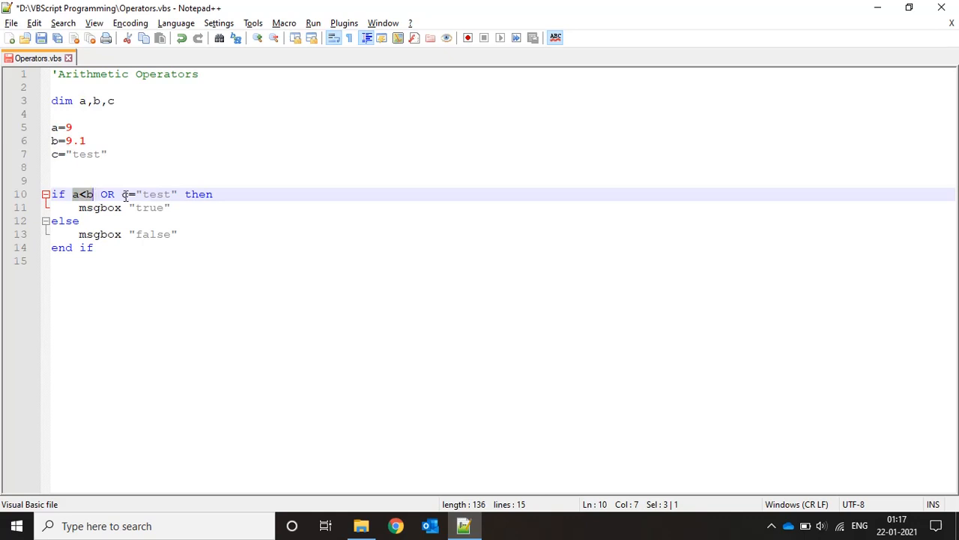
pyautogui.doubleClick(153, 195)
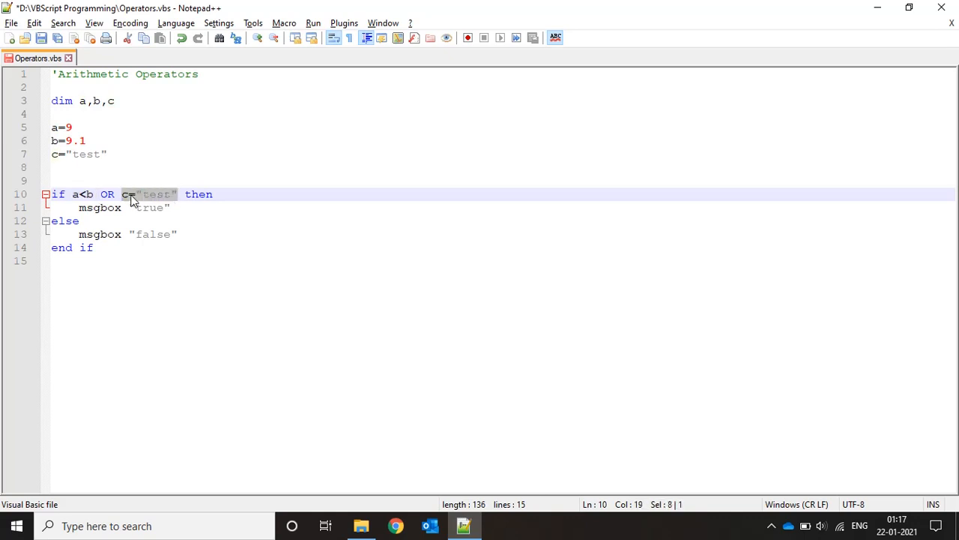
pyautogui.moveTo(145, 176)
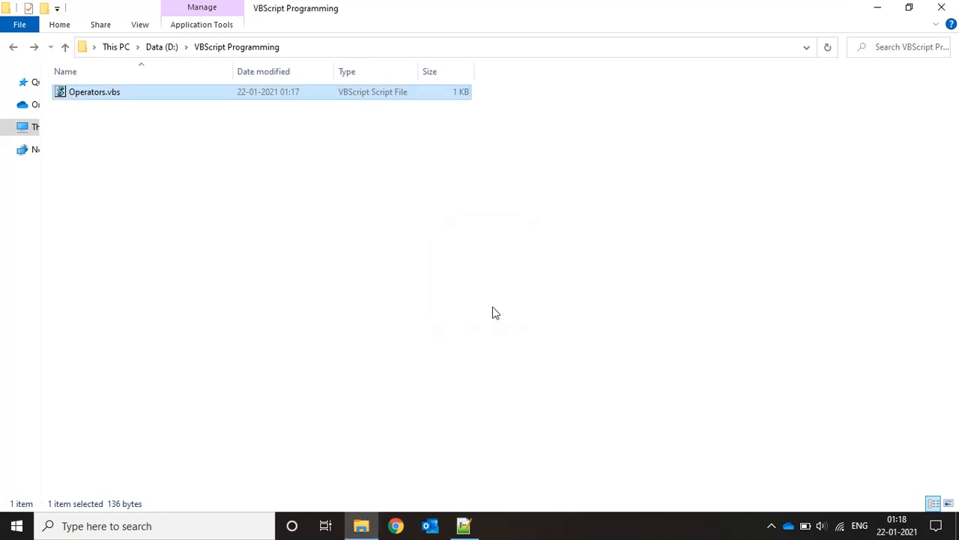
# Set c to "test1" and b to 9, run Operators.vbs and dismiss the false result.
pyautogui.doubleClick(92, 92)
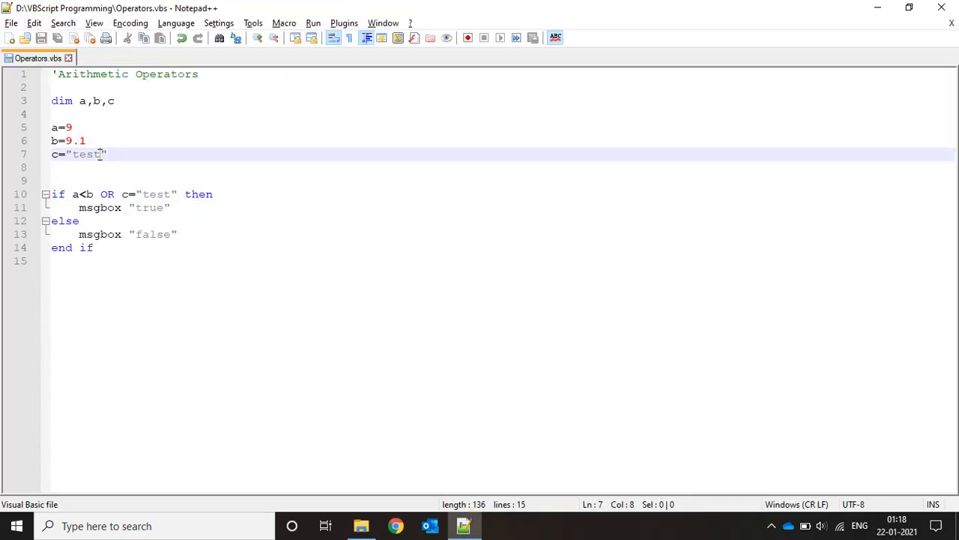
pyautogui.write('1')
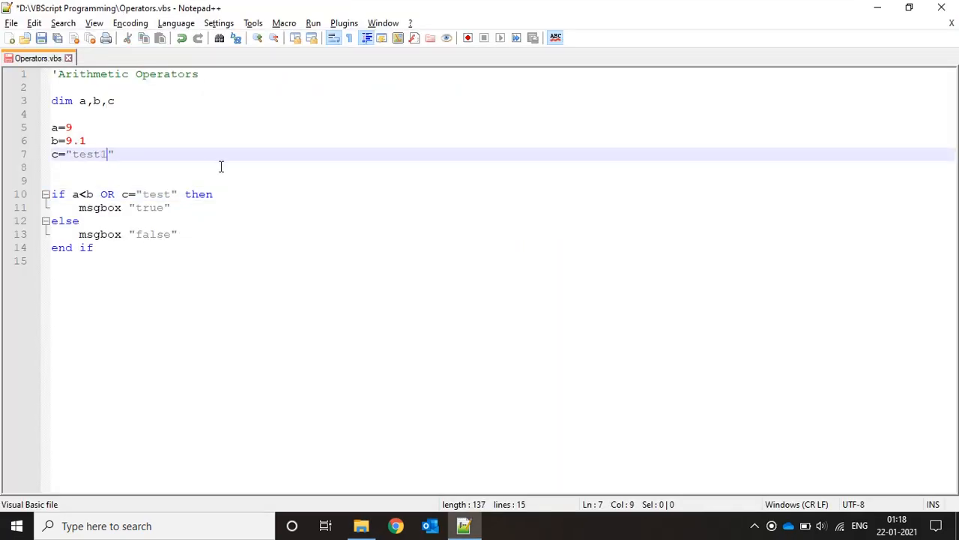
pyautogui.click(360, 525)
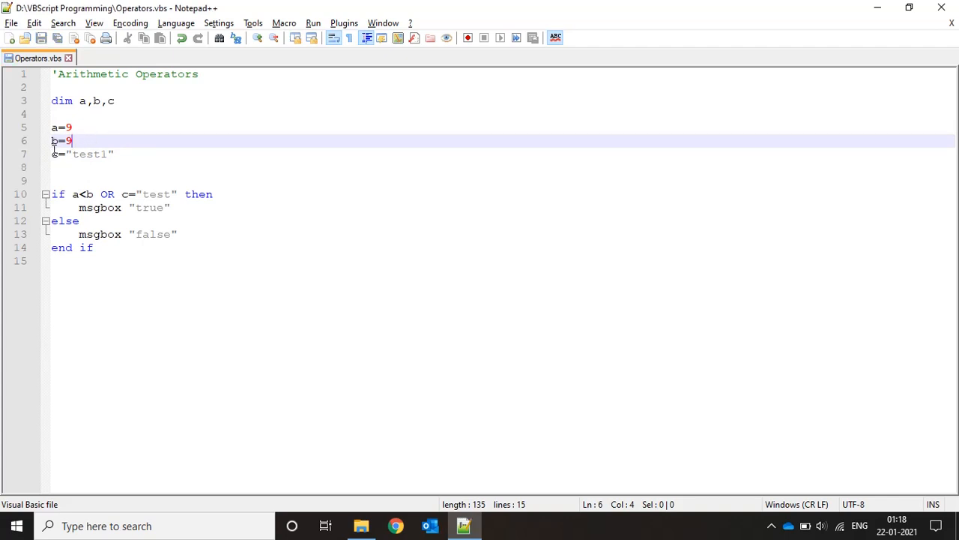
pyautogui.moveTo(153, 177)
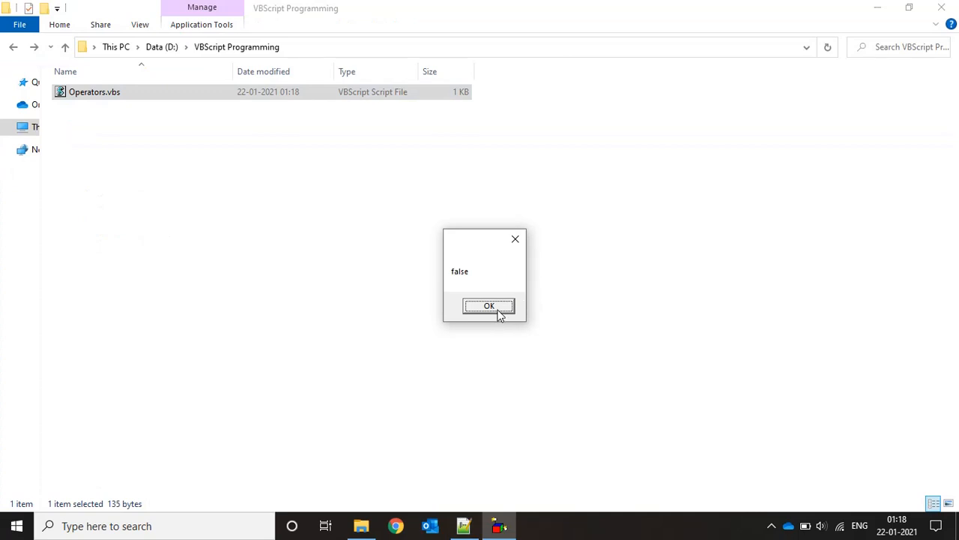
pyautogui.click(489, 305)
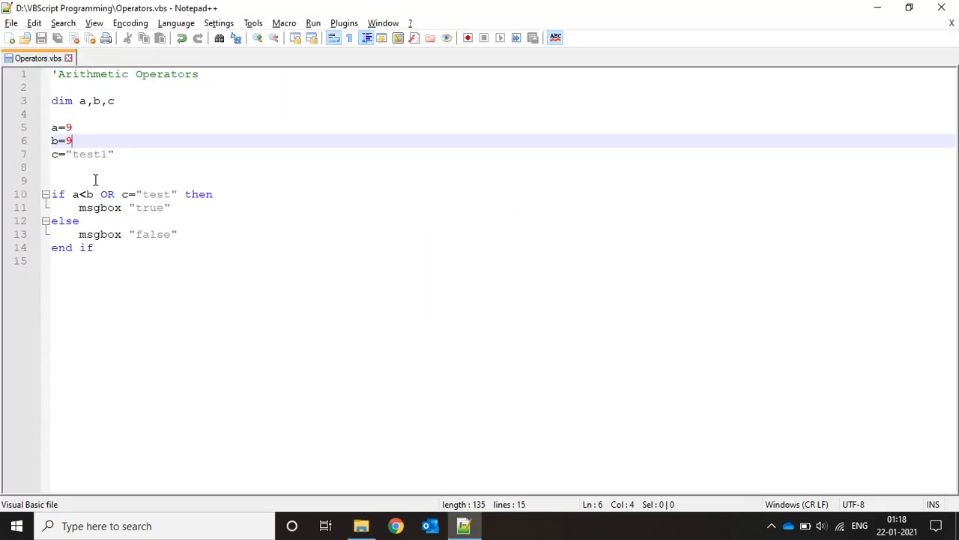
pyautogui.doubleClick(108, 195)
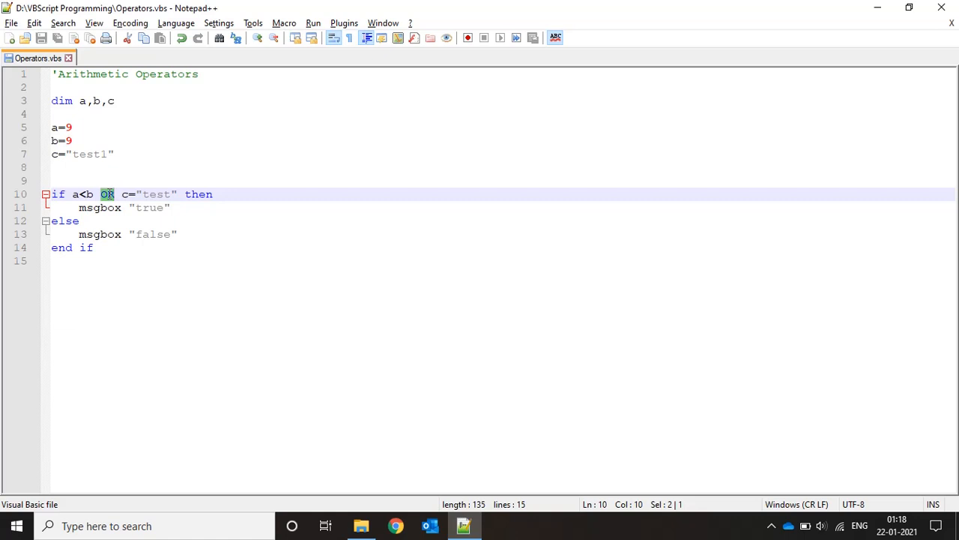
# Replace OR with AND on line 10, save and run Operators.vbs from Explorer.
pyautogui.write('AND')
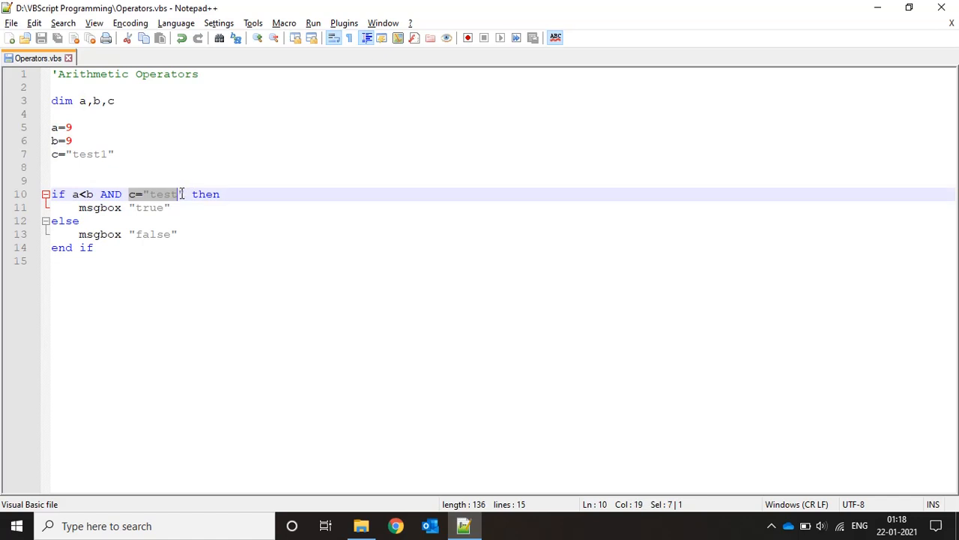
pyautogui.click(280, 180)
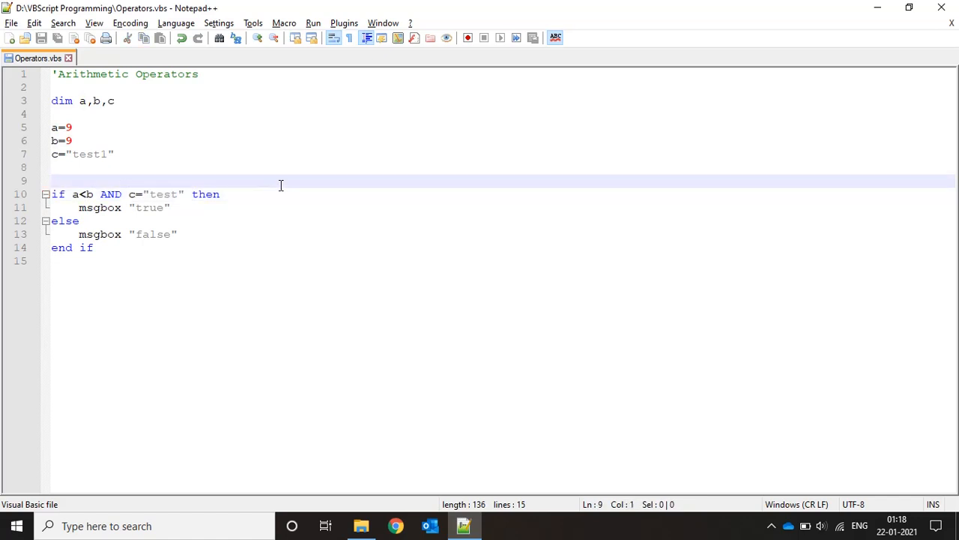
pyautogui.click(361, 525)
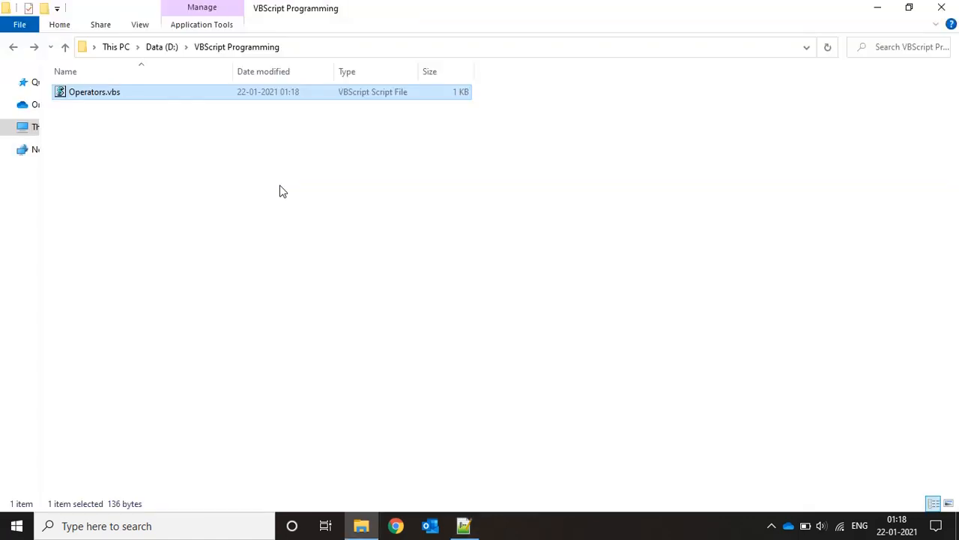
pyautogui.doubleClick(94, 91)
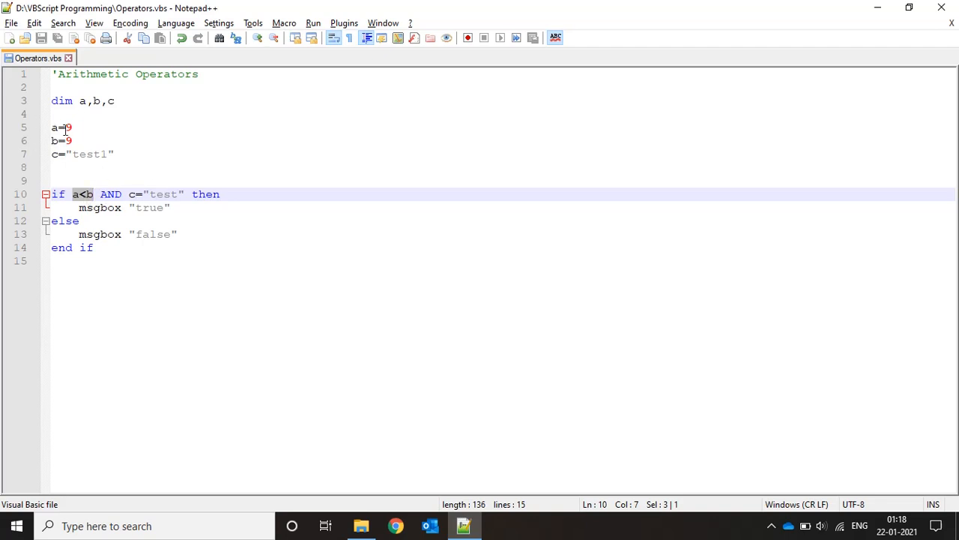
# Change b to 9.1 and rerun, dismissing the false then true messages.
pyautogui.click(74, 141)
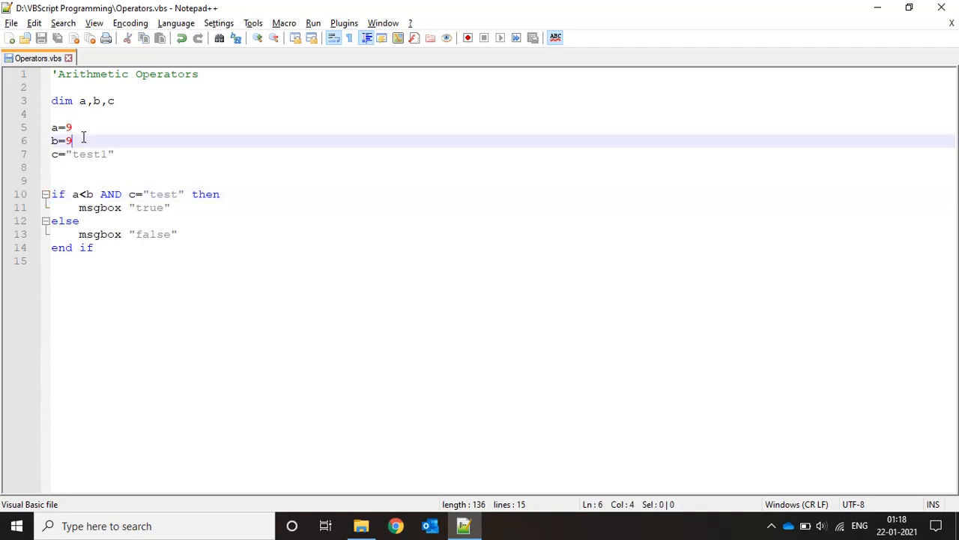
pyautogui.write('.1')
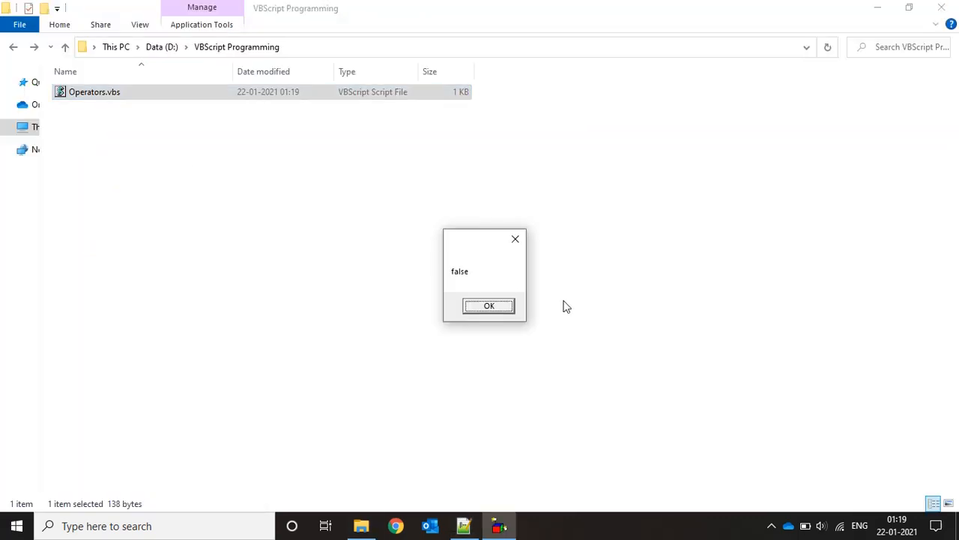
pyautogui.click(489, 305)
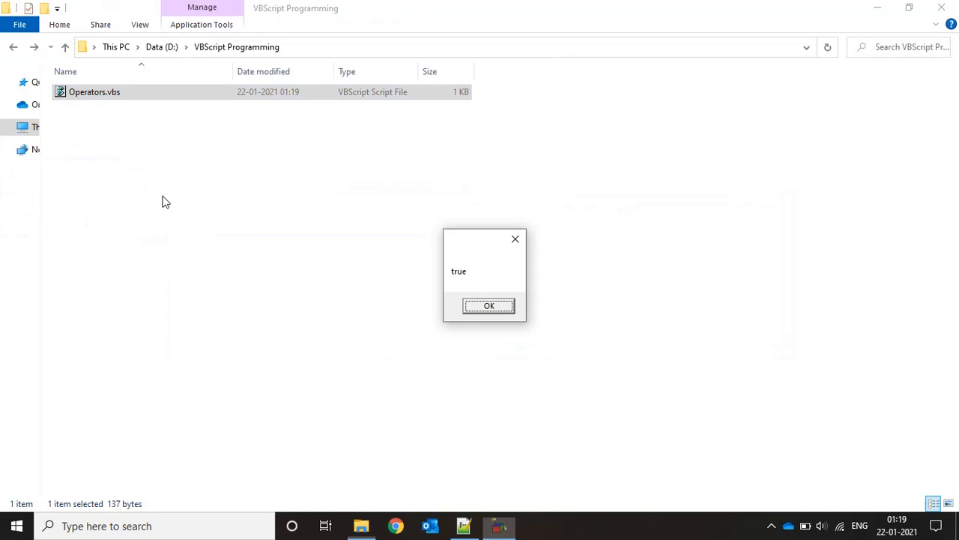
pyautogui.click(489, 305)
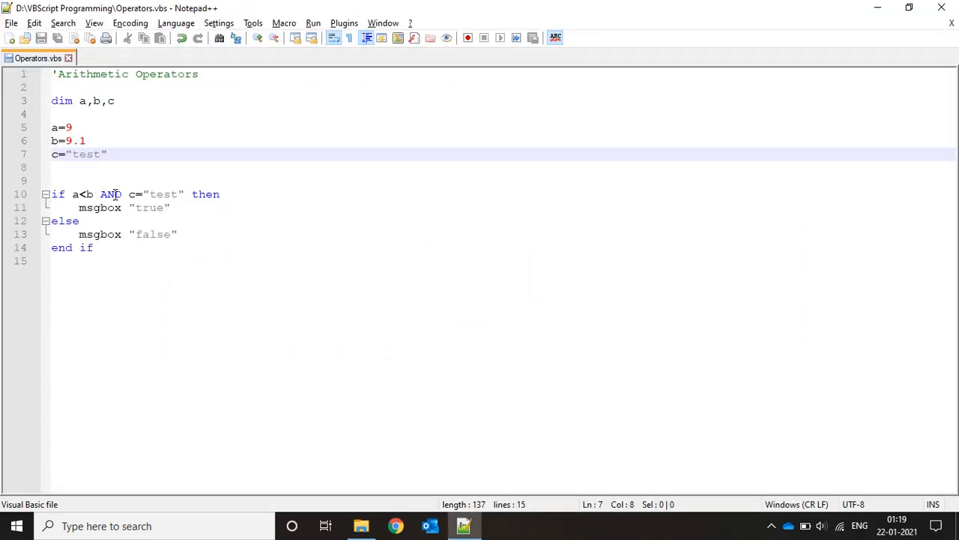
# Wrap the condition as NOT (a<b AND c="test") and select it.
pyautogui.doubleClick(109, 195)
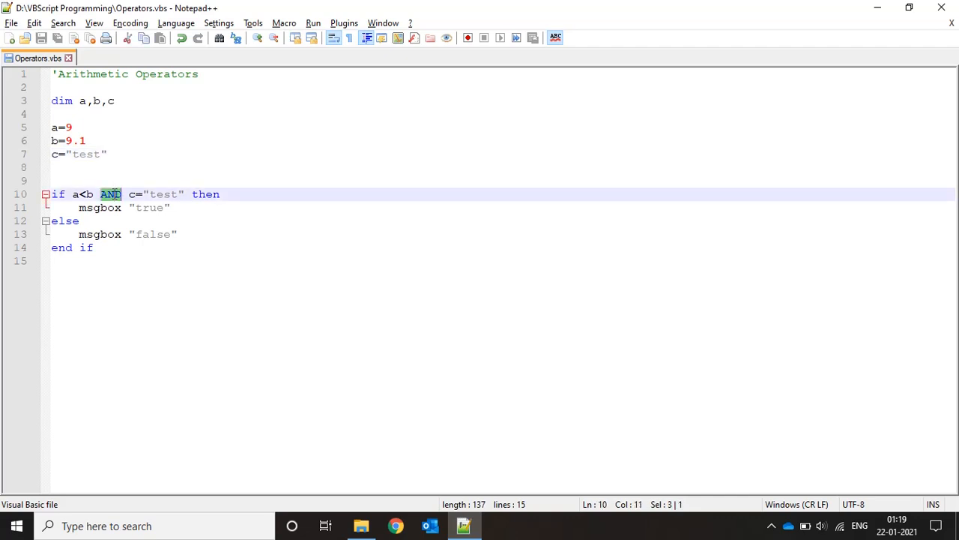
pyautogui.write('NOT')
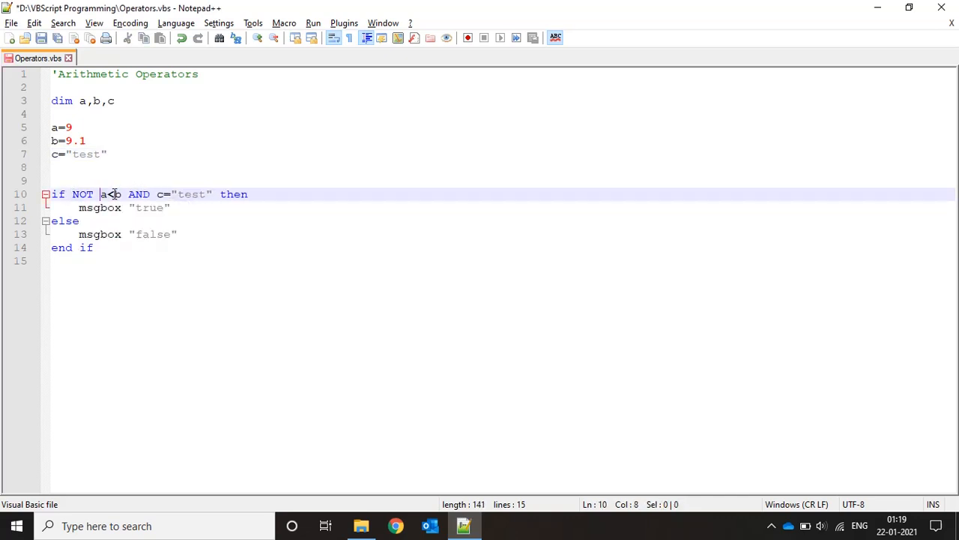
pyautogui.write('(')
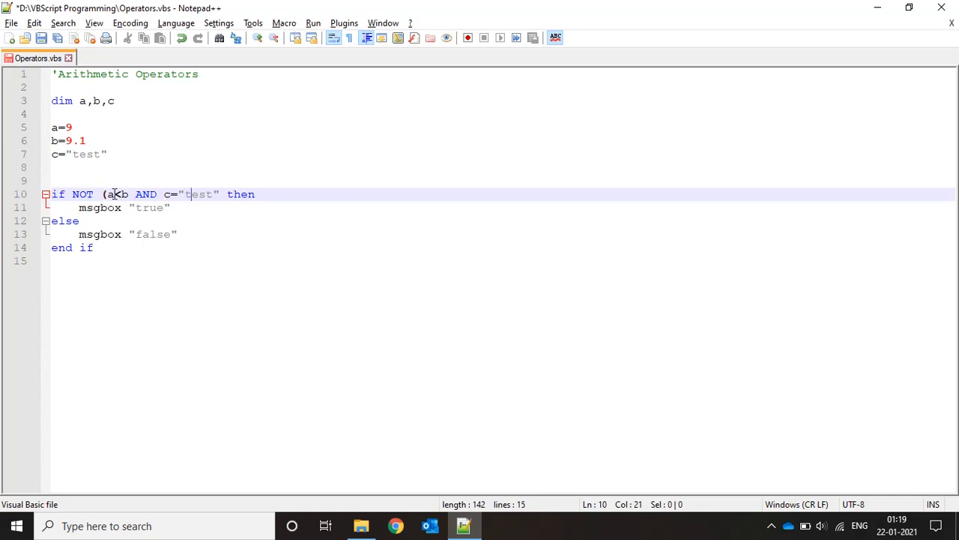
pyautogui.write(')')
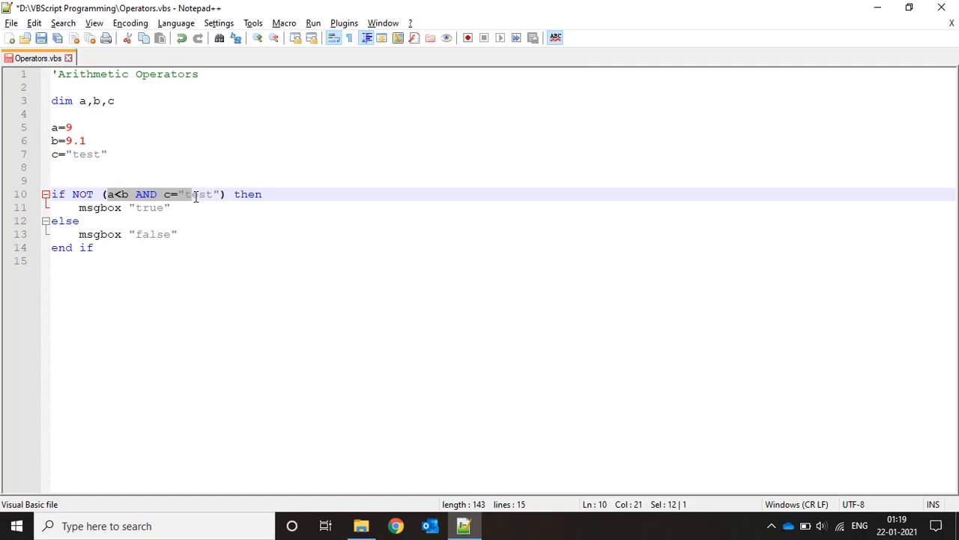
pyautogui.click(108, 195)
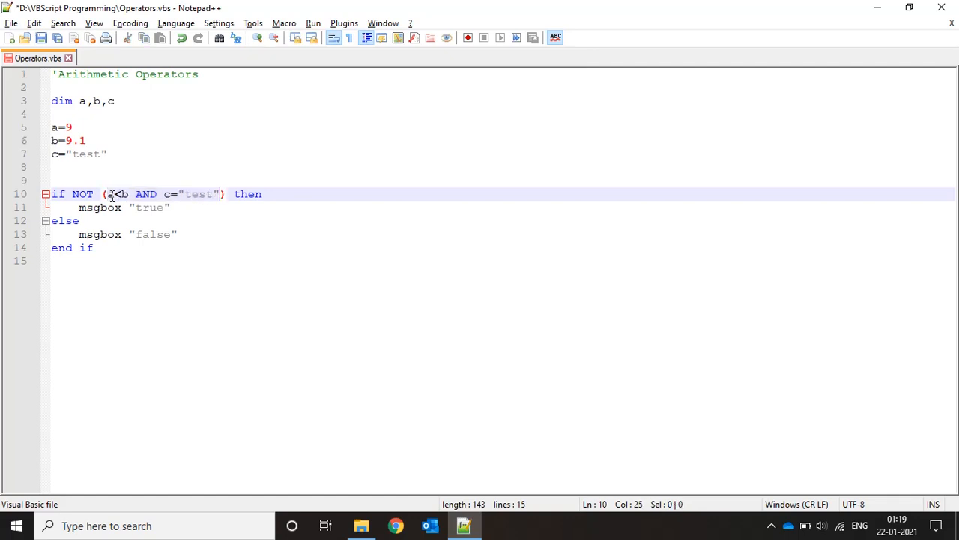
pyautogui.moveTo(105, 195); pyautogui.dragTo(219, 195)
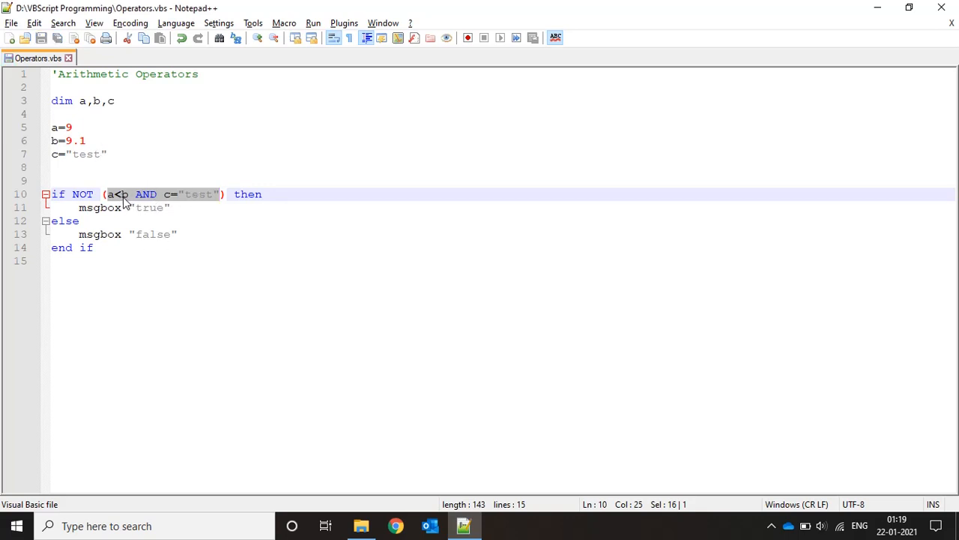
# Set c to "test1", run Operators.vbs and dismiss the true message.
pyautogui.click(137, 195)
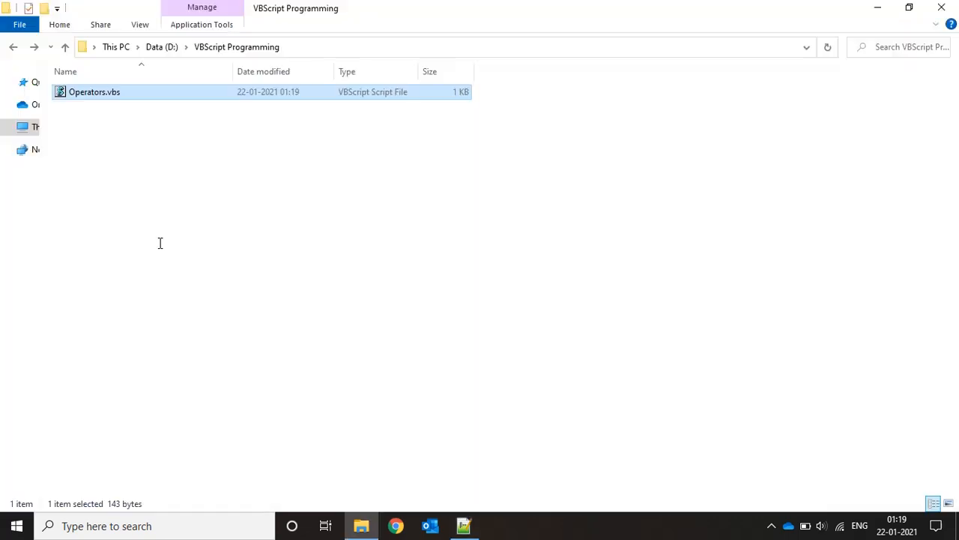
pyautogui.moveTo(482, 306)
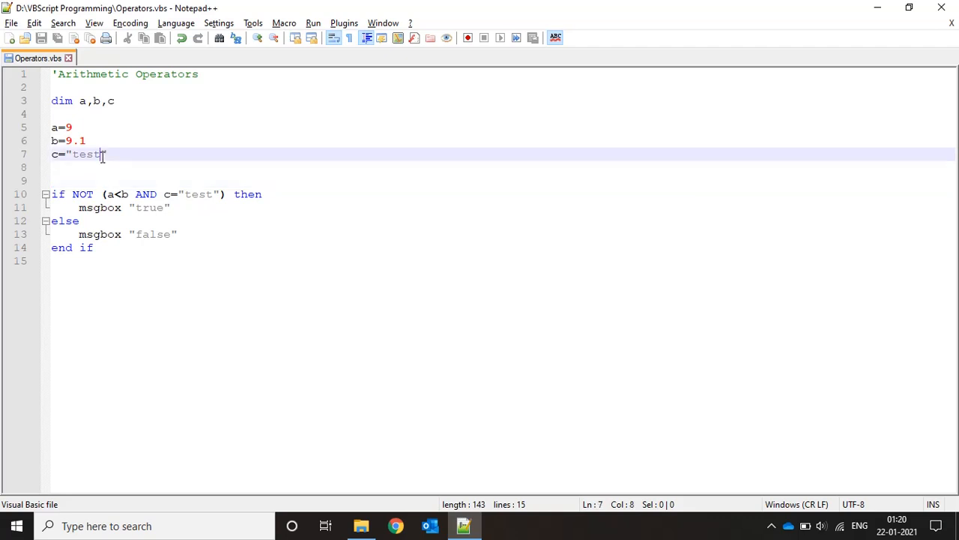
pyautogui.write('1')
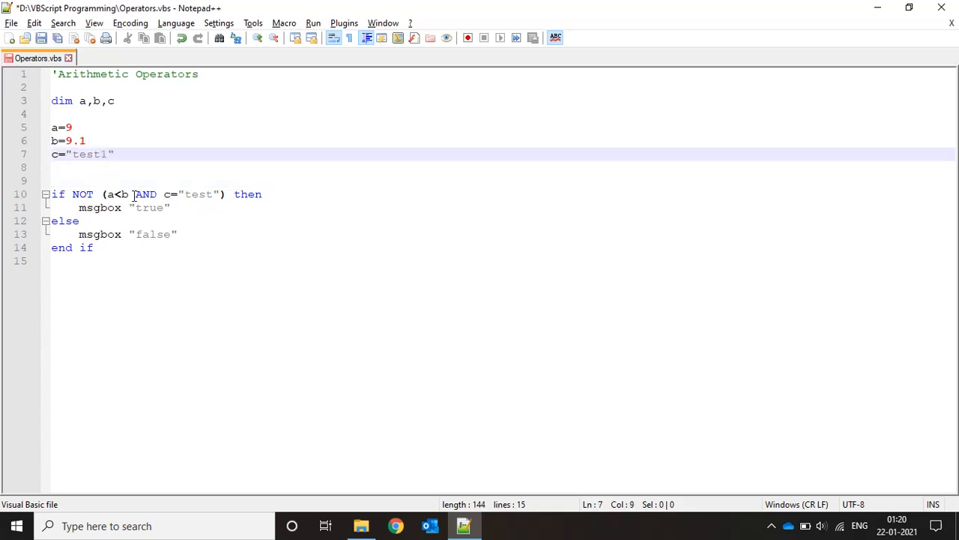
pyautogui.moveTo(105, 195); pyautogui.dragTo(222, 195)
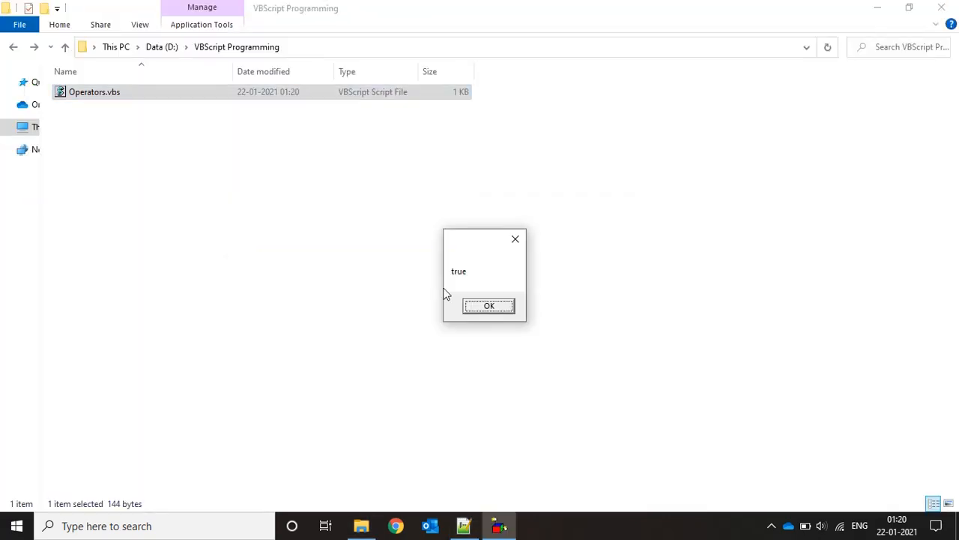
pyautogui.click(489, 306)
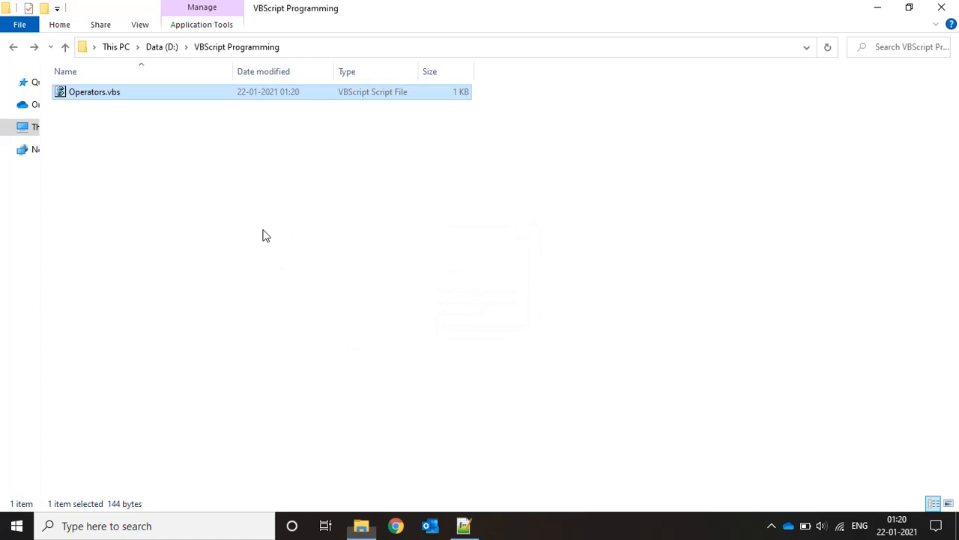
pyautogui.doubleClick(93, 91)
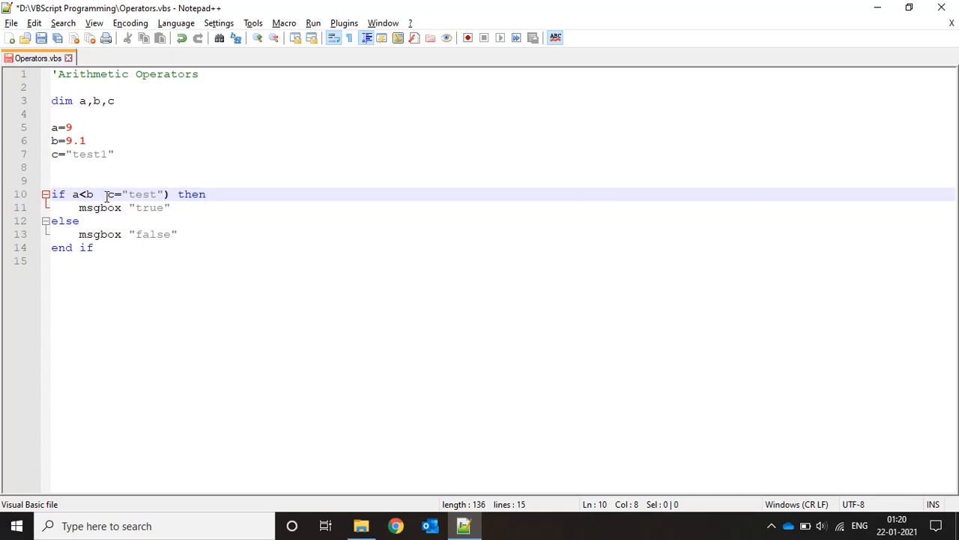
# Make the condition a<b XOR c="test", run it, dismiss false, and set c to "test1".
pyautogui.write('XOR')
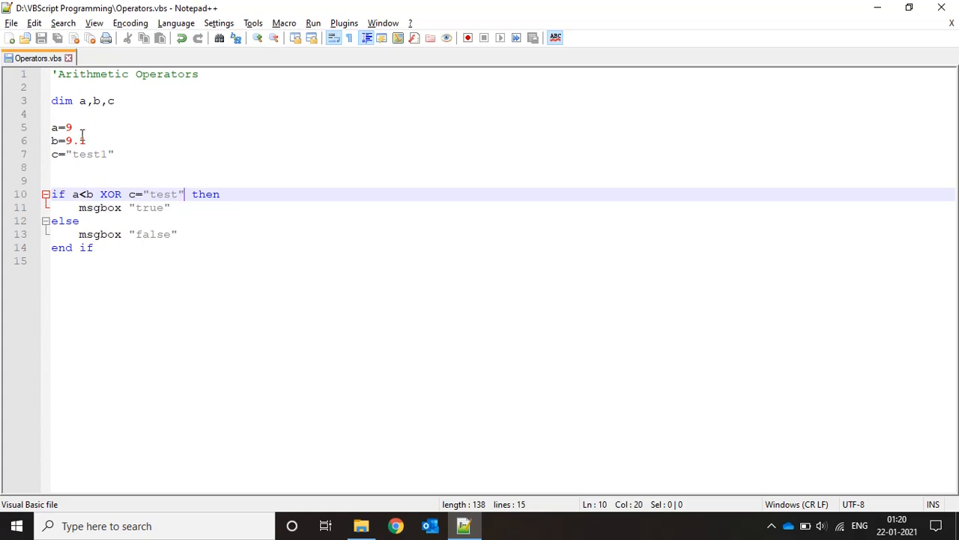
pyautogui.press('Backspace')
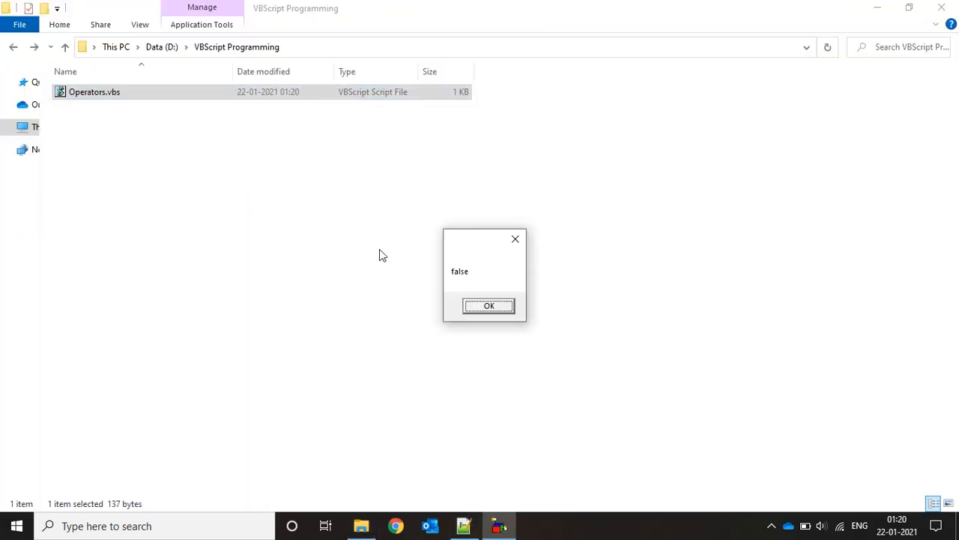
pyautogui.click(488, 306)
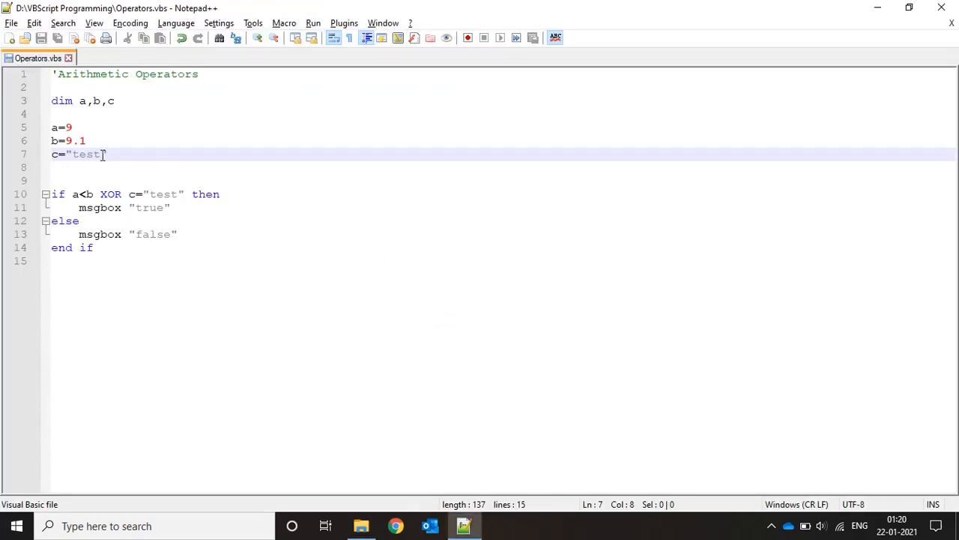
pyautogui.write('1')
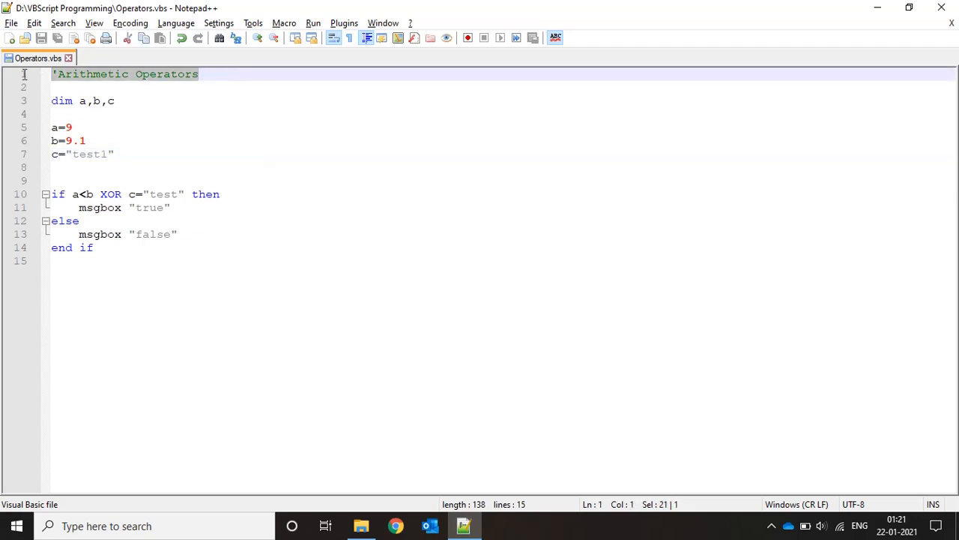
# Delete the Arithmetic Operators comment and the whole If...End If block.
pyautogui.press('Delete')
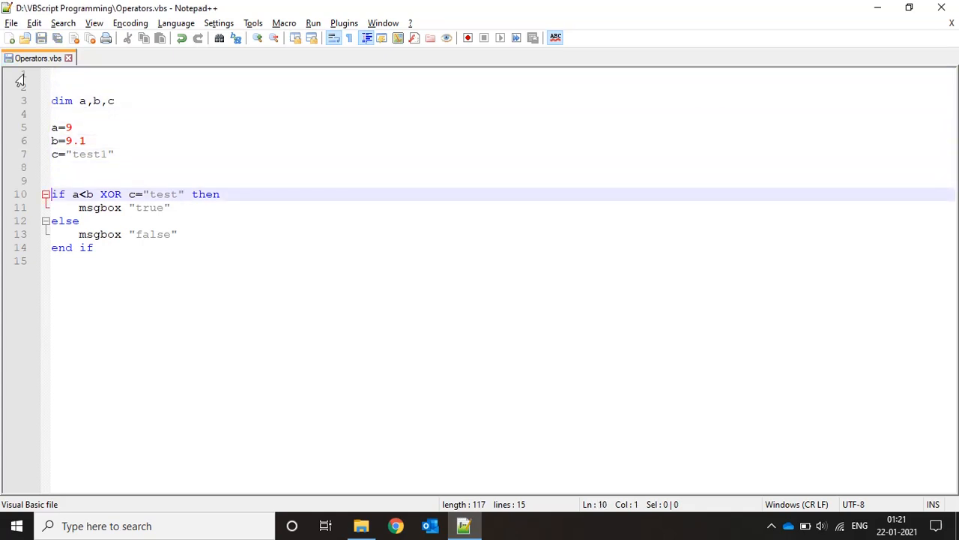
pyautogui.click(75, 195)
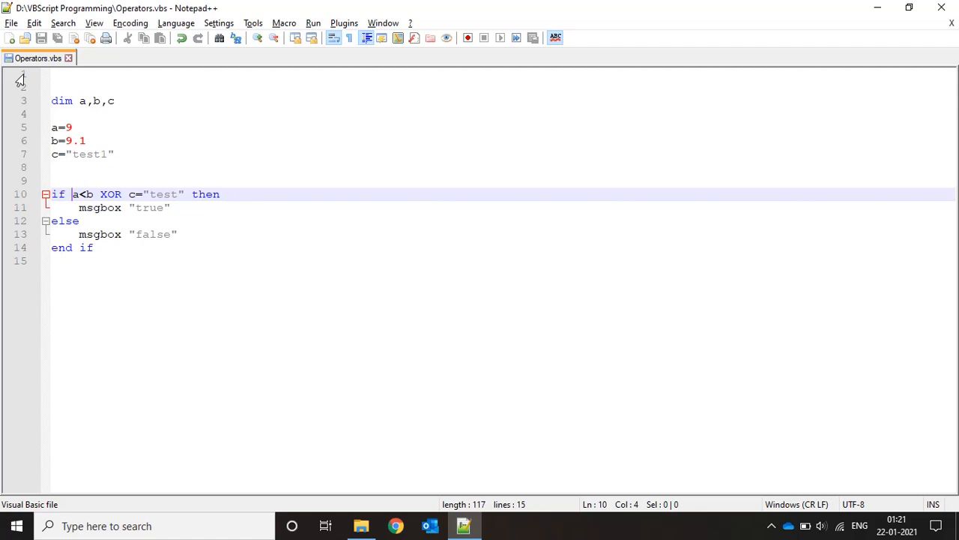
pyautogui.moveTo(74, 195); pyautogui.dragTo(183, 195)
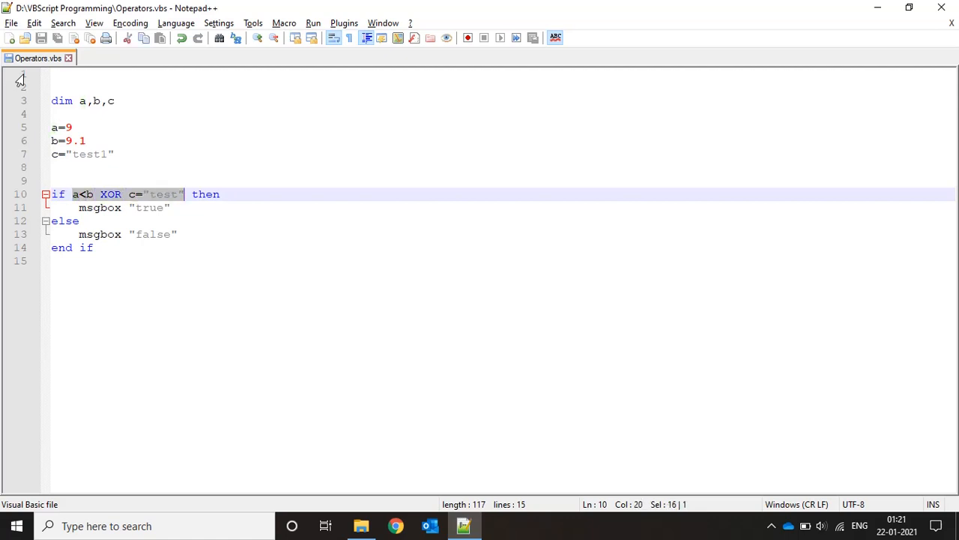
pyautogui.press('Delete')
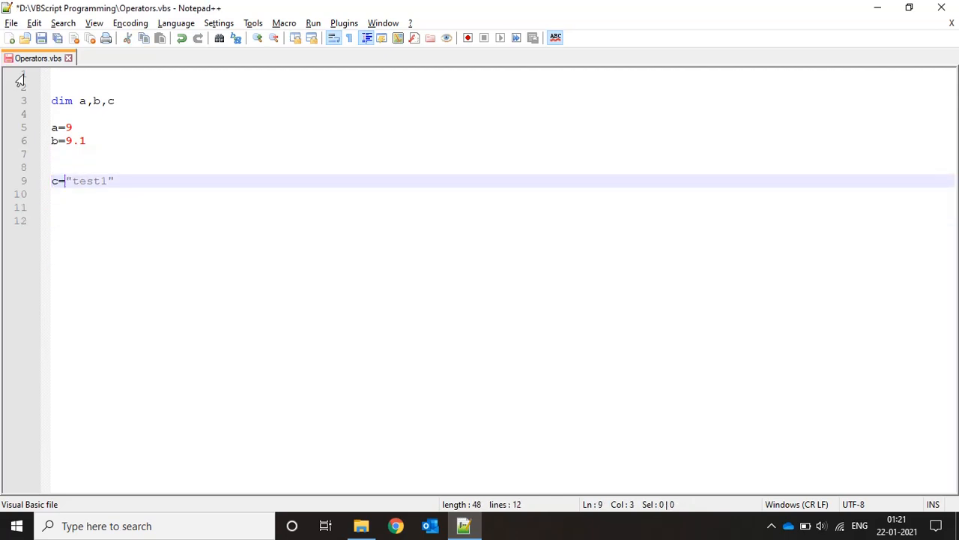
# Write c=A + B and MsgBox C, run the script and dismiss the 18.1 result.
pyautogui.write('A')
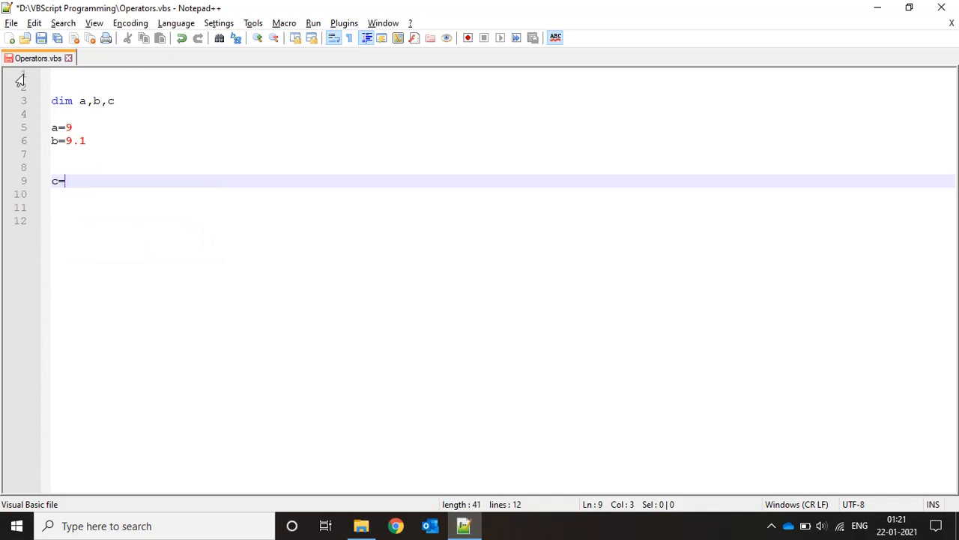
pyautogui.write('A +')
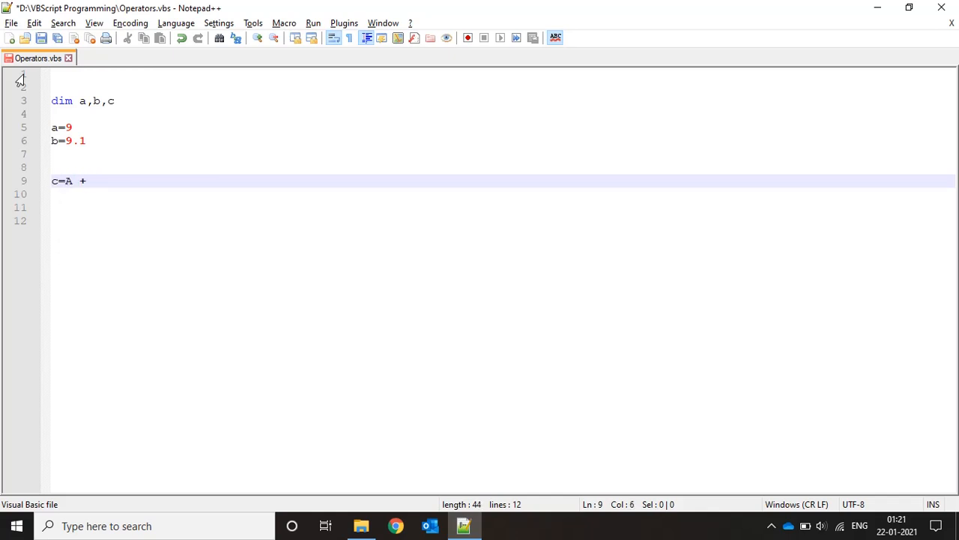
pyautogui.write('B')
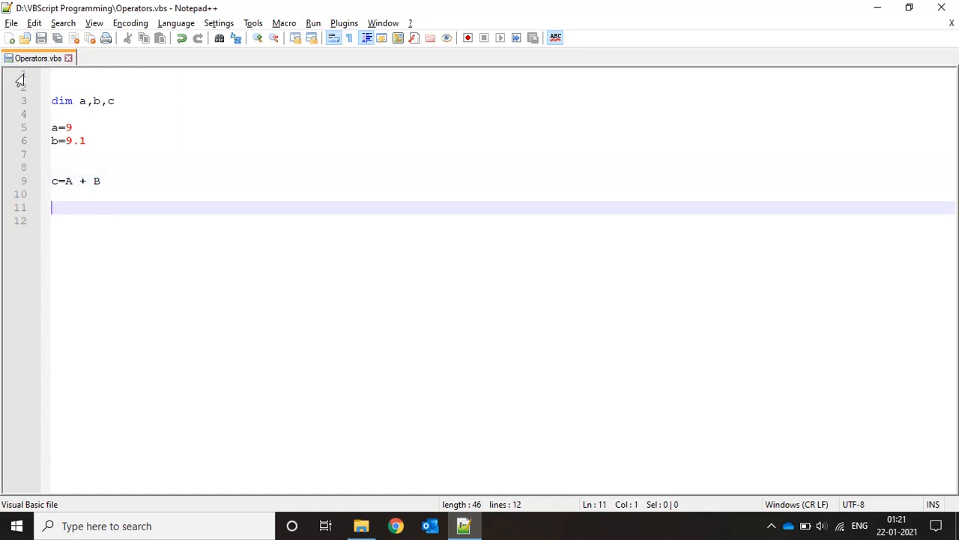
pyautogui.write('MsgBox')
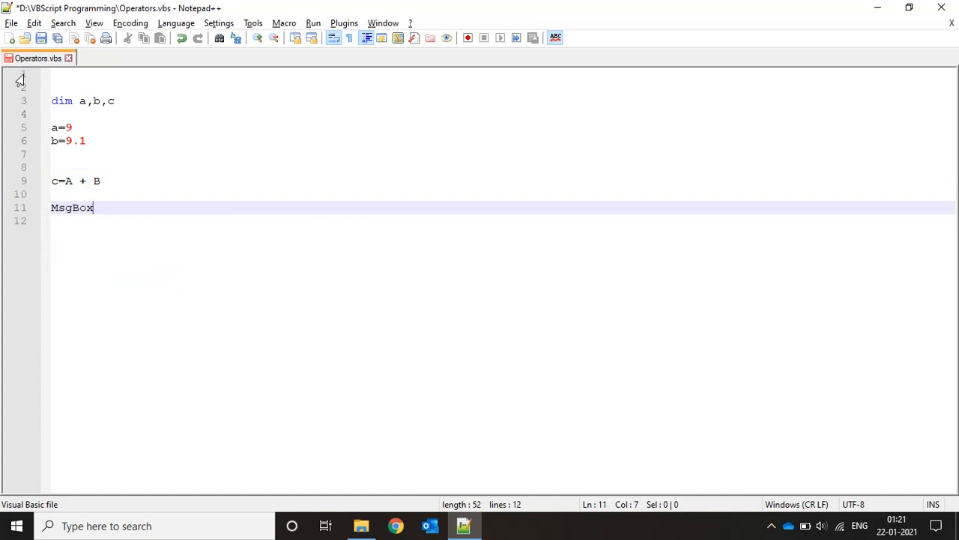
pyautogui.write('C')
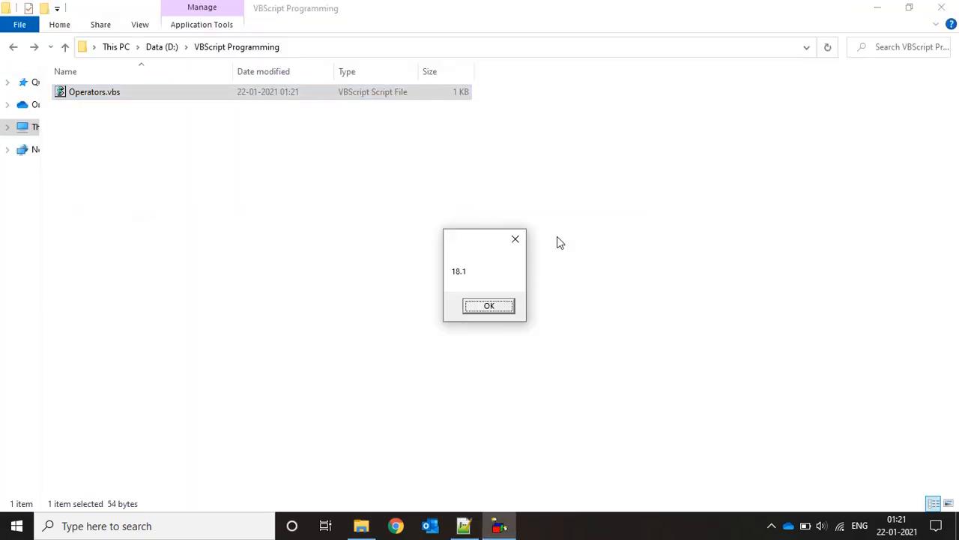
pyautogui.click(489, 306)
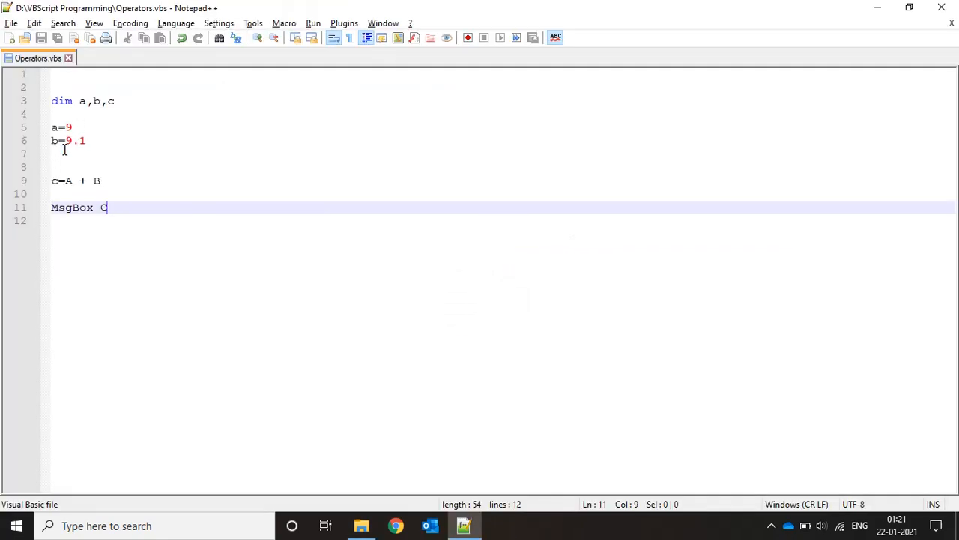
# Change a's value on line 5 to the string "test=".
pyautogui.click(78, 125)
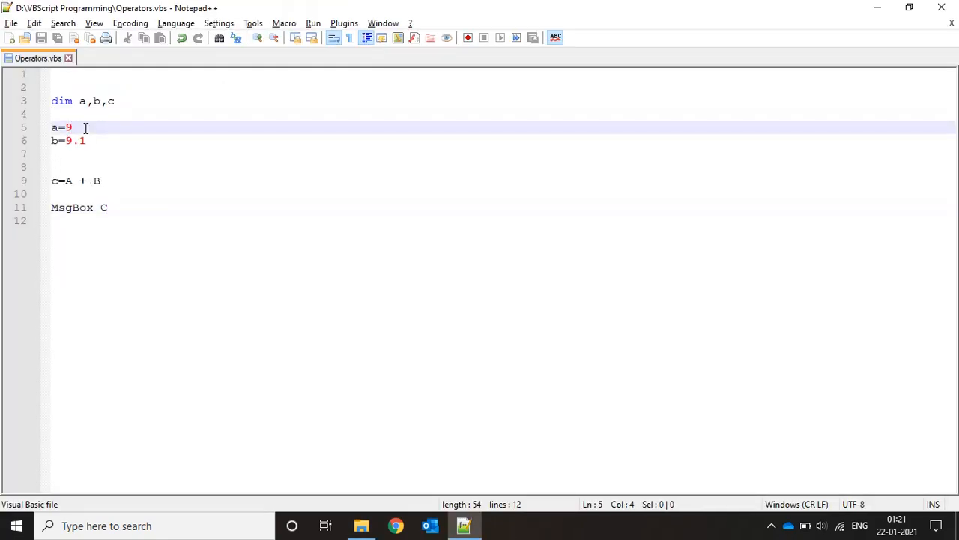
pyautogui.write(':')
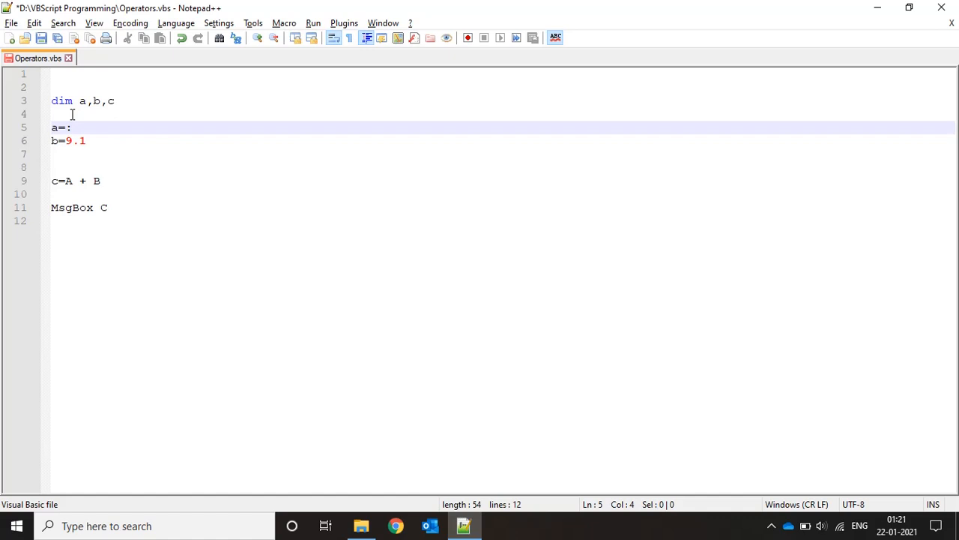
pyautogui.write('"test')
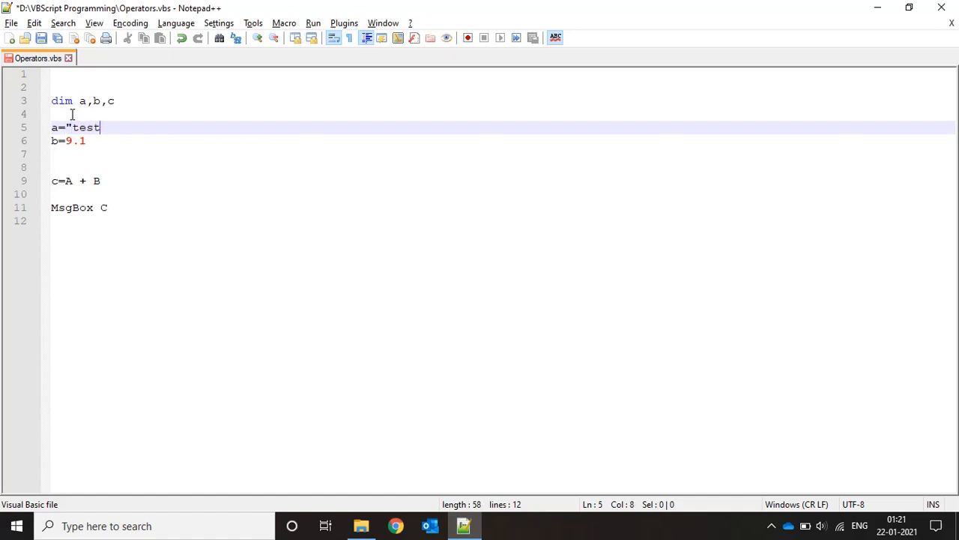
pyautogui.write('"')
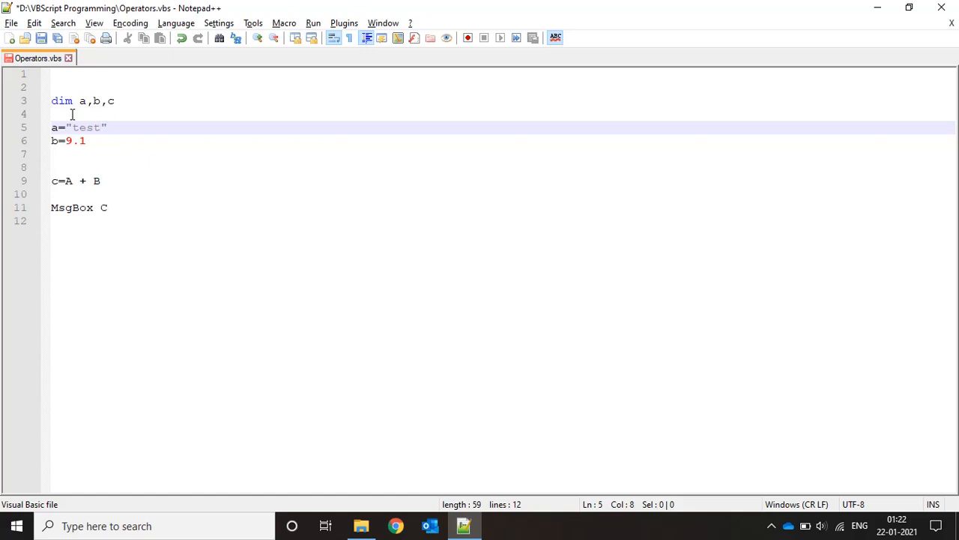
pyautogui.write('=')
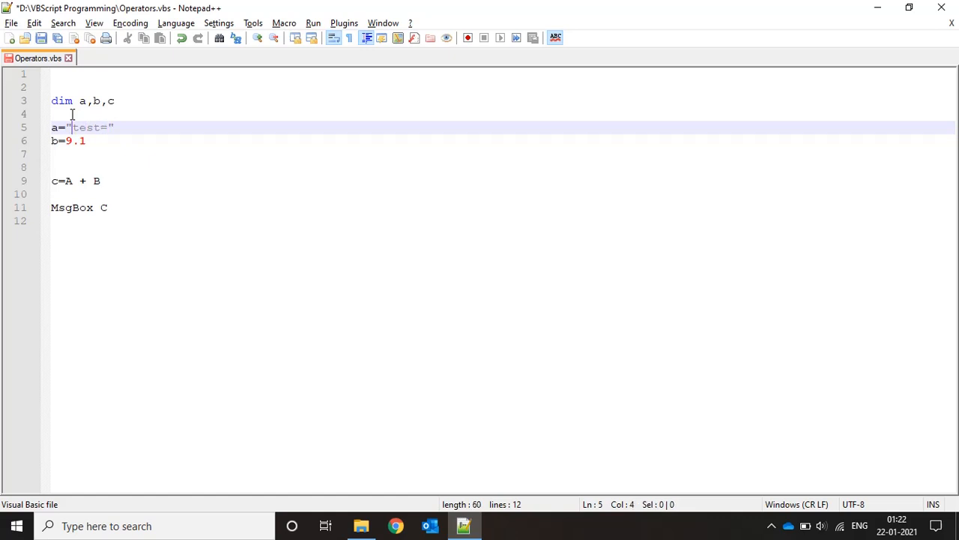
# Run Operators.vbs from Explorer, dismiss the Type mismatch error and return to the script.
pyautogui.click(361, 525)
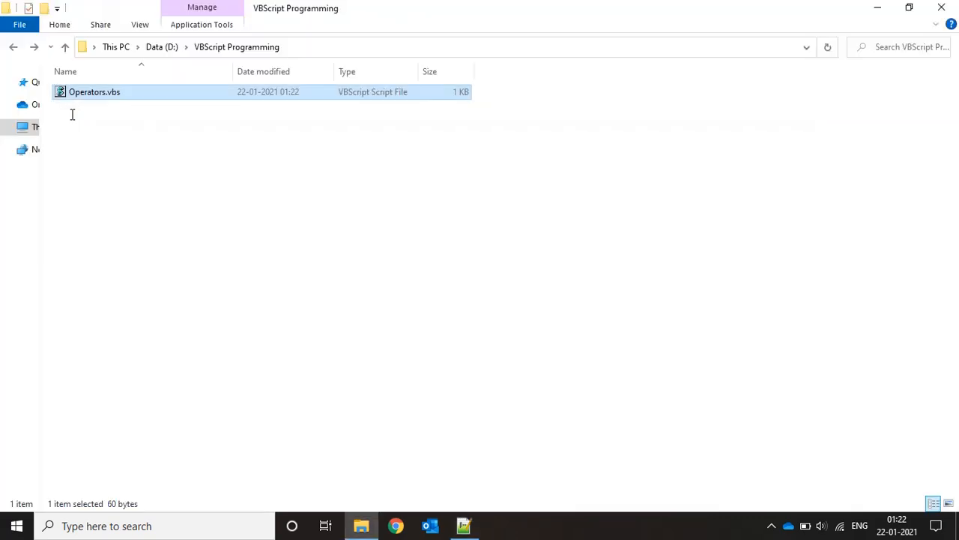
pyautogui.doubleClick(94, 91)
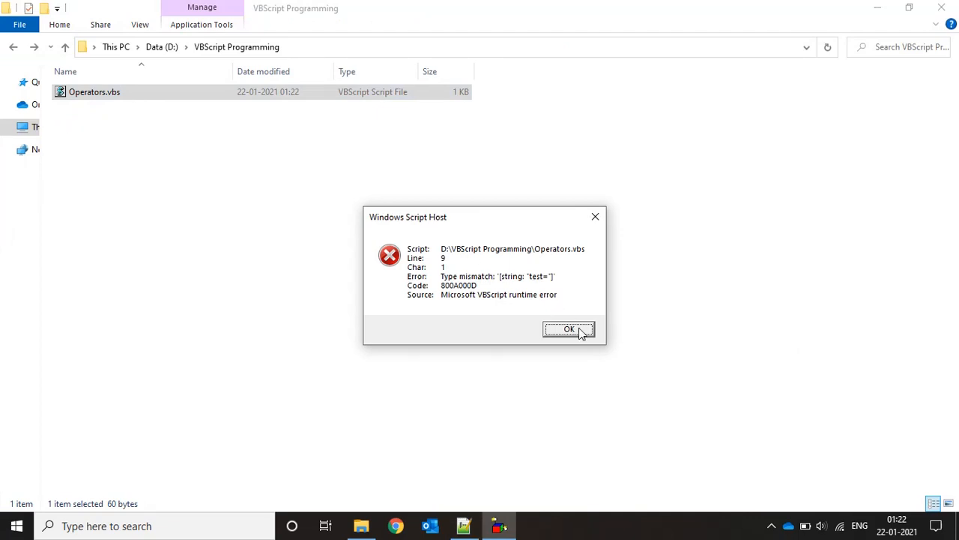
pyautogui.click(570, 330)
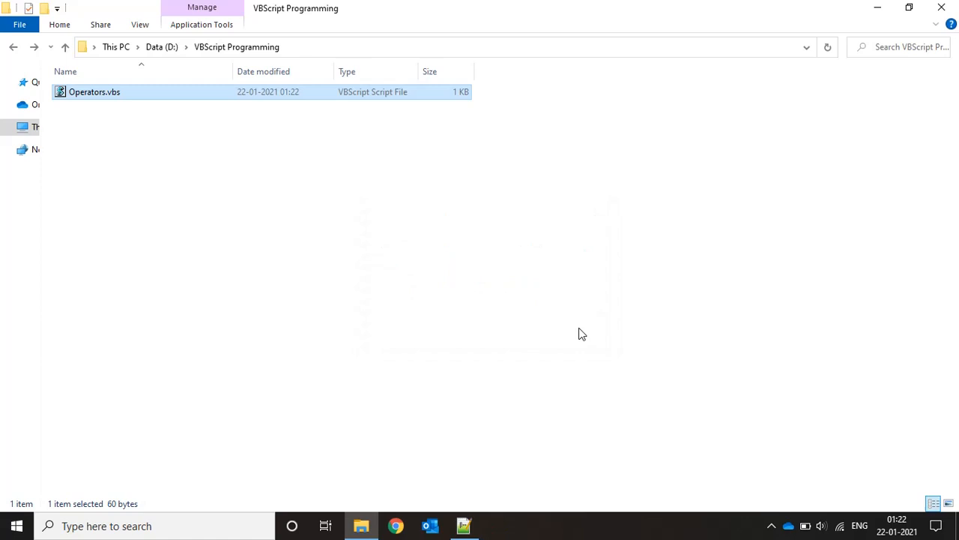
pyautogui.doubleClick(93, 91)
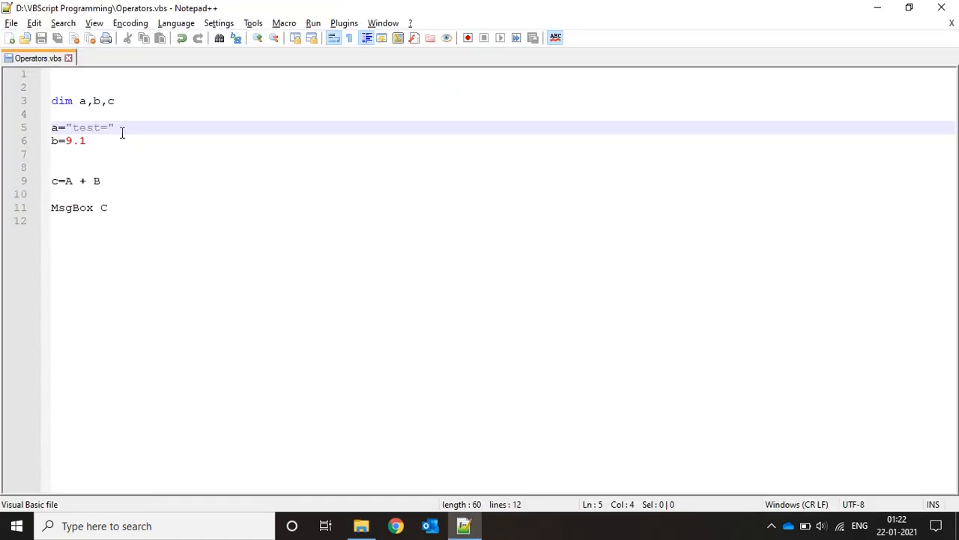
# Set b to "message", run the script and dismiss the test=message result.
pyautogui.click(86, 180)
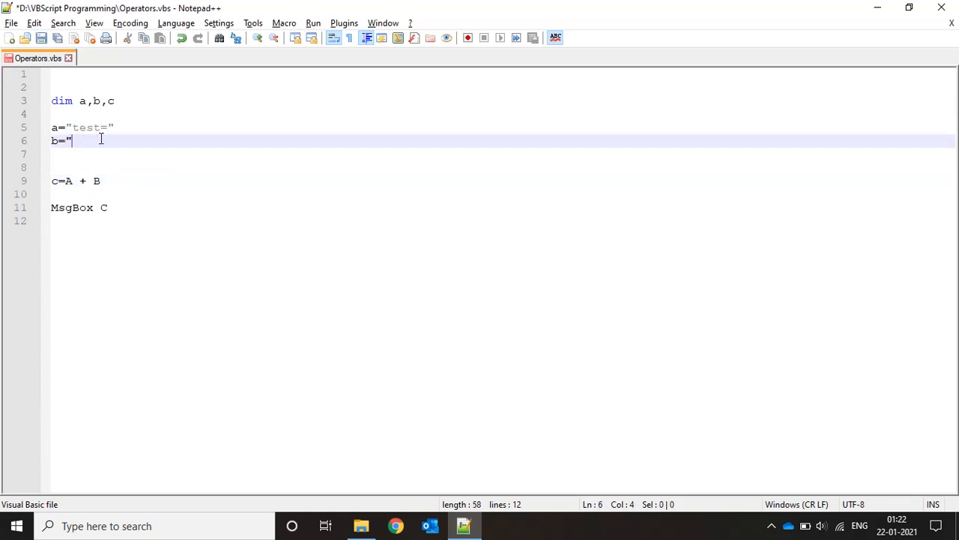
pyautogui.write('message')
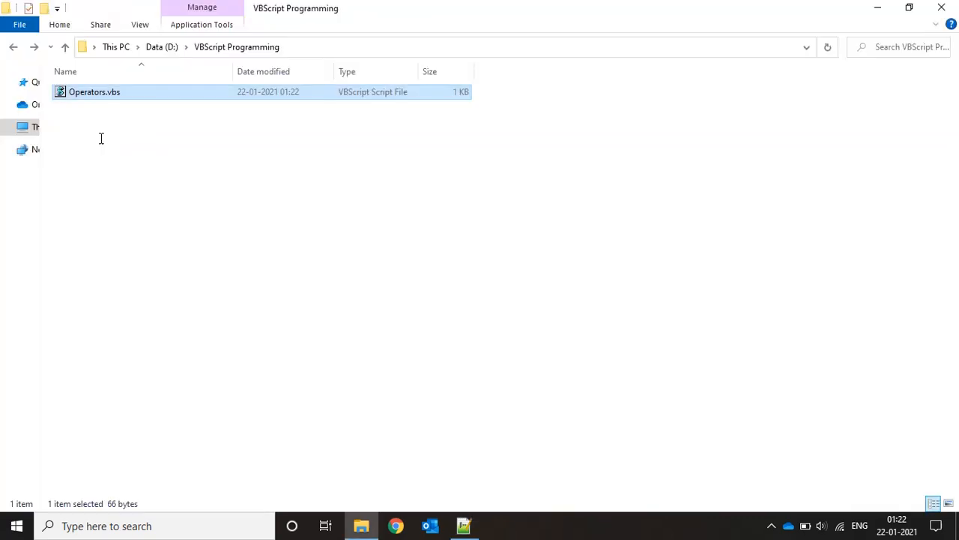
pyautogui.doubleClick(95, 91)
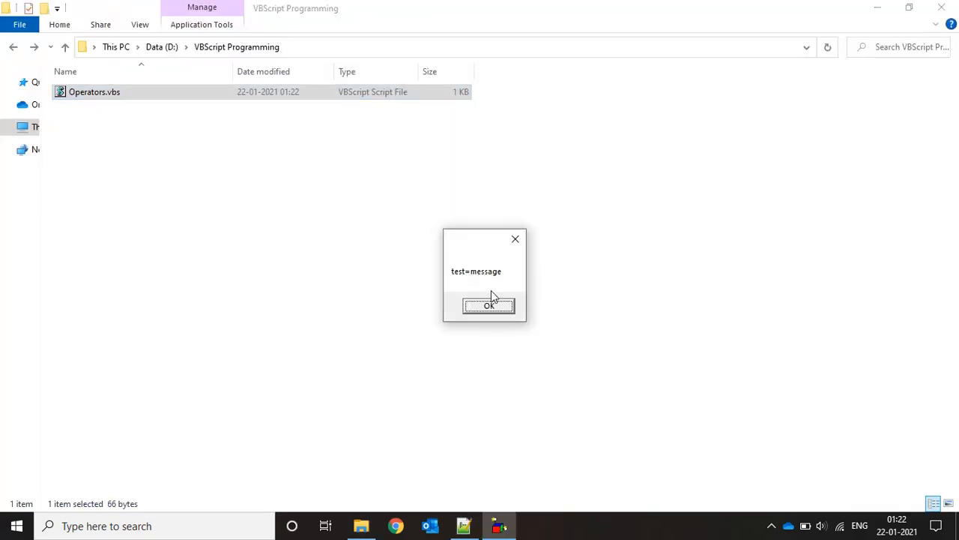
pyautogui.click(489, 306)
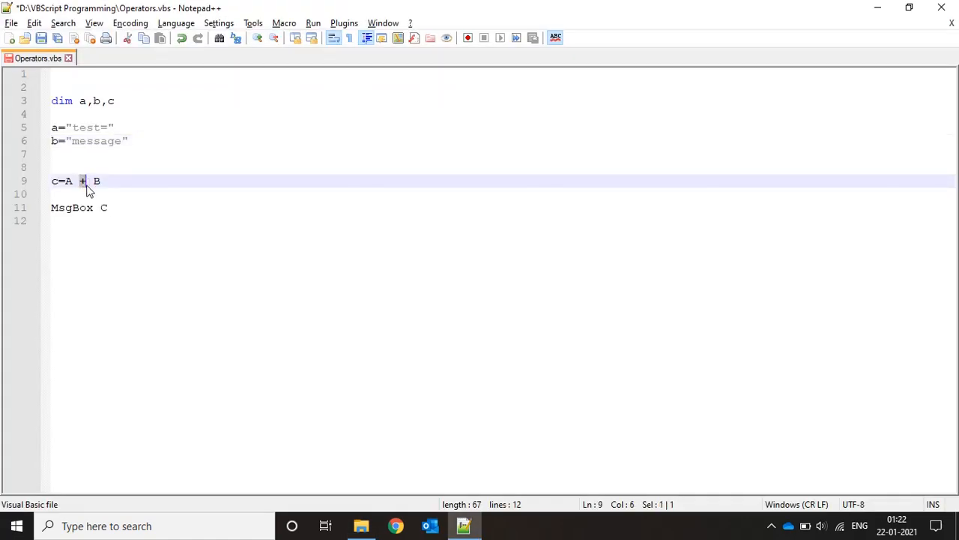
# Change line 9 to c=A & B, run from Explorer and dismiss the test=message result.
pyautogui.click(67, 179)
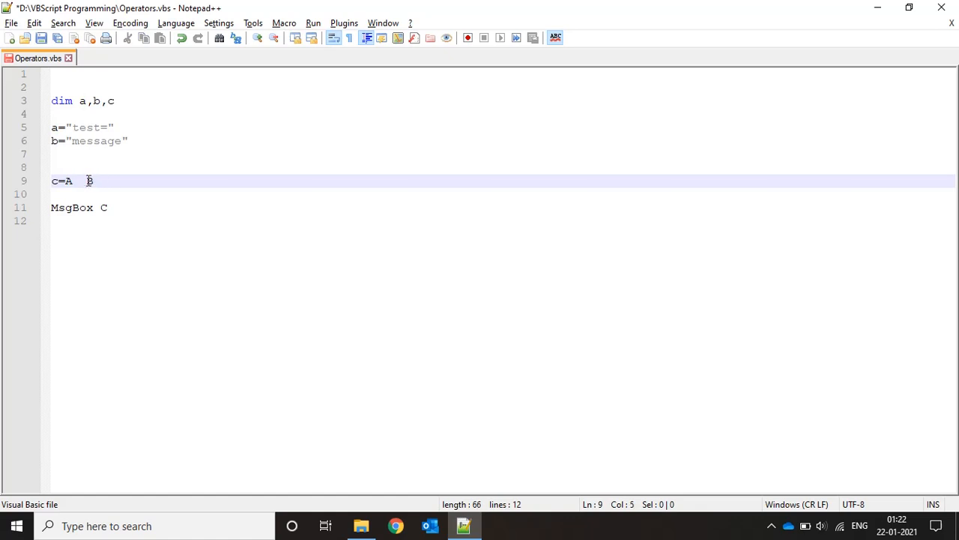
pyautogui.click(361, 525)
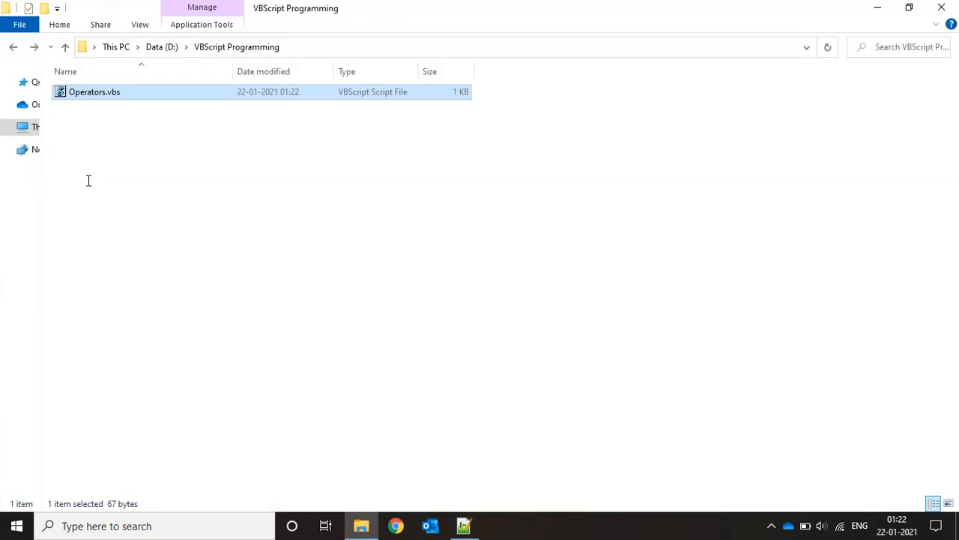
pyautogui.doubleClick(94, 92)
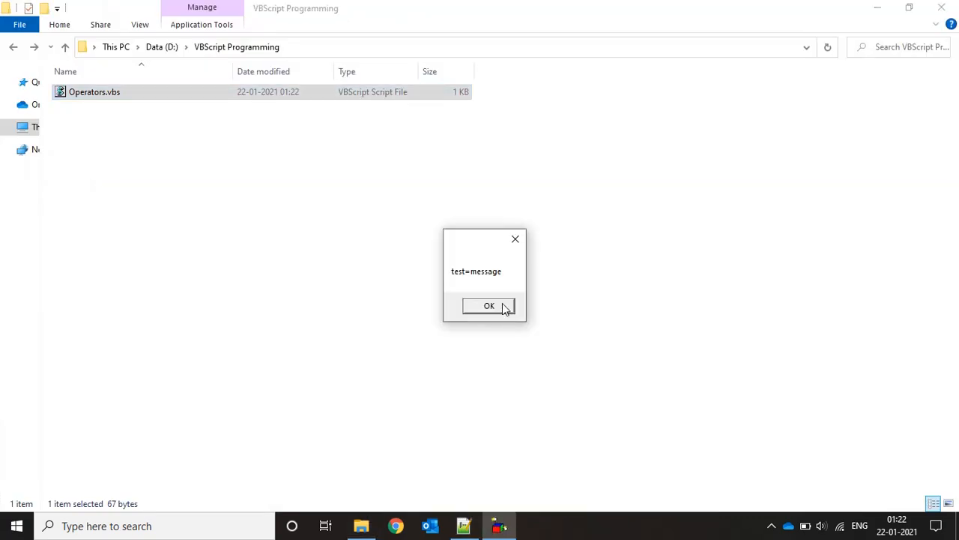
pyautogui.click(489, 306)
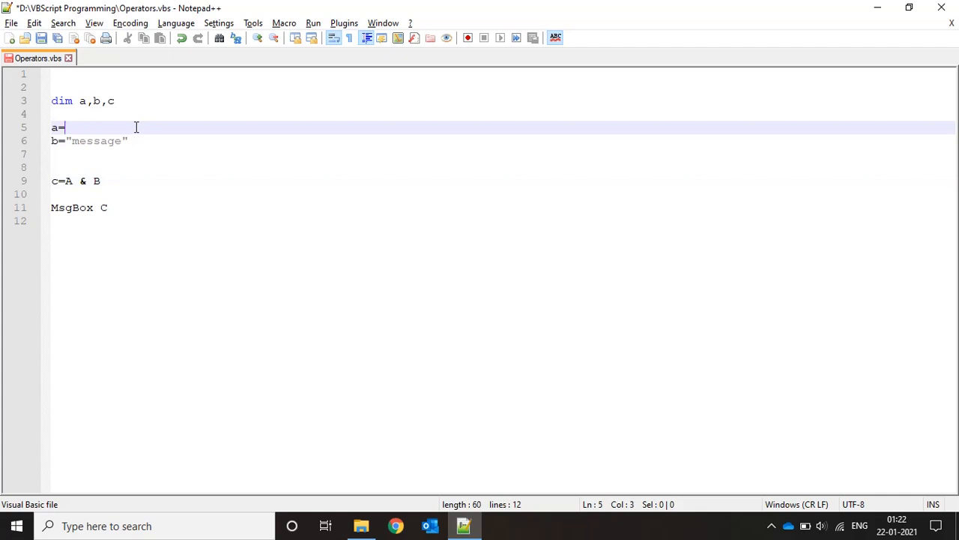
# Set a=12 and b=12 and run Operators.vbs so & concatenation shows 1212.
pyautogui.write('12')
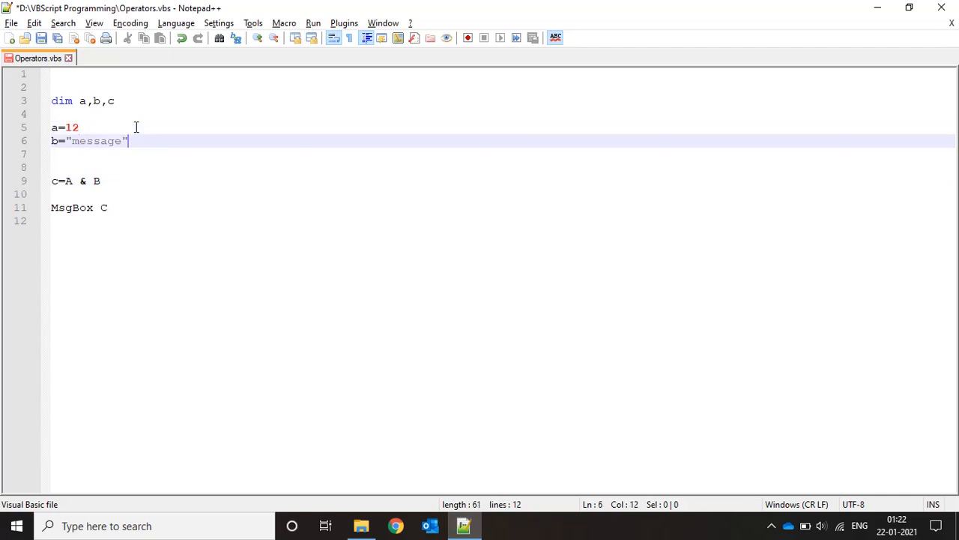
pyautogui.write('12')
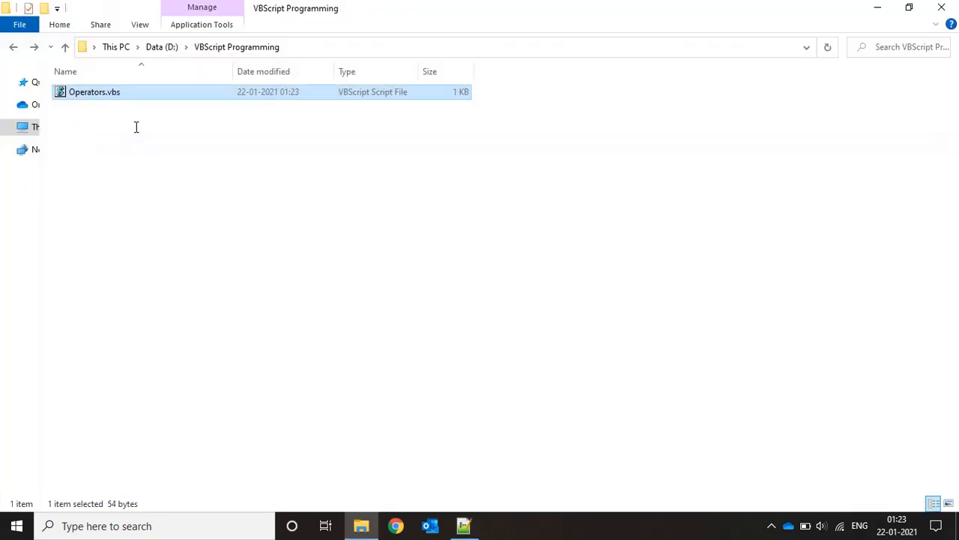
pyautogui.doubleClick(94, 91)
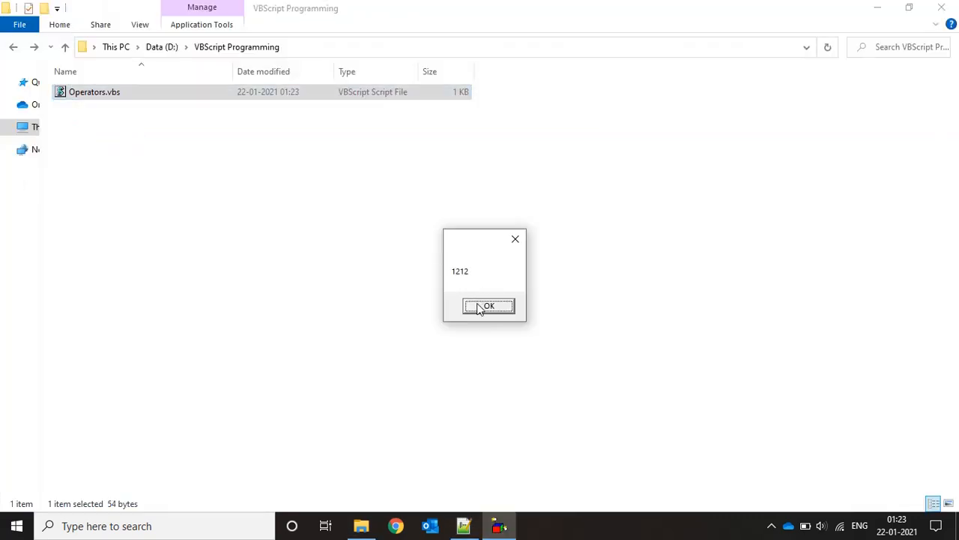
pyautogui.click(489, 306)
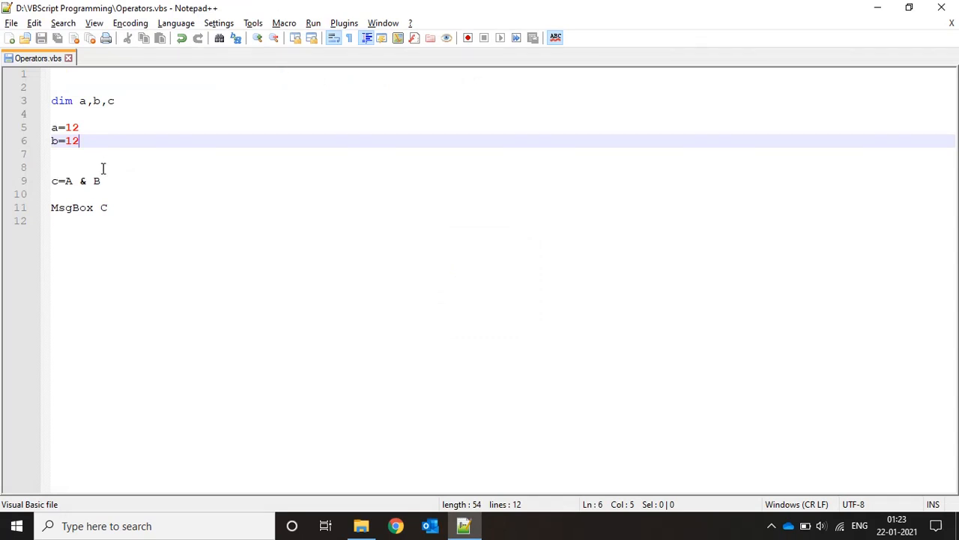
# Change b to "test" and run again so & concatenation shows 12test.
pyautogui.write('"test')
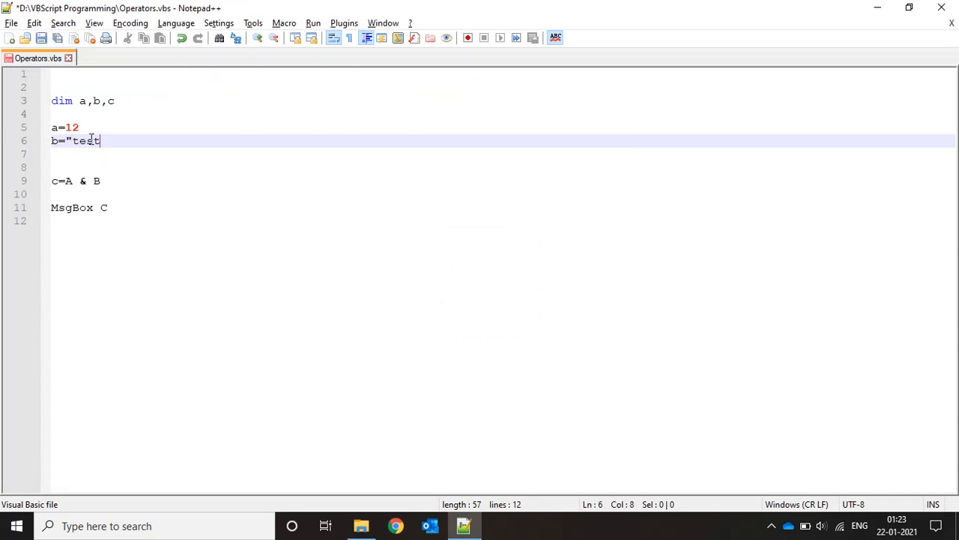
pyautogui.write('"')
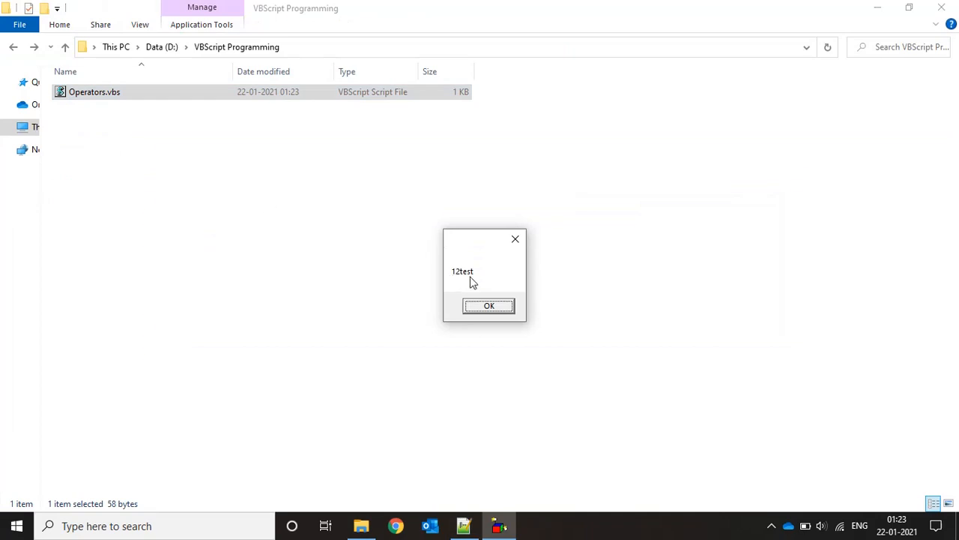
pyautogui.click(489, 305)
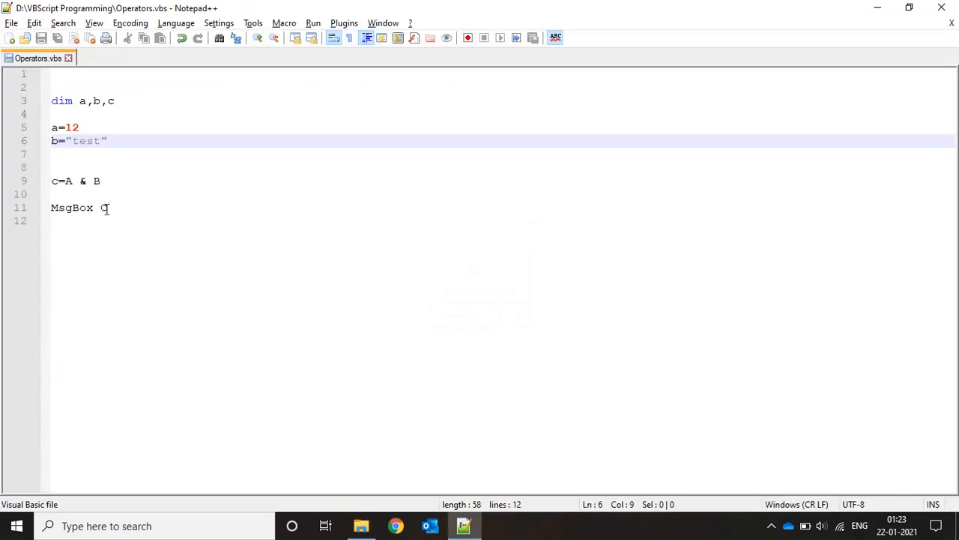